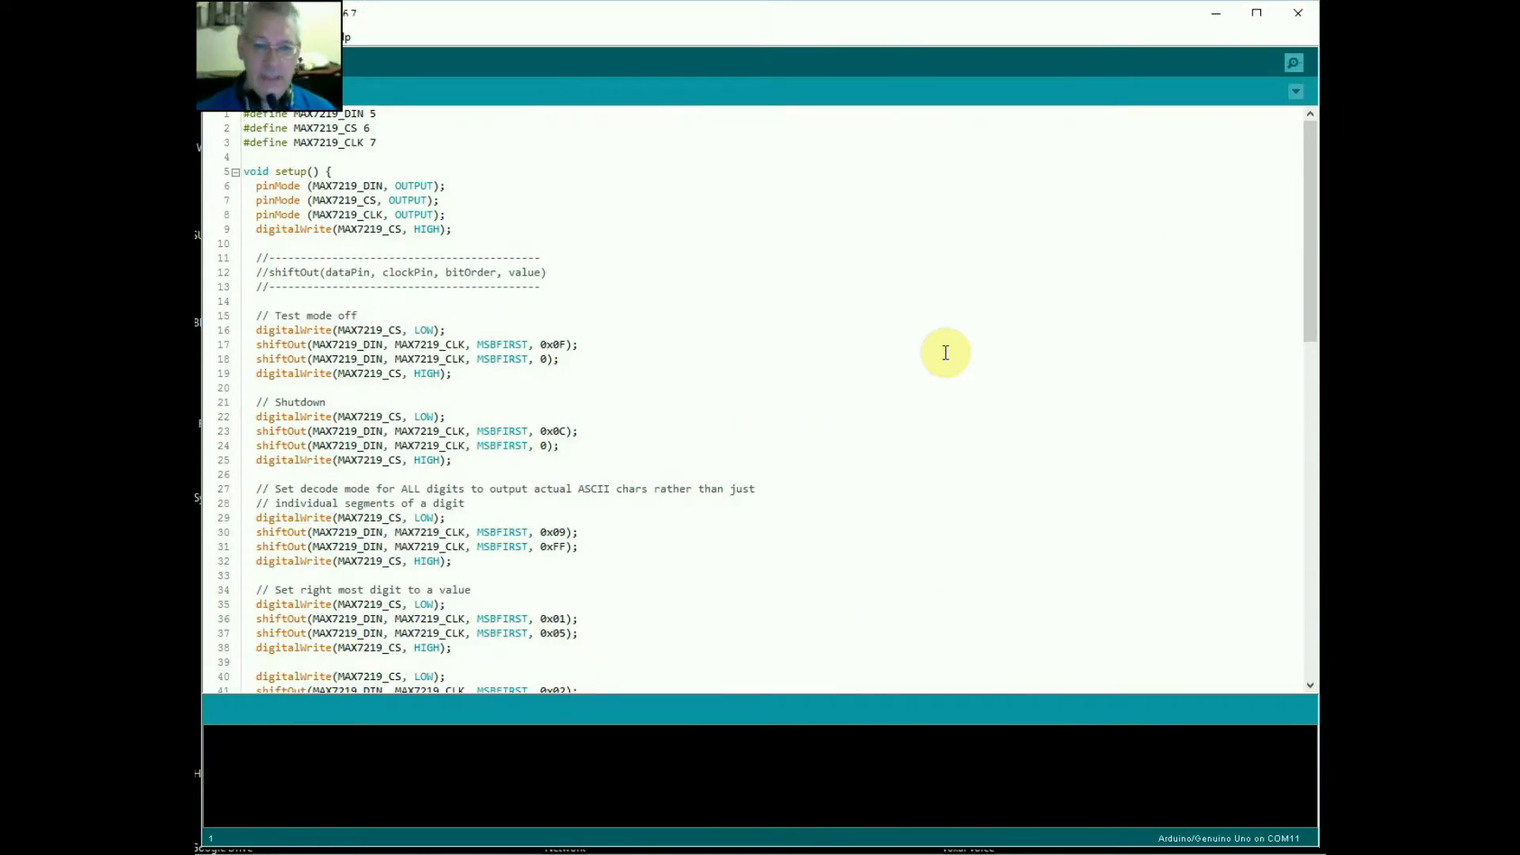
{"action": "mouse_move", "coordinate": [807, 382]}
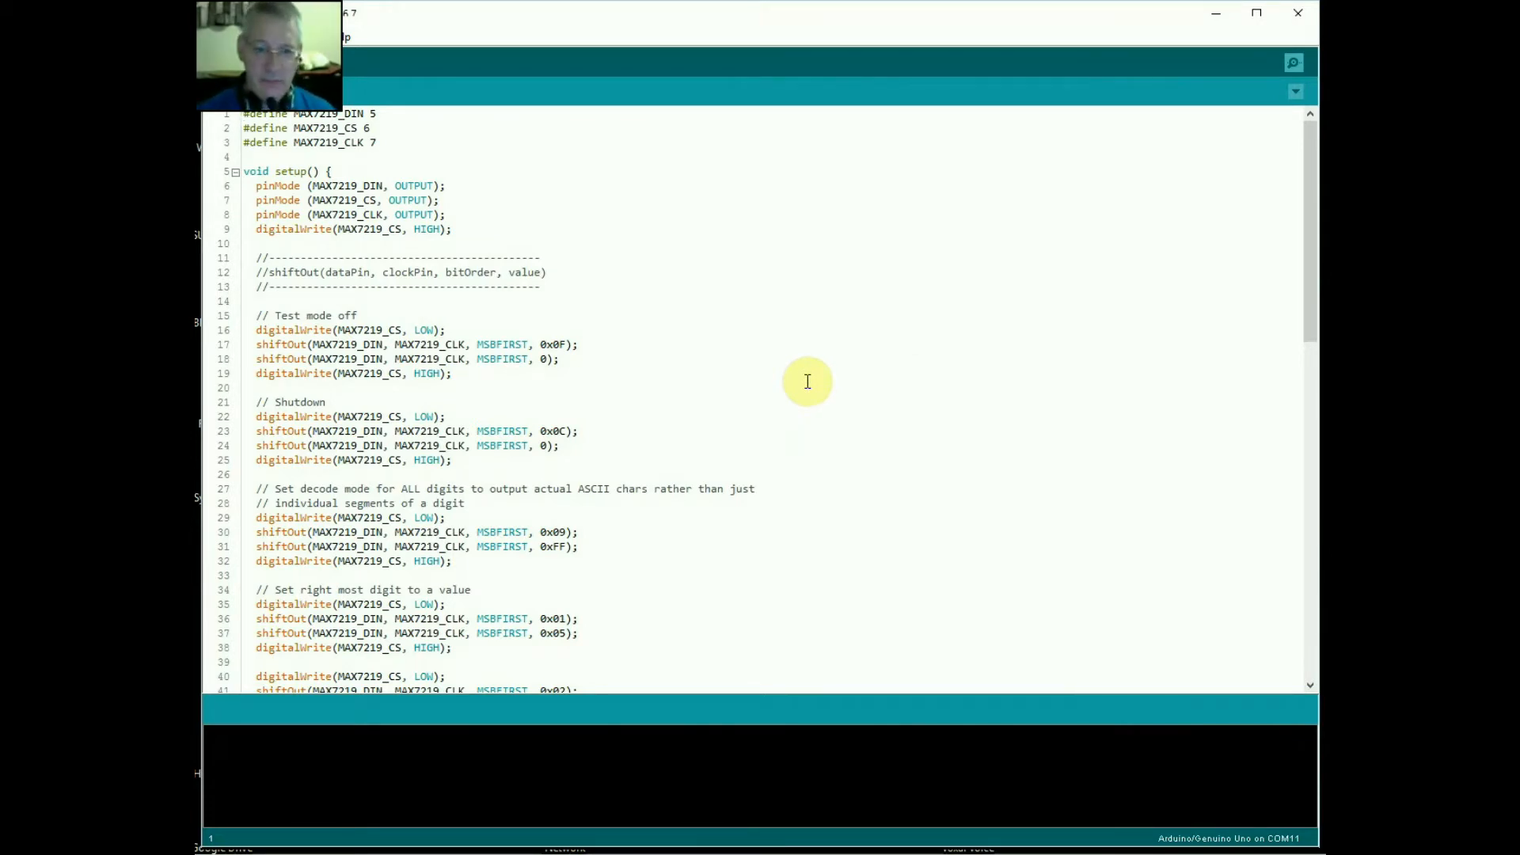
{"action": "mouse_move", "coordinate": [613, 175]}
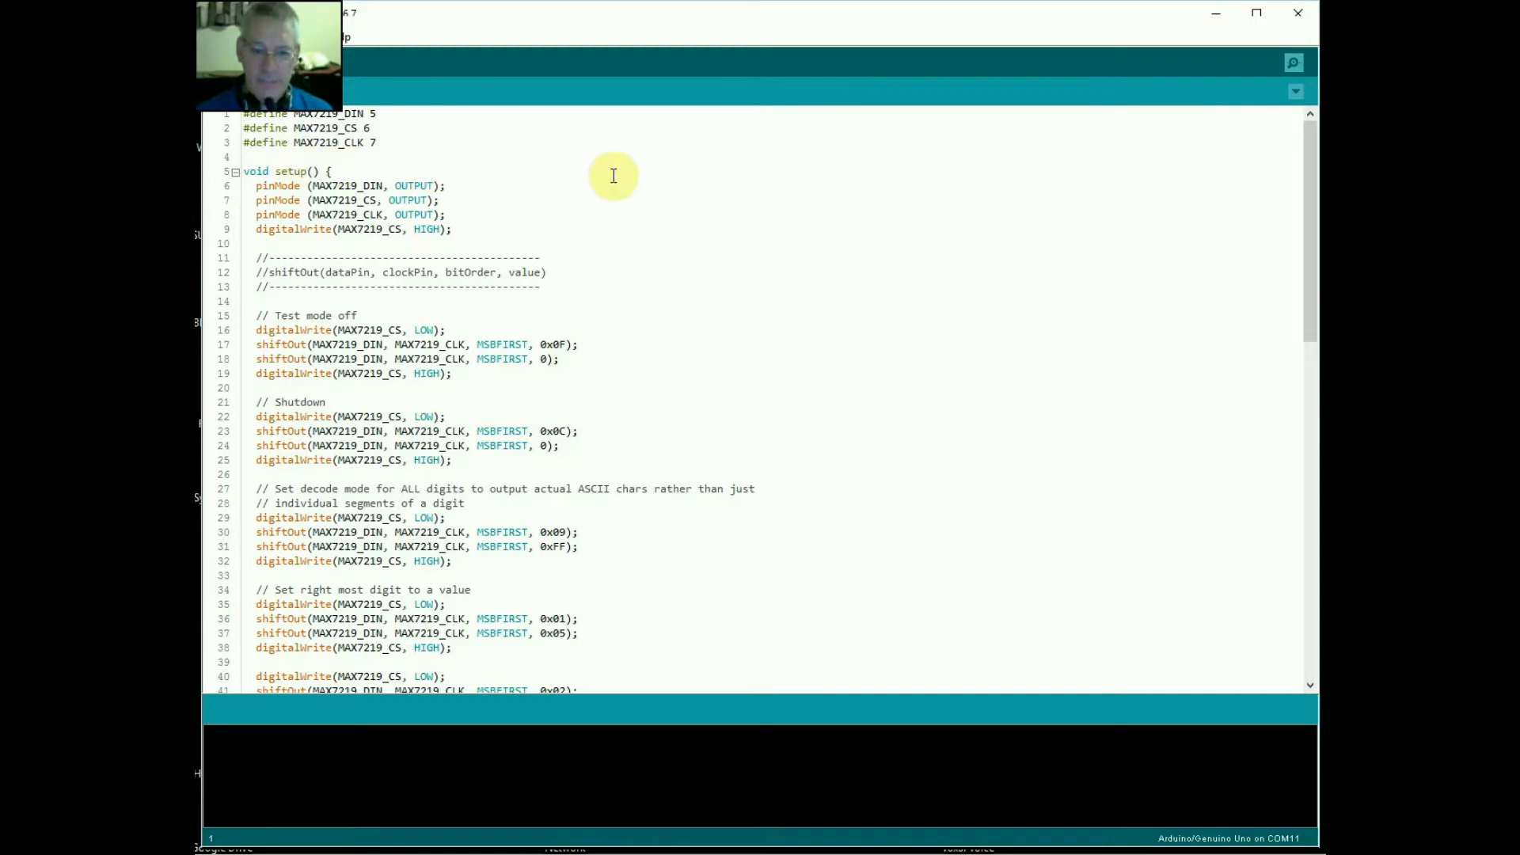
- Declare an empty display(byte address, byte value) function above setup()
{"action": "scroll", "scroll_direction": "down", "scroll_amount": 3}
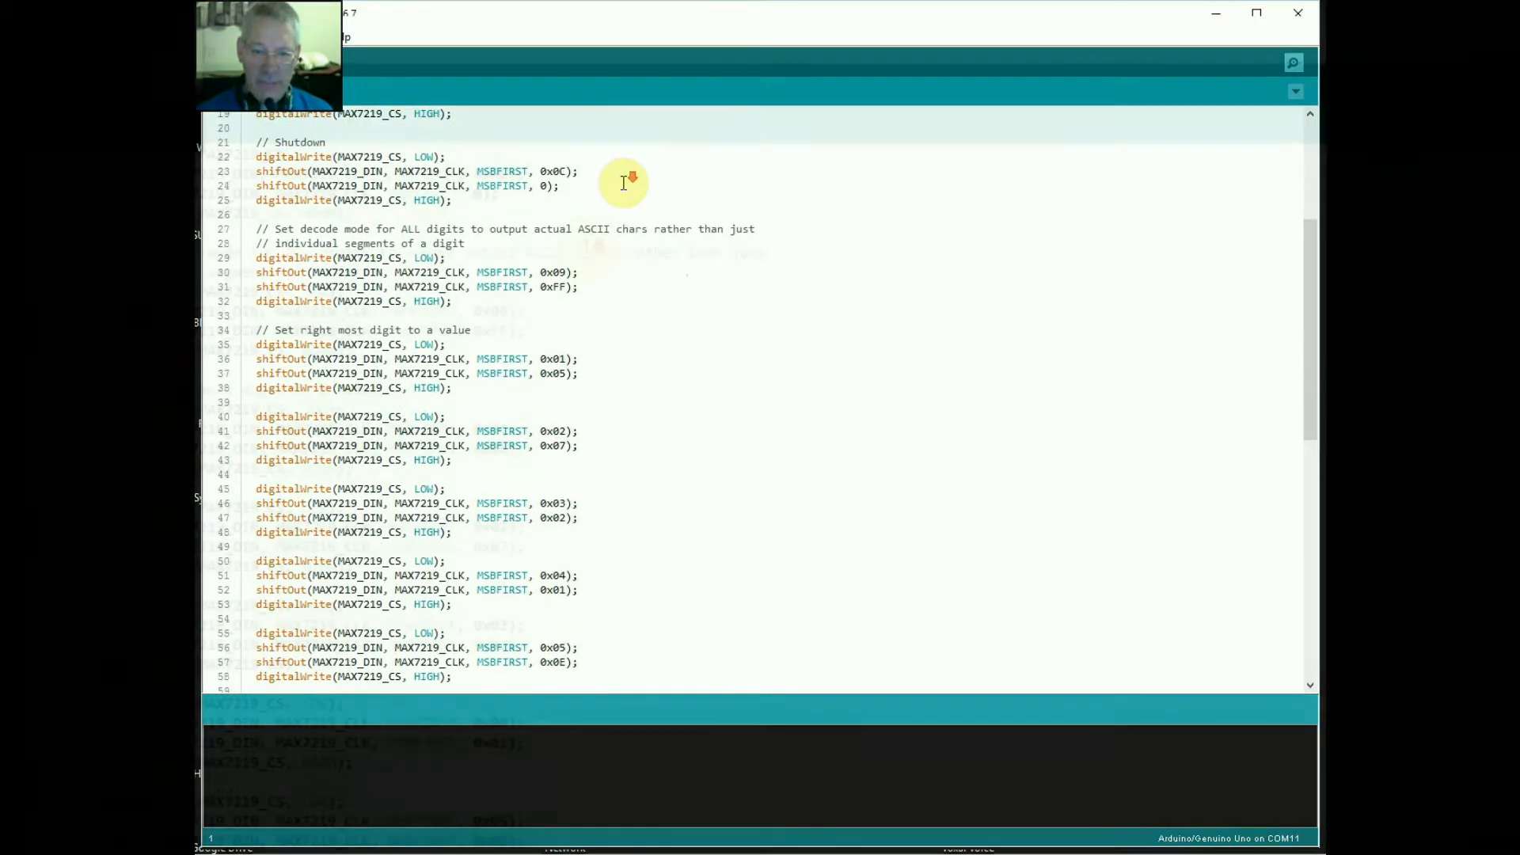
{"action": "scroll", "scroll_direction": "down", "scroll_amount": 3}
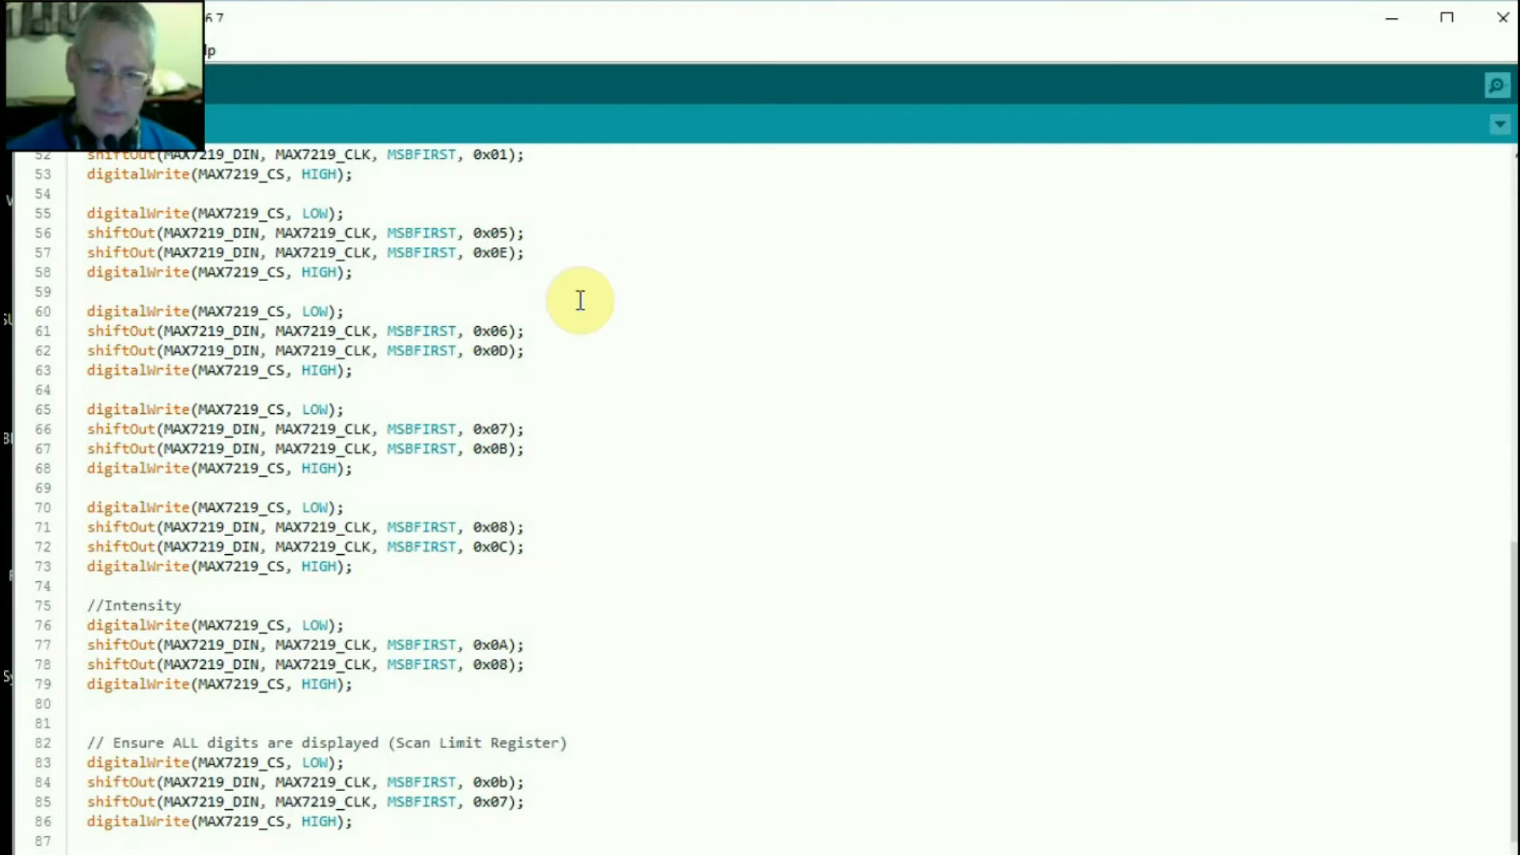
{"action": "mouse_move", "coordinate": [579, 399]}
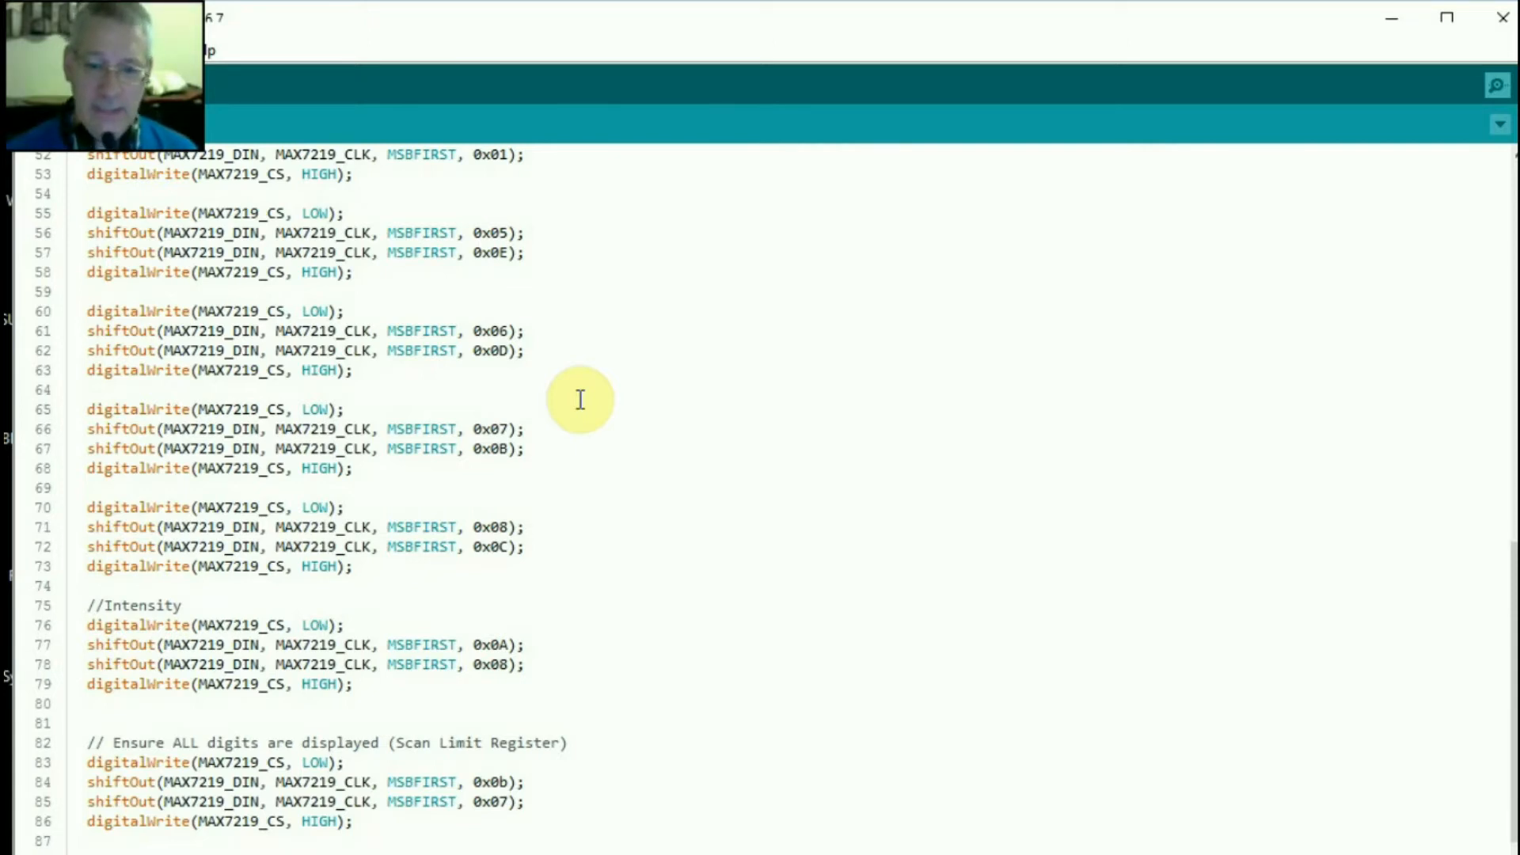
{"action": "scroll", "scroll_direction": "up", "scroll_amount": 3}
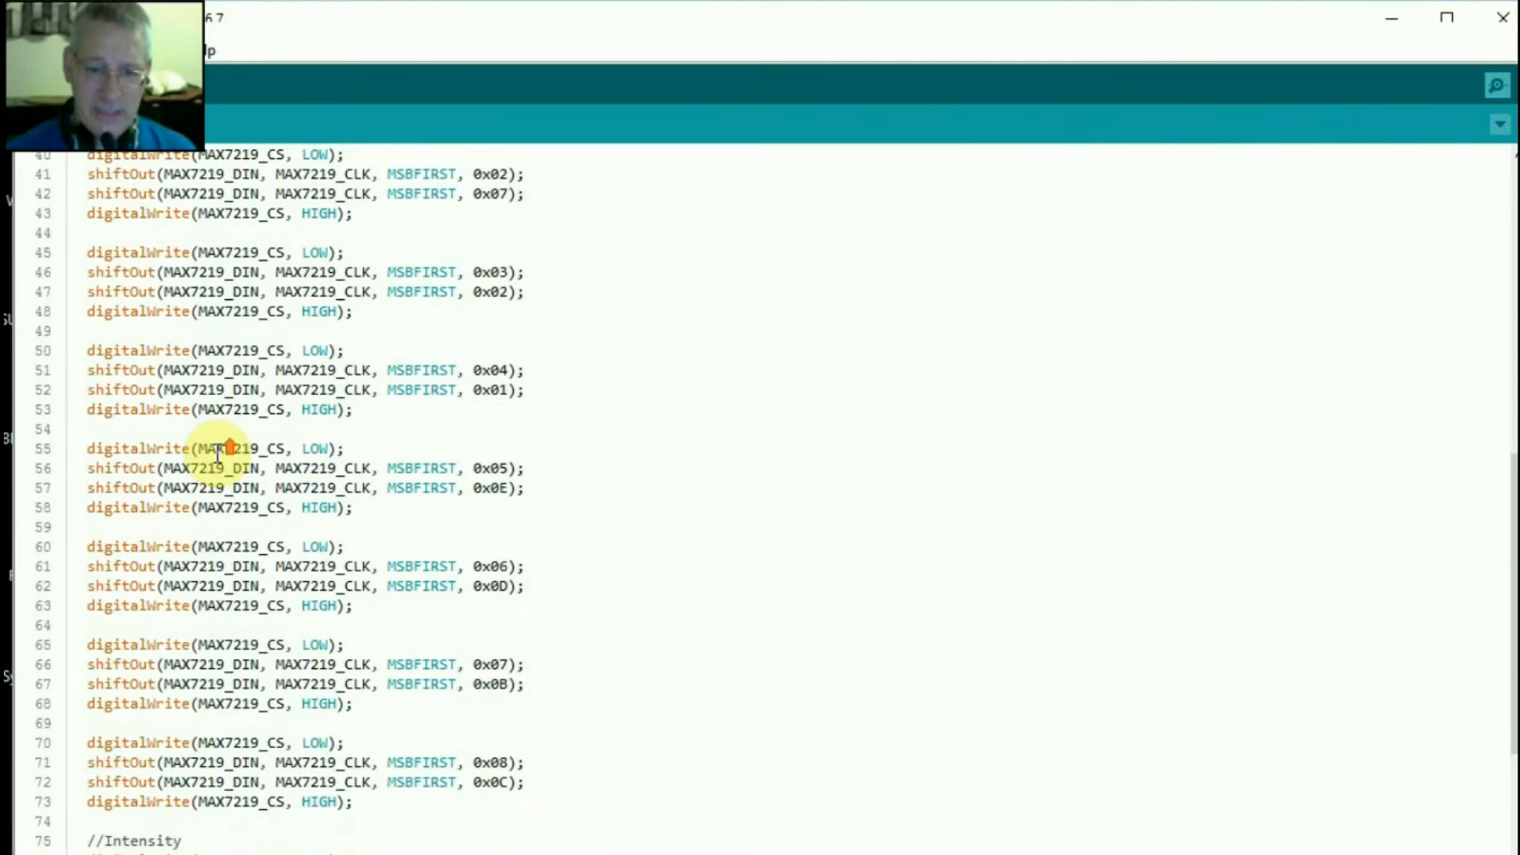
{"action": "scroll", "scroll_direction": "up", "scroll_amount": 3}
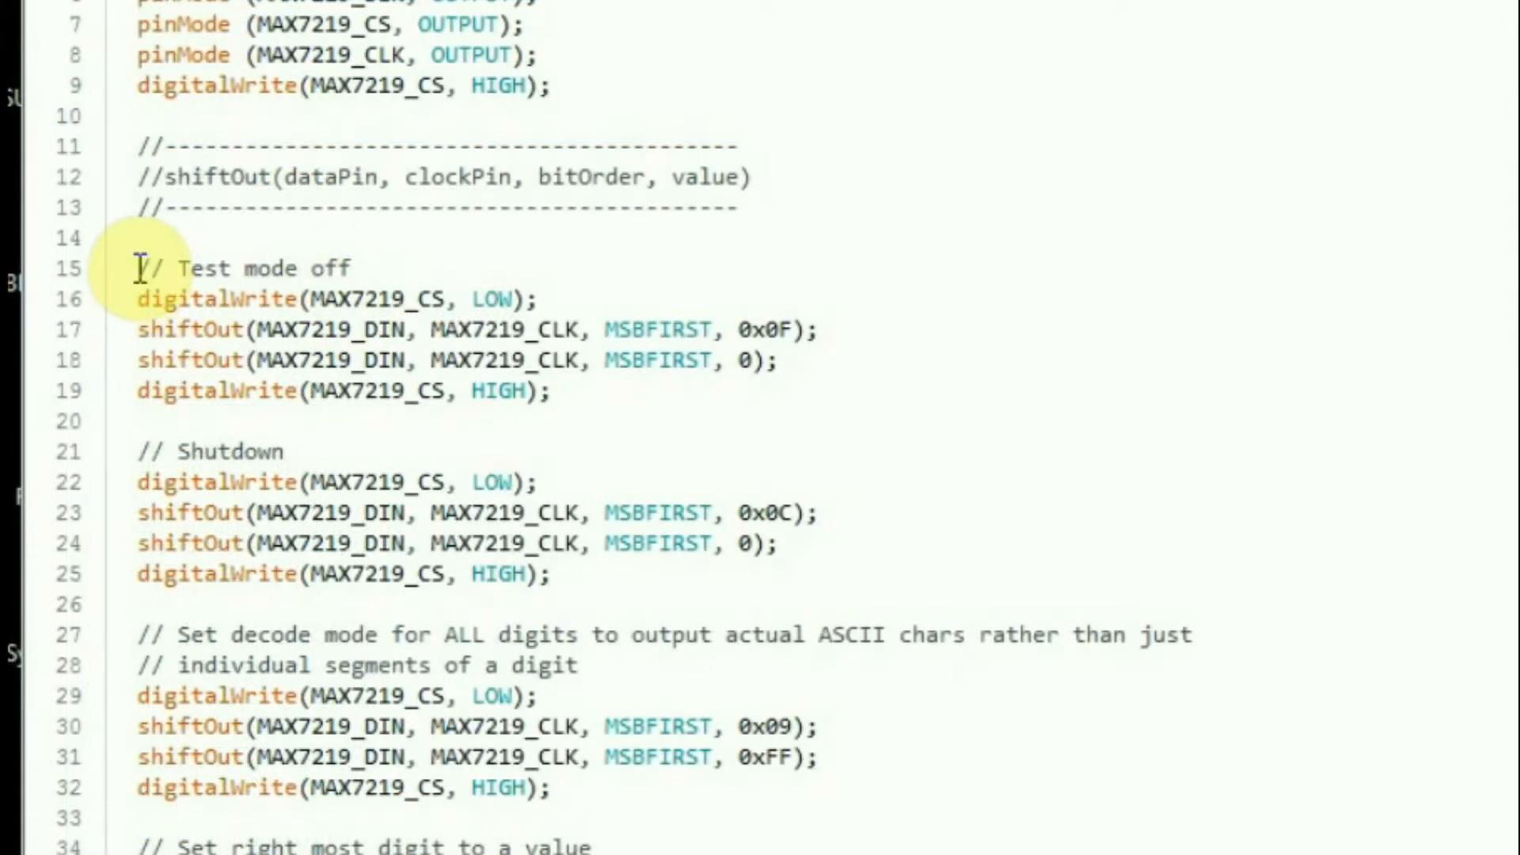
{"action": "mouse_move", "coordinate": [209, 299]}
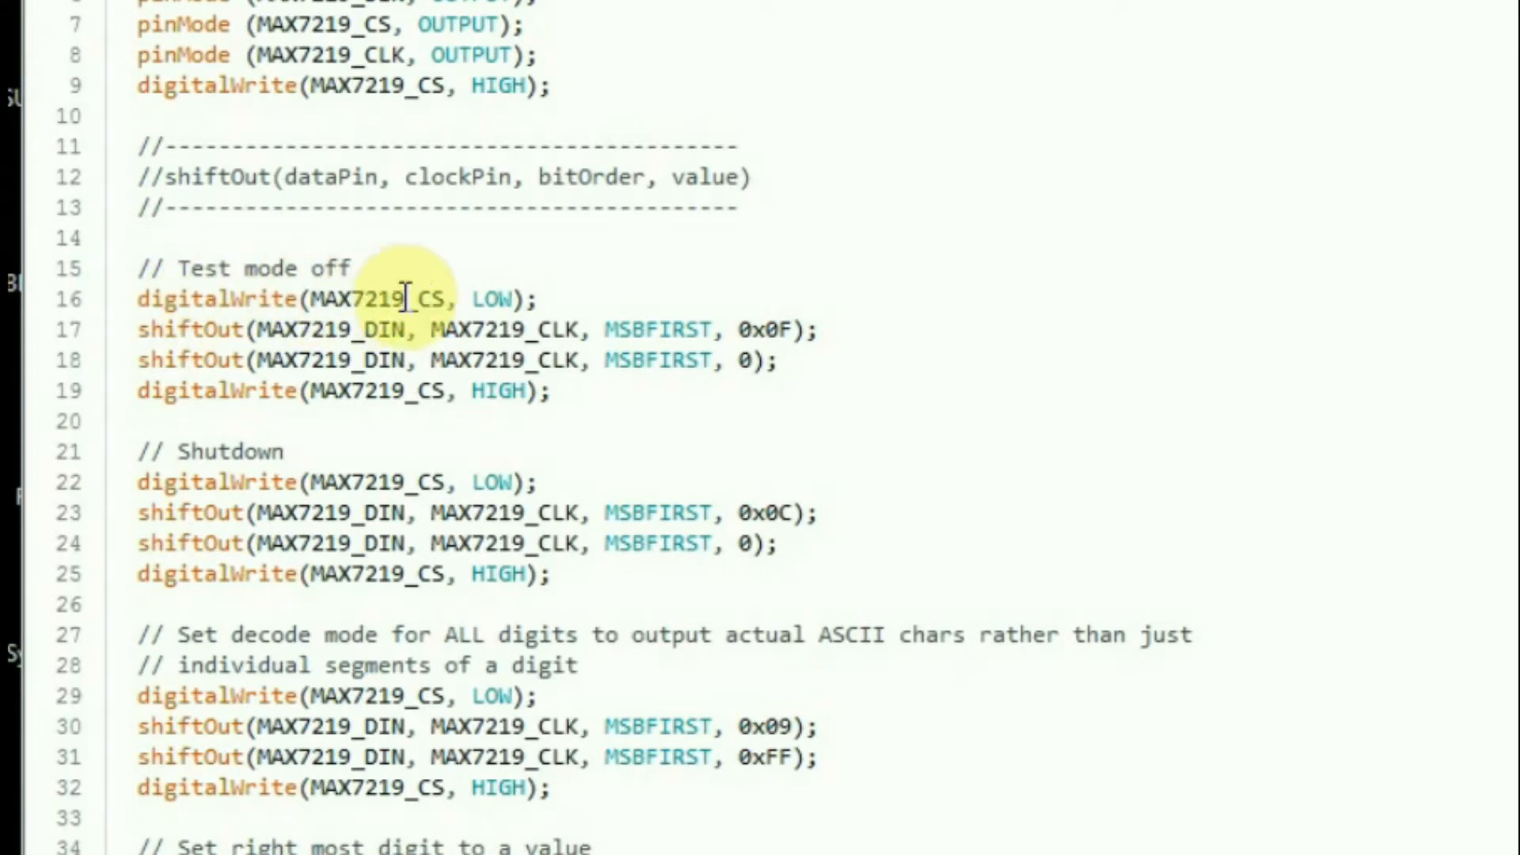
{"action": "mouse_move", "coordinate": [470, 302]}
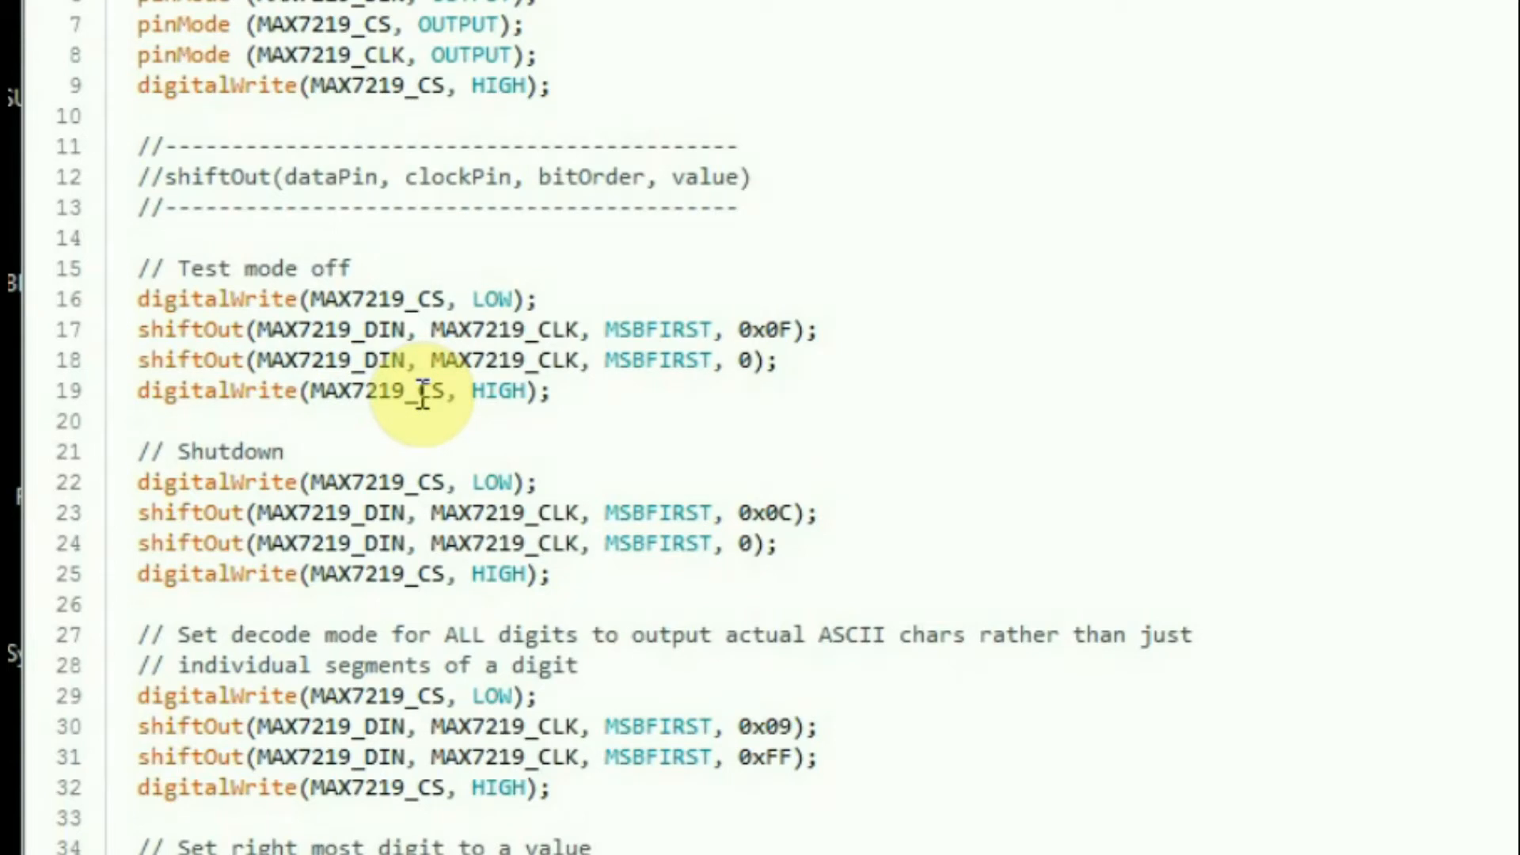
{"action": "mouse_move", "coordinate": [803, 439]}
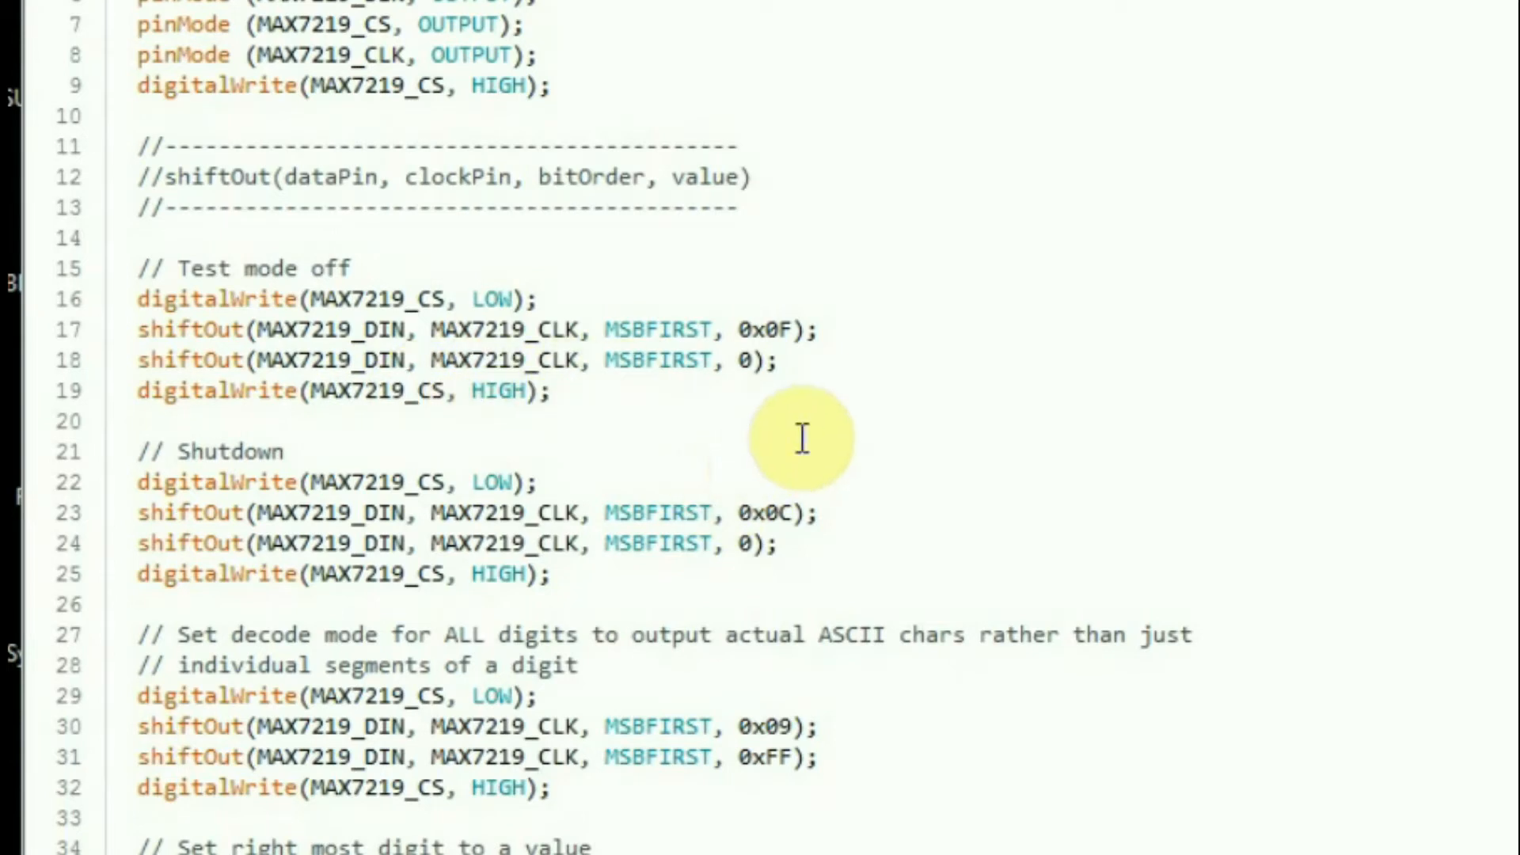
{"action": "mouse_move", "coordinate": [783, 330]}
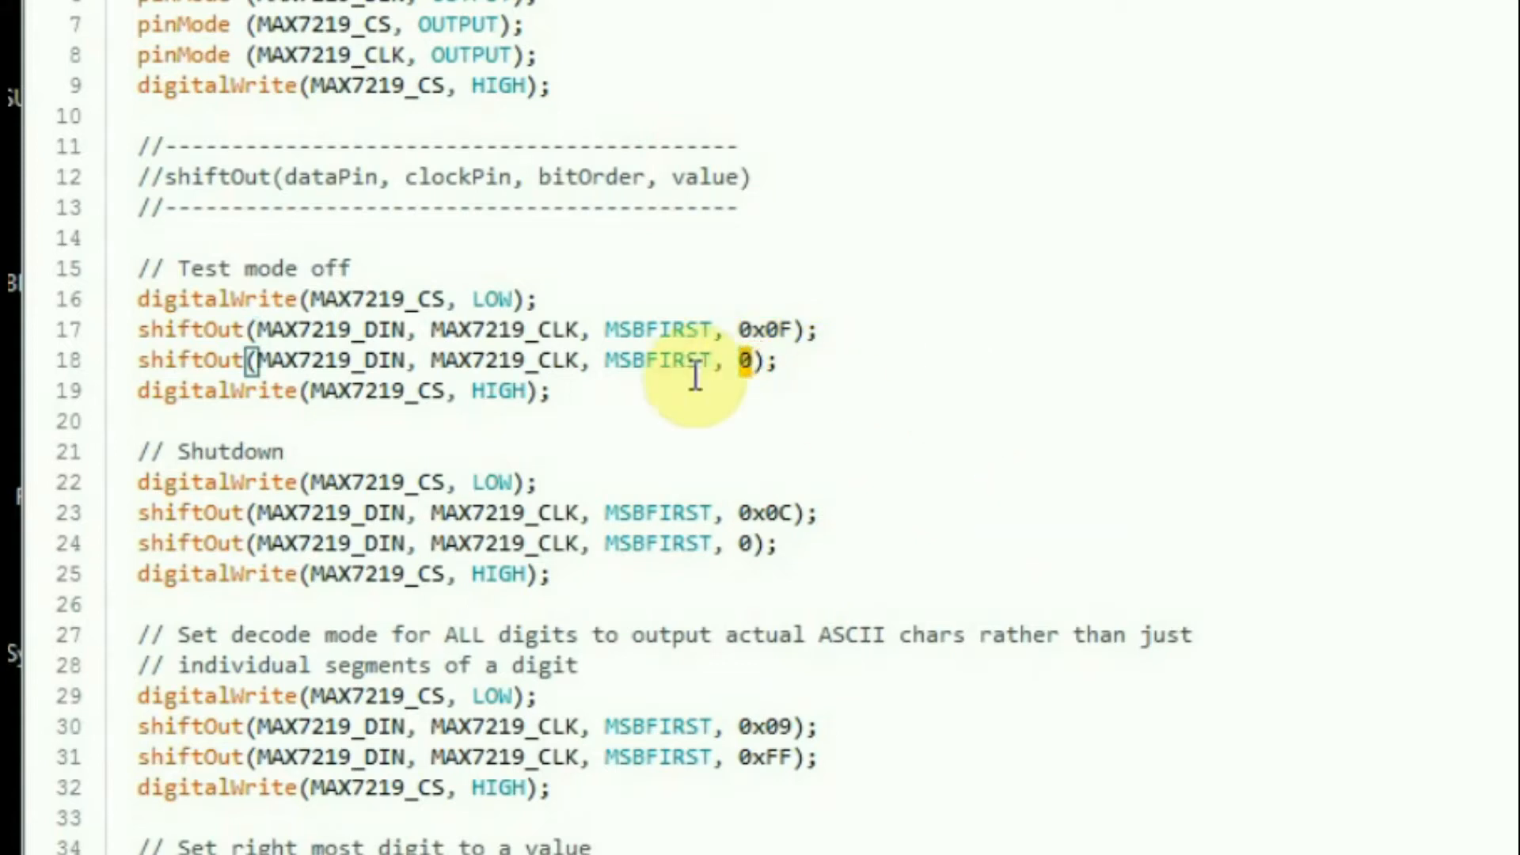
{"action": "mouse_move", "coordinate": [300, 456]}
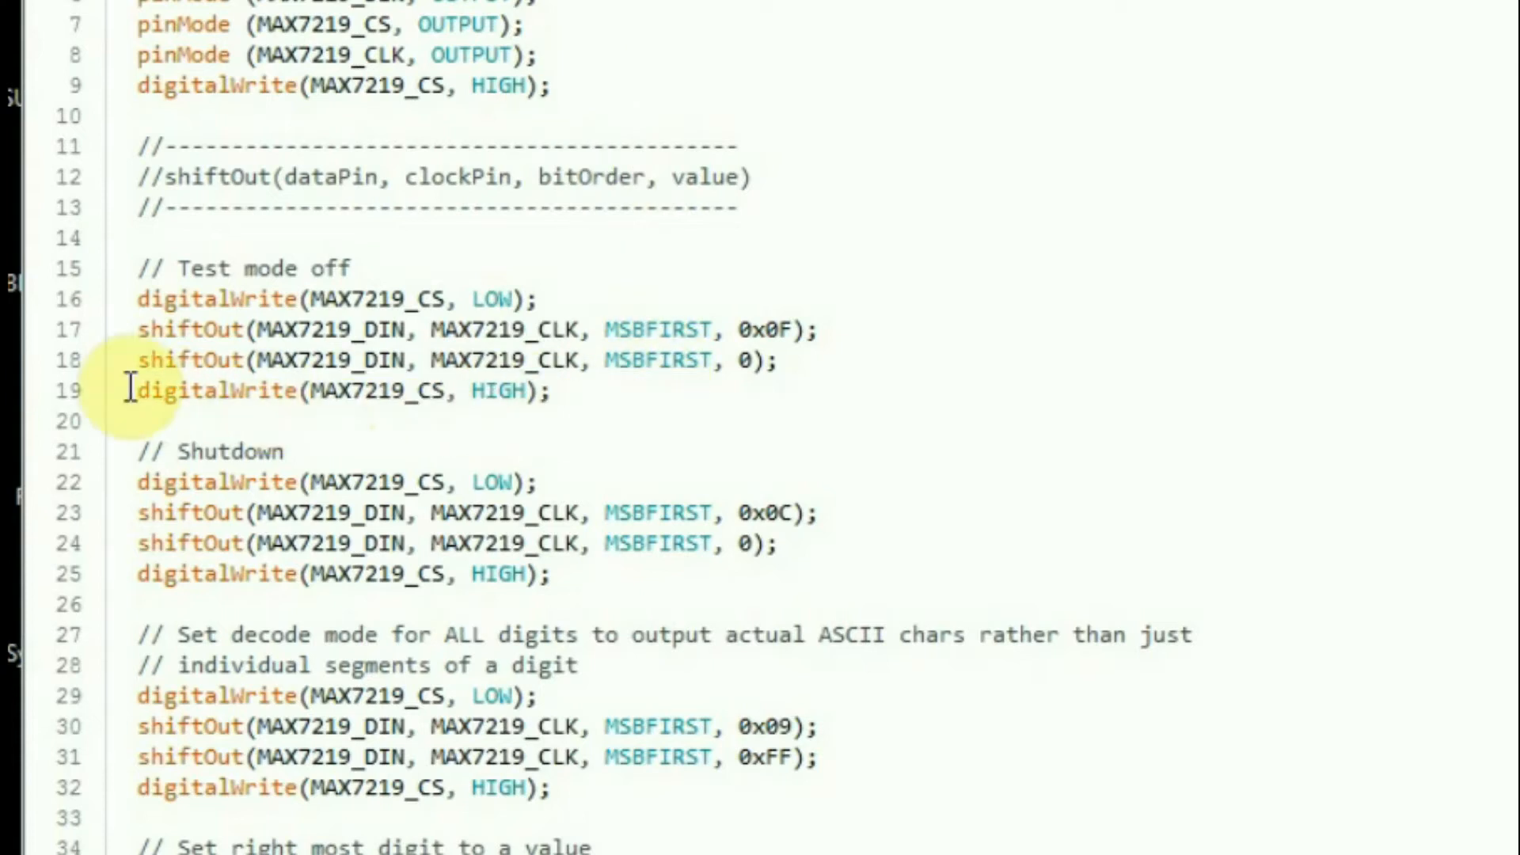
{"action": "mouse_move", "coordinate": [499, 402]}
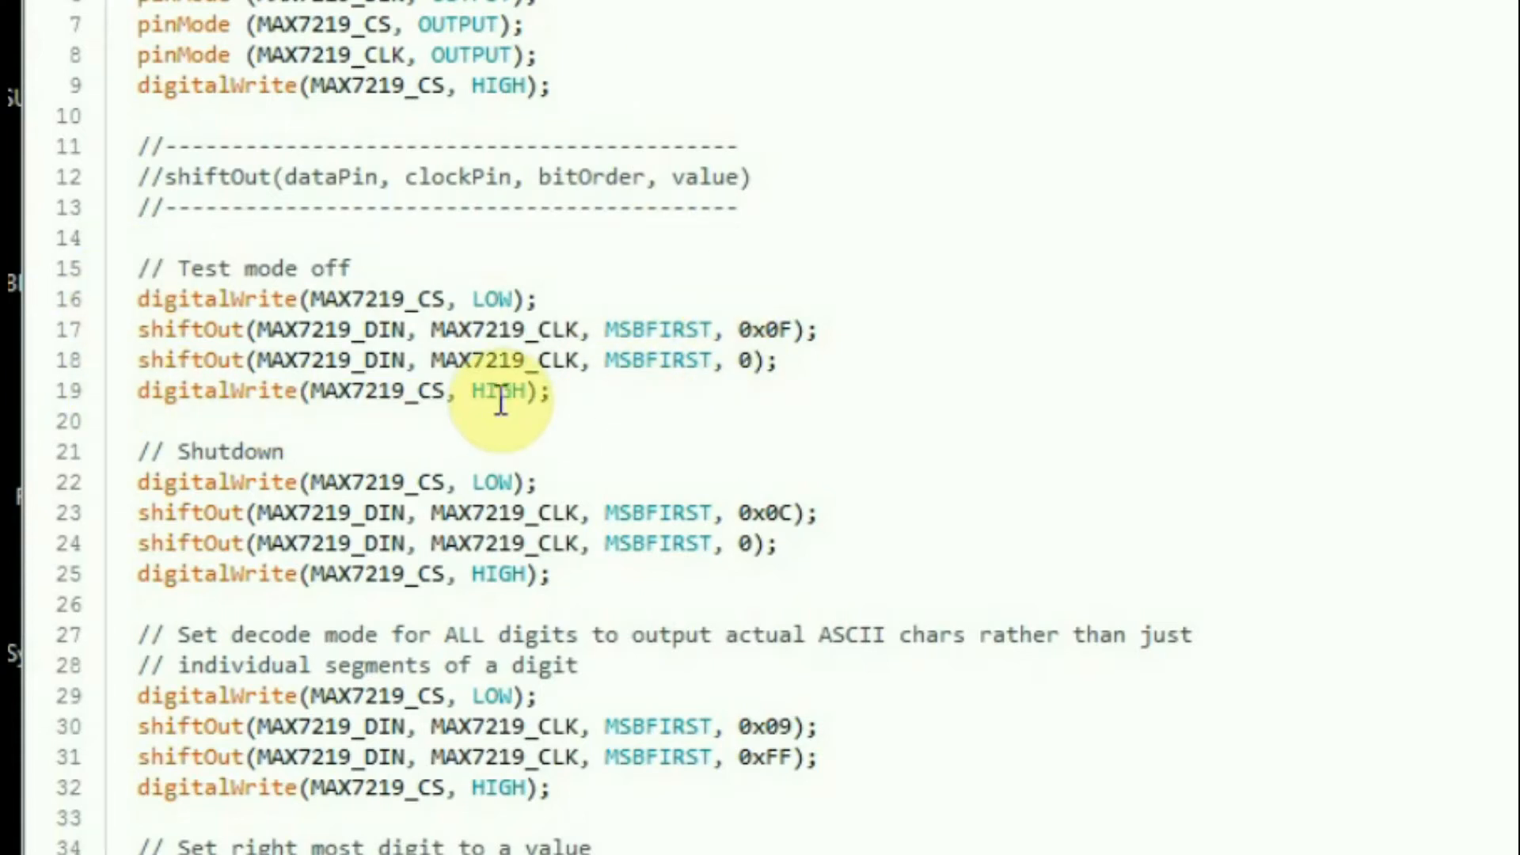
{"action": "mouse_move", "coordinate": [863, 330]}
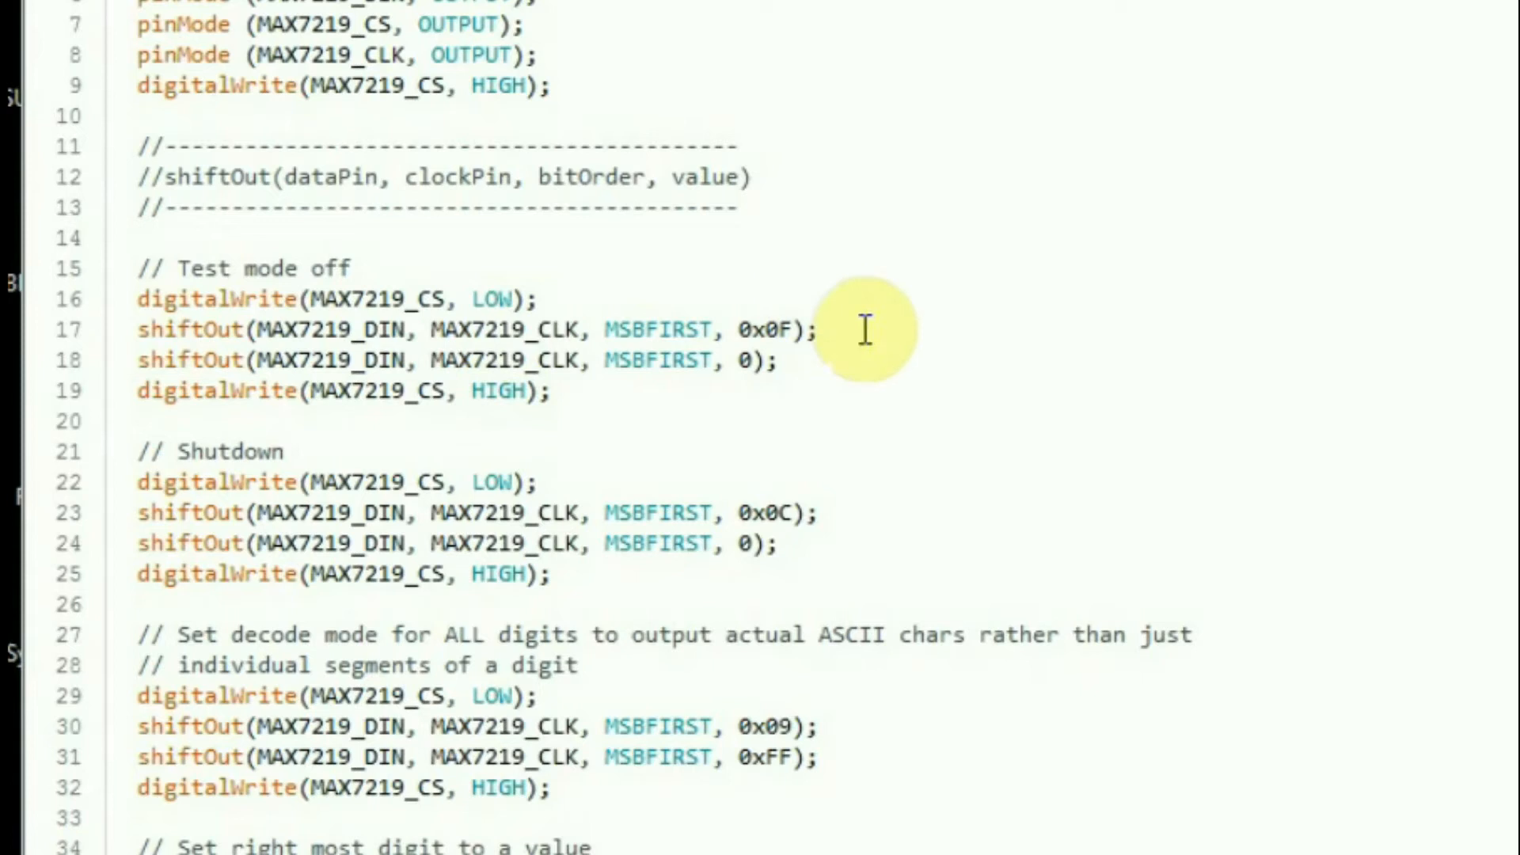
{"action": "mouse_move", "coordinate": [757, 361]}
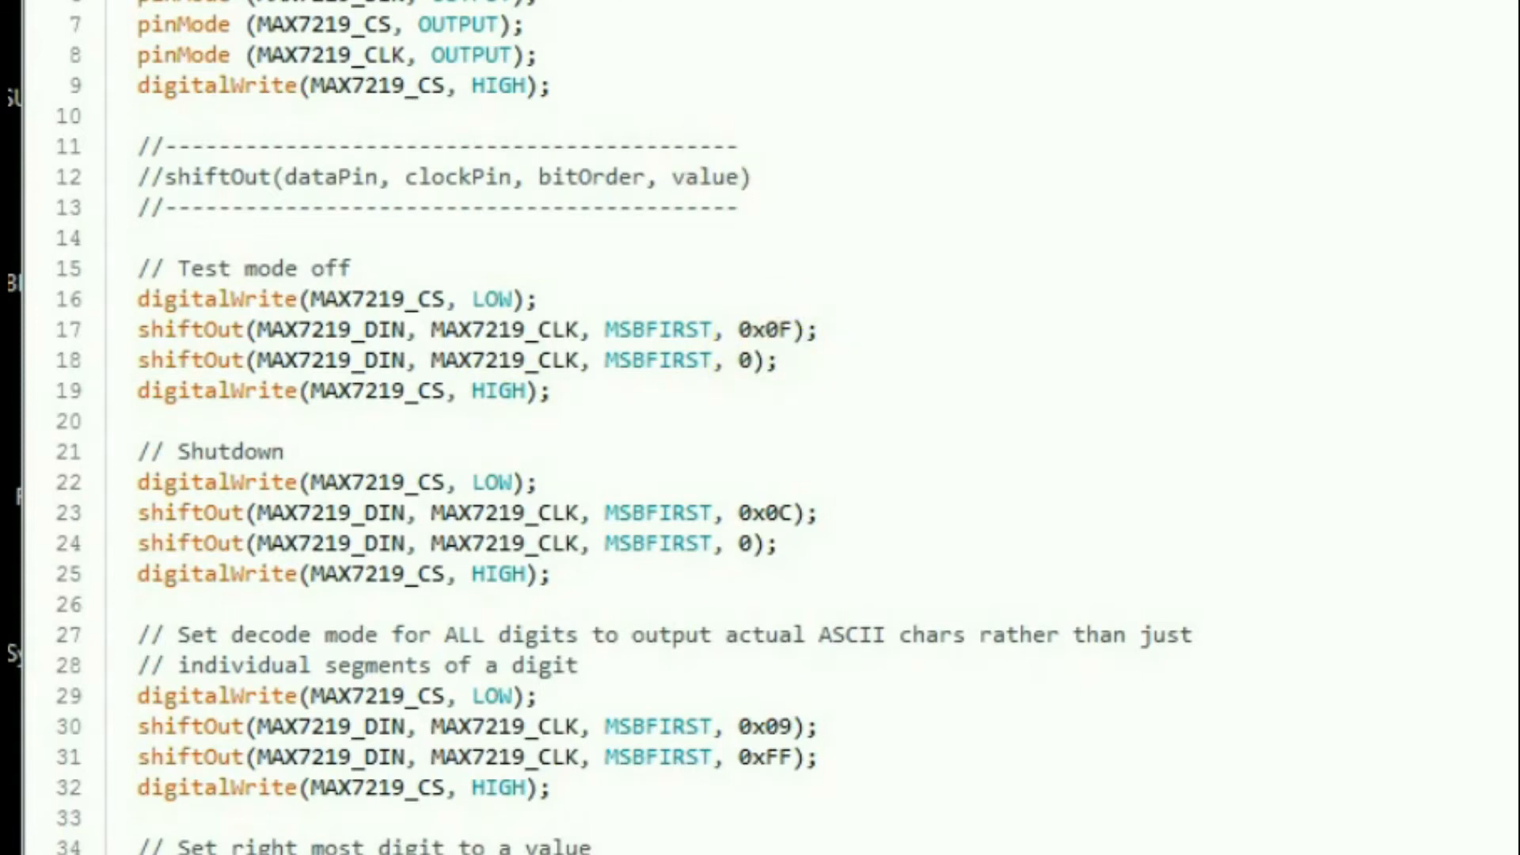
{"action": "scroll", "scroll_direction": "up", "scroll_amount": 3}
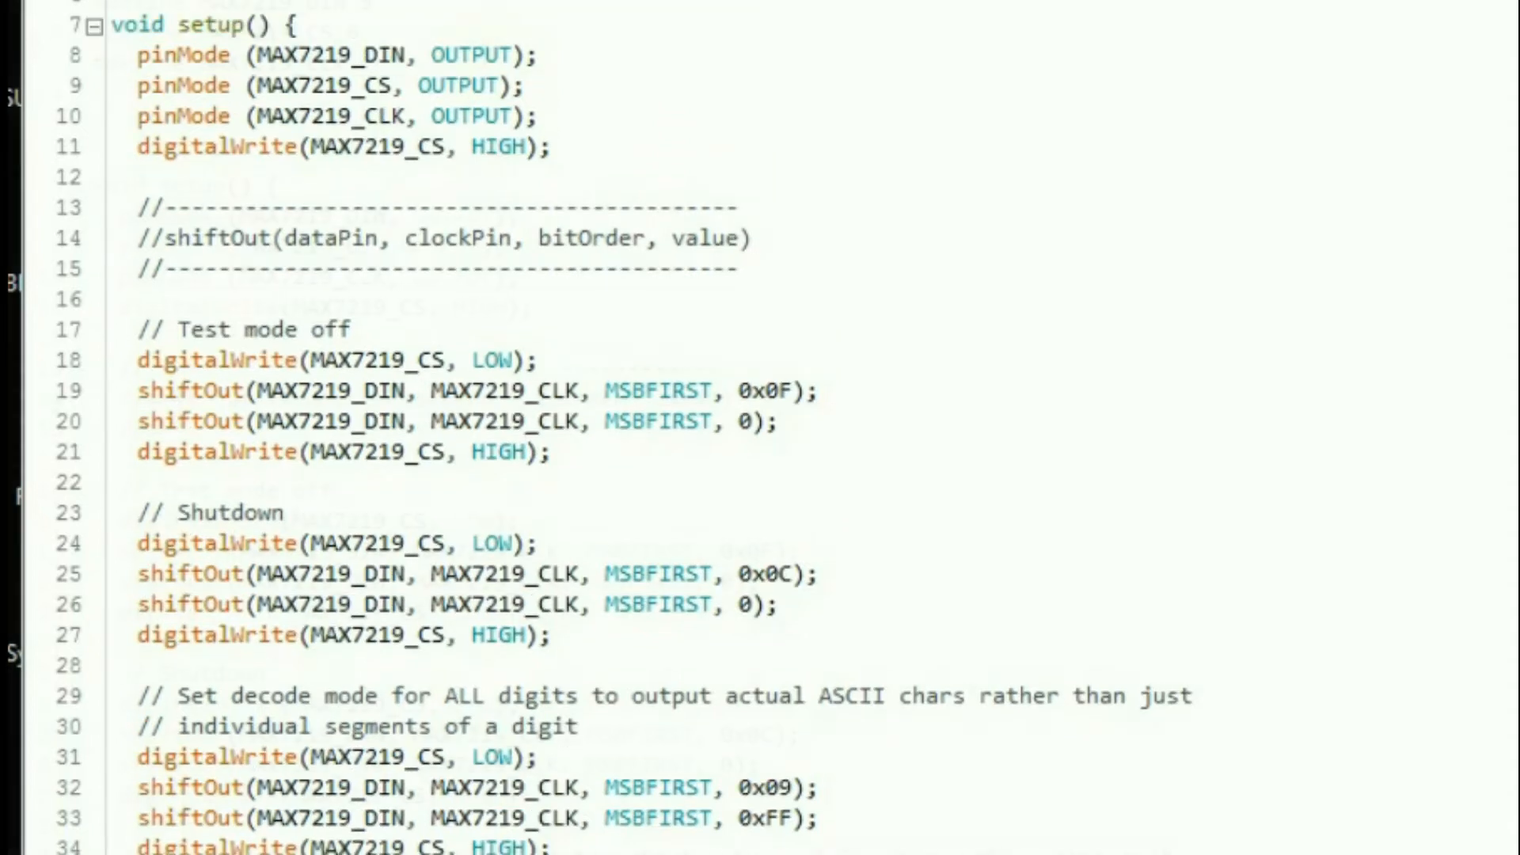
{"action": "scroll", "scroll_direction": "up", "scroll_amount": 3}
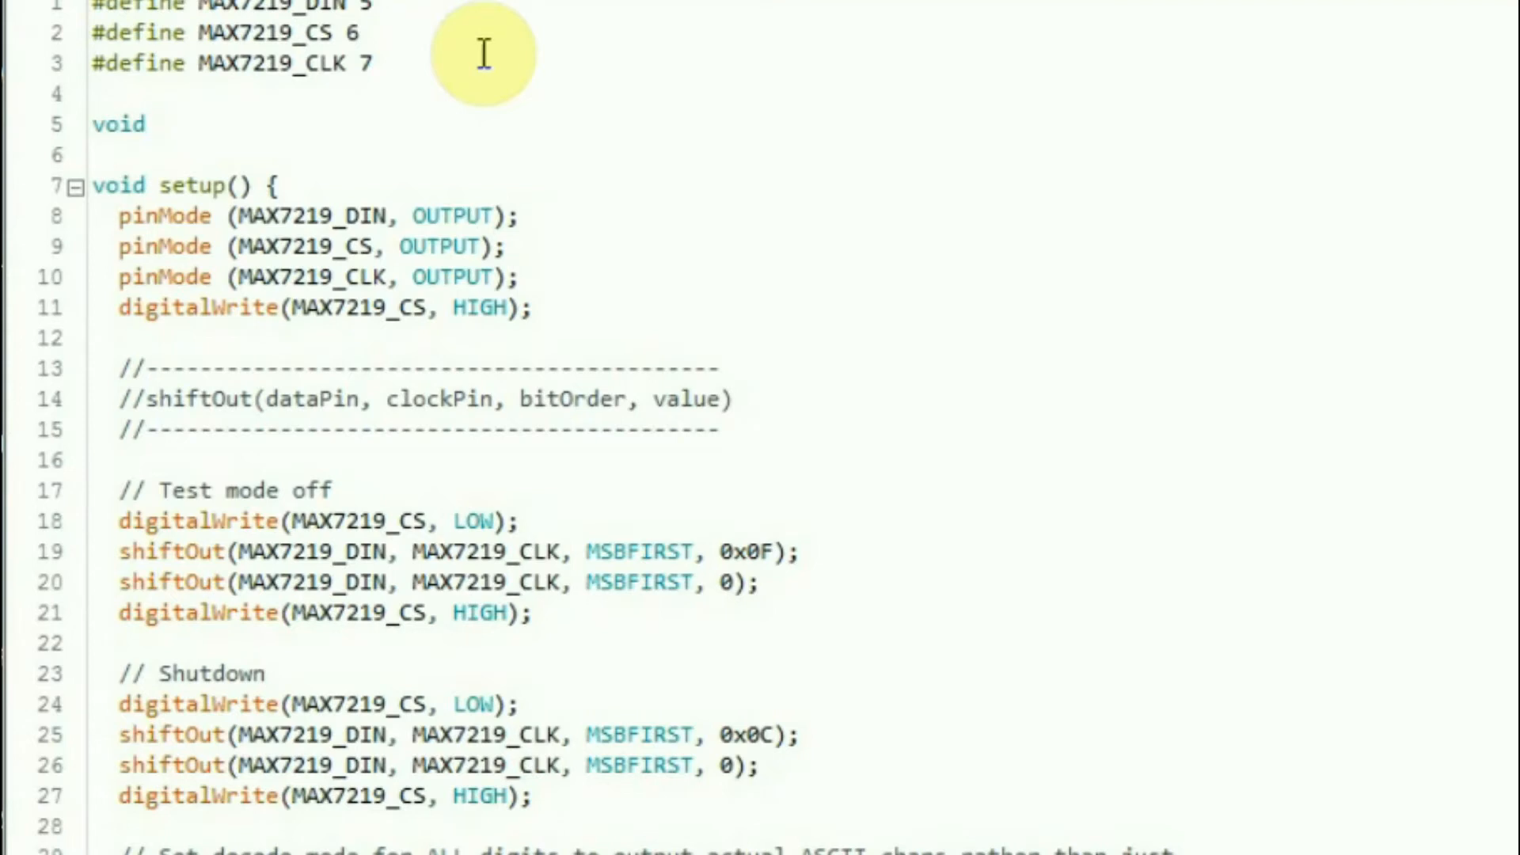
{"action": "type", "text": "displ"}
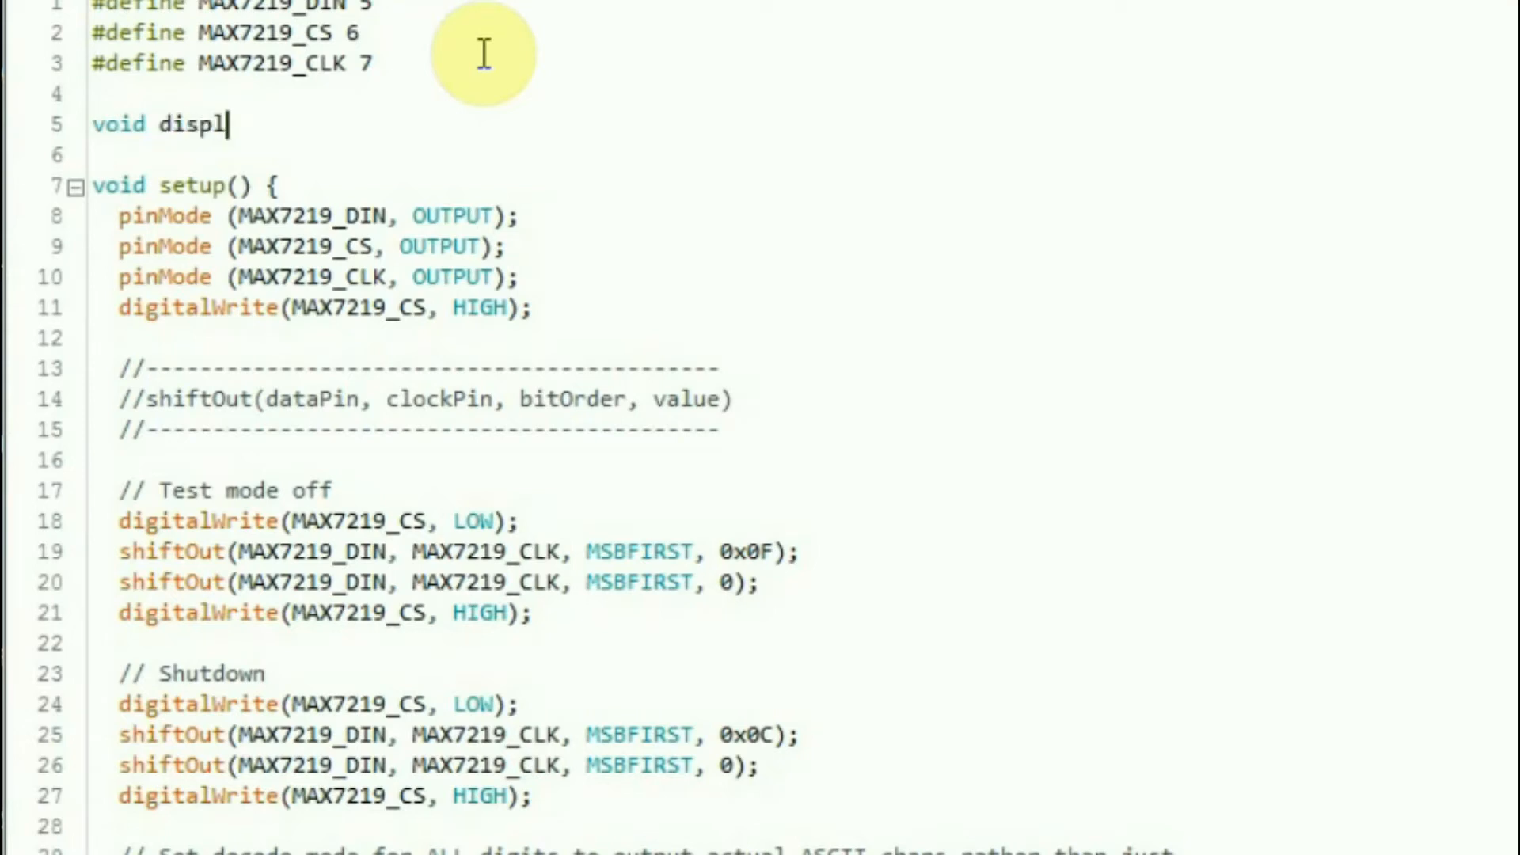
{"action": "type", "text": "ay"}
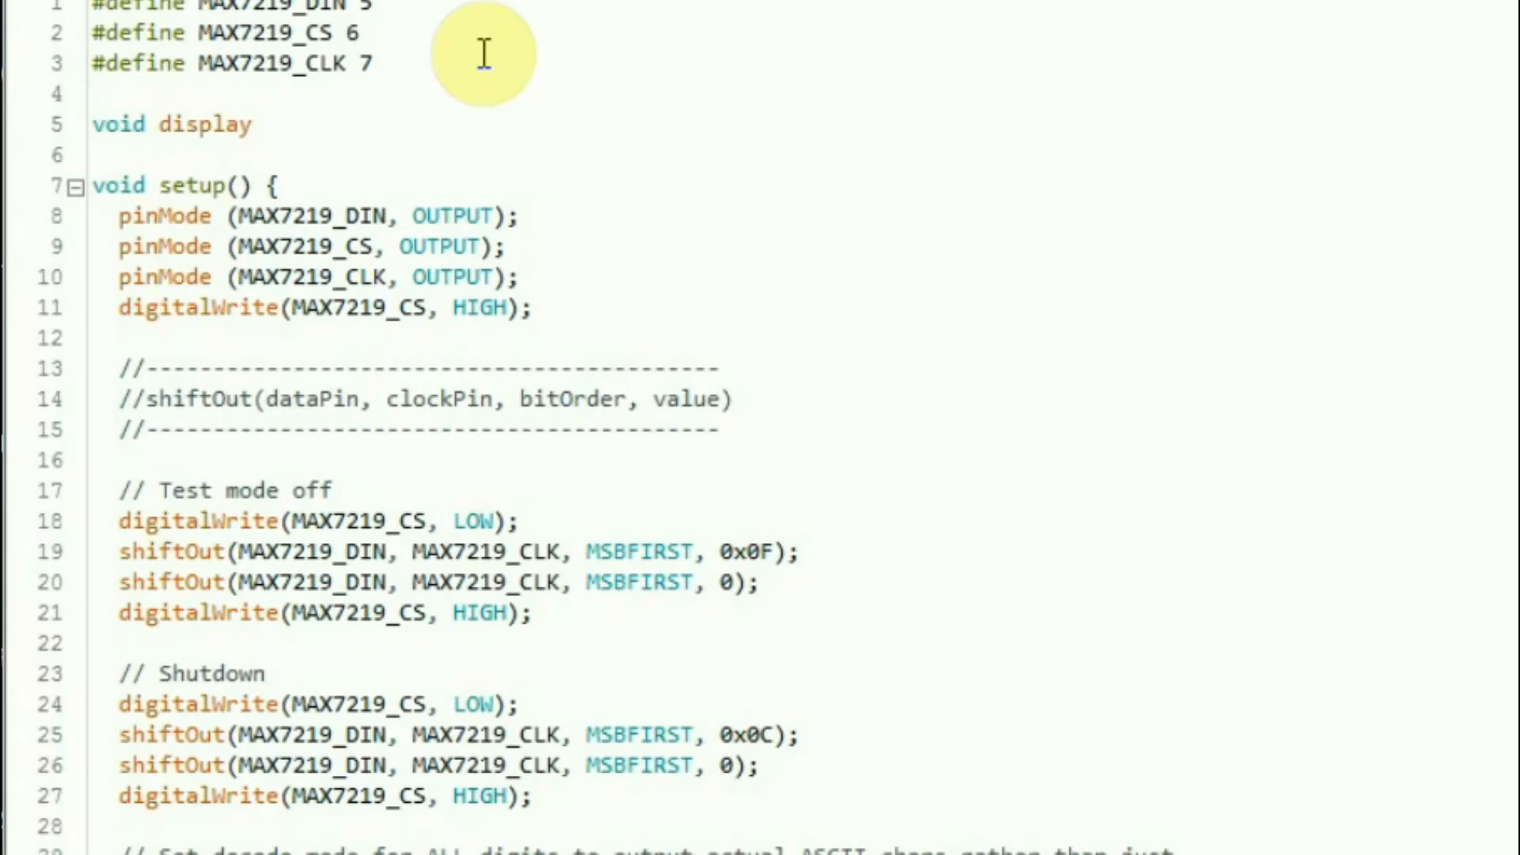
{"action": "type", "text": "("}
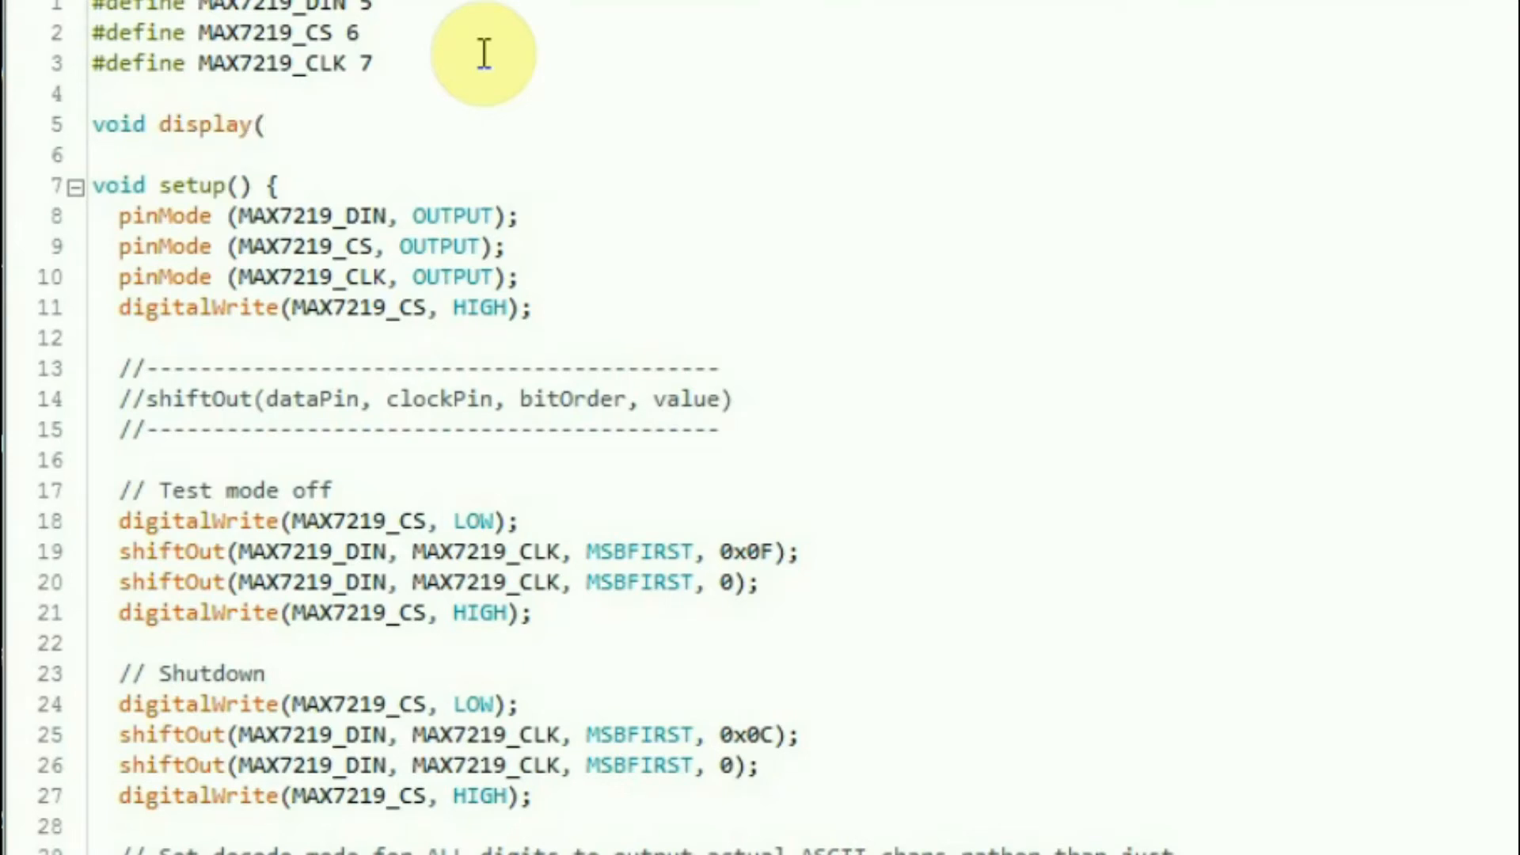
{"action": "type", "text": "byte"}
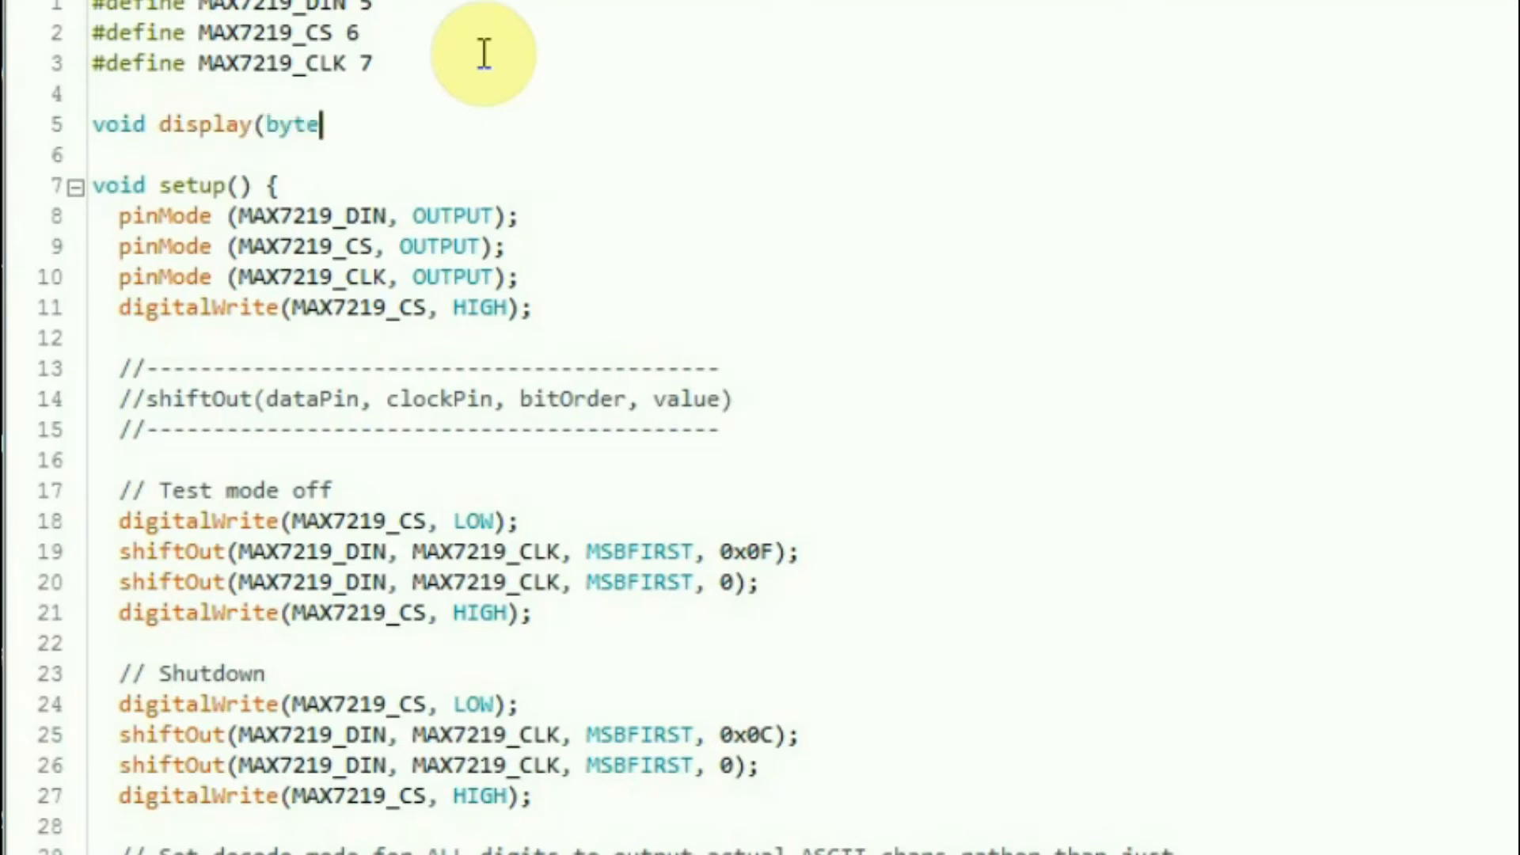
{"action": "type", "text": "addresw"}
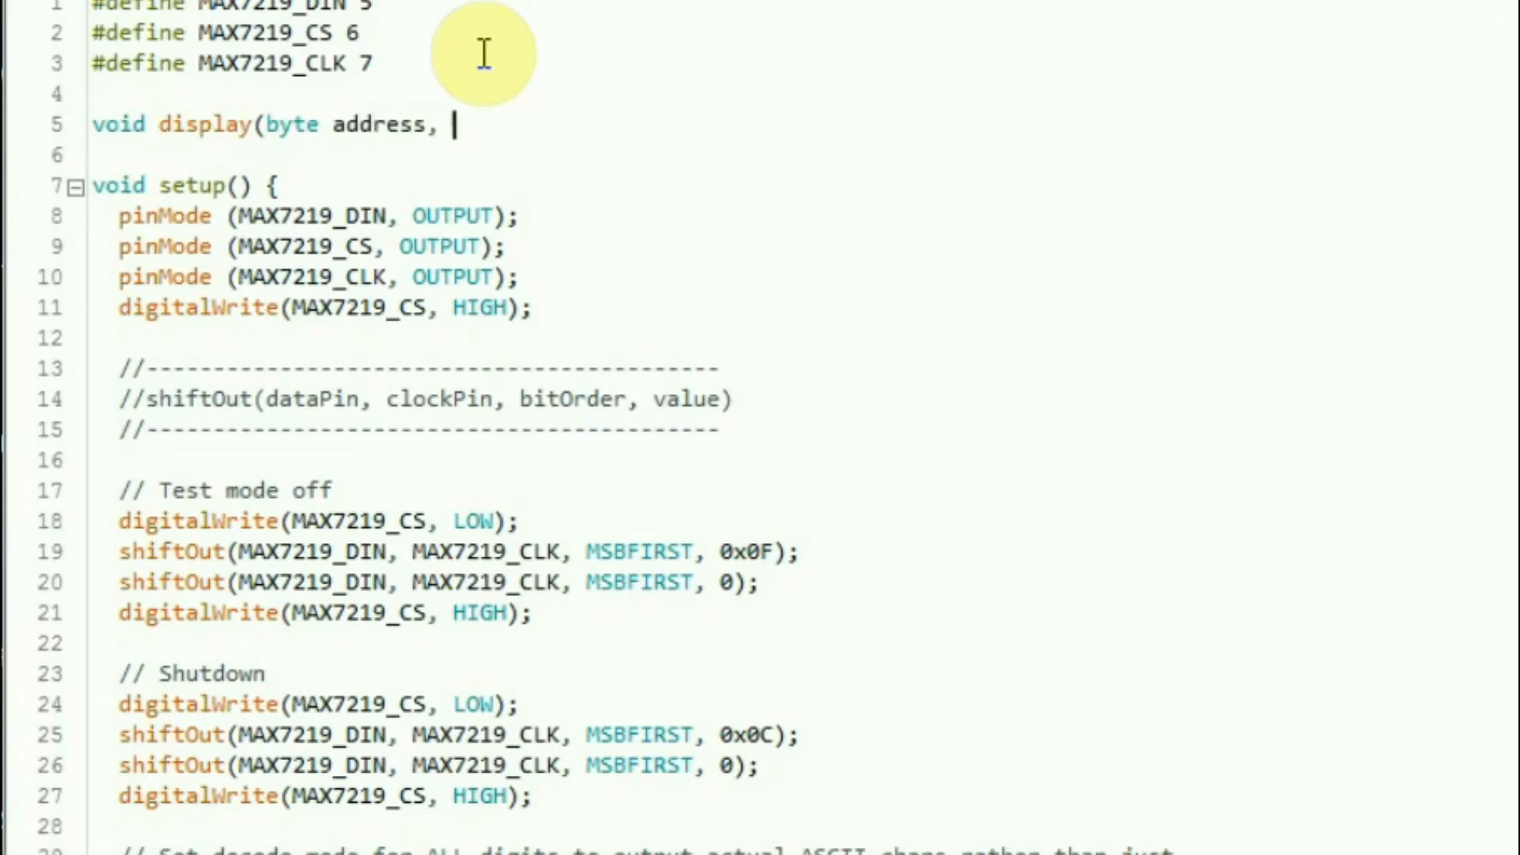
{"action": "type", "text": "byte val"}
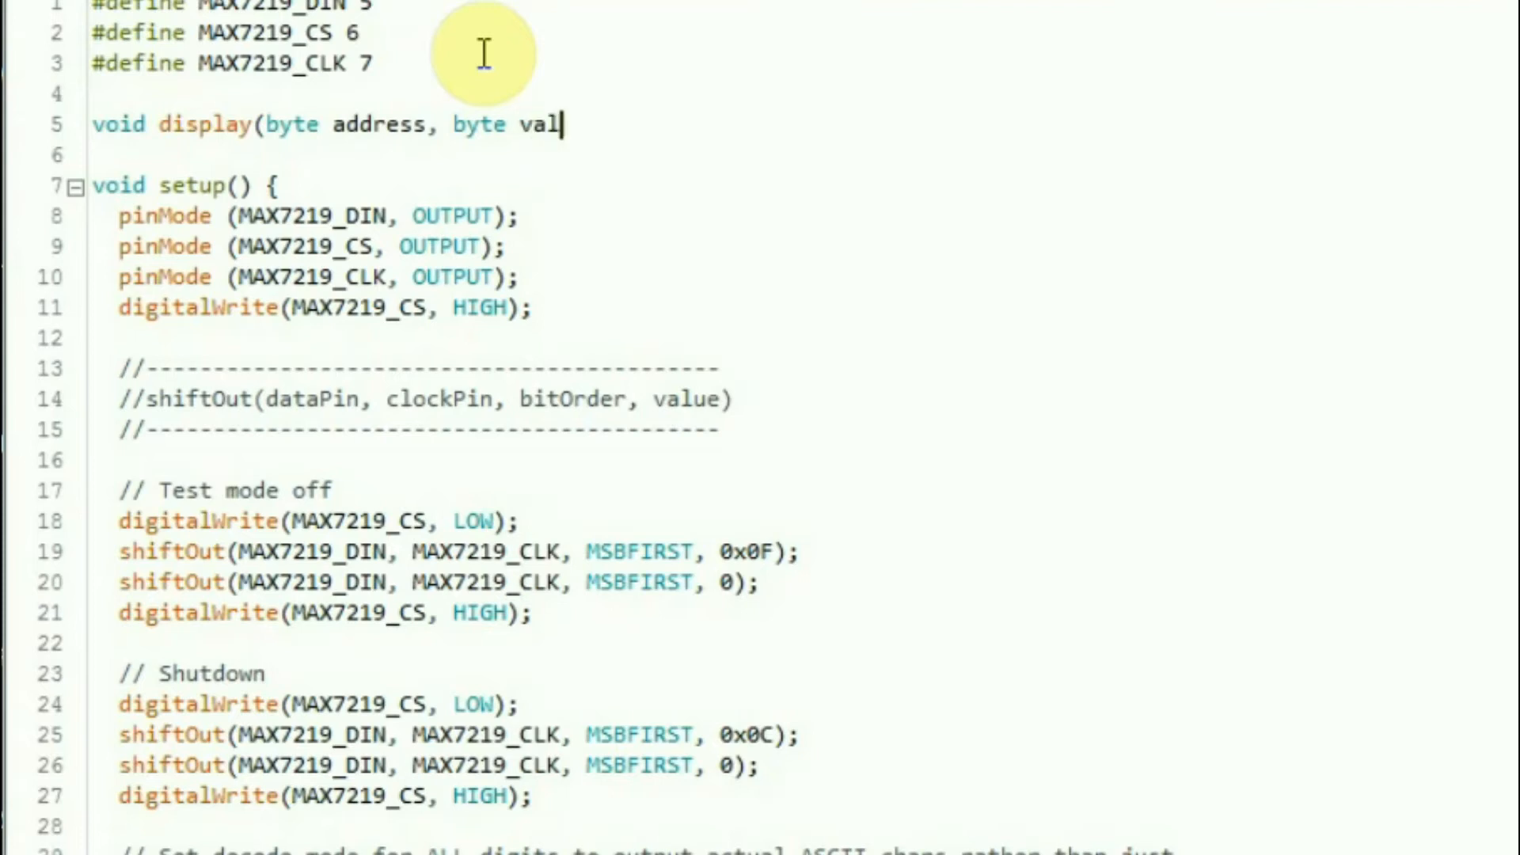
{"action": "type", "text": "ue)"}
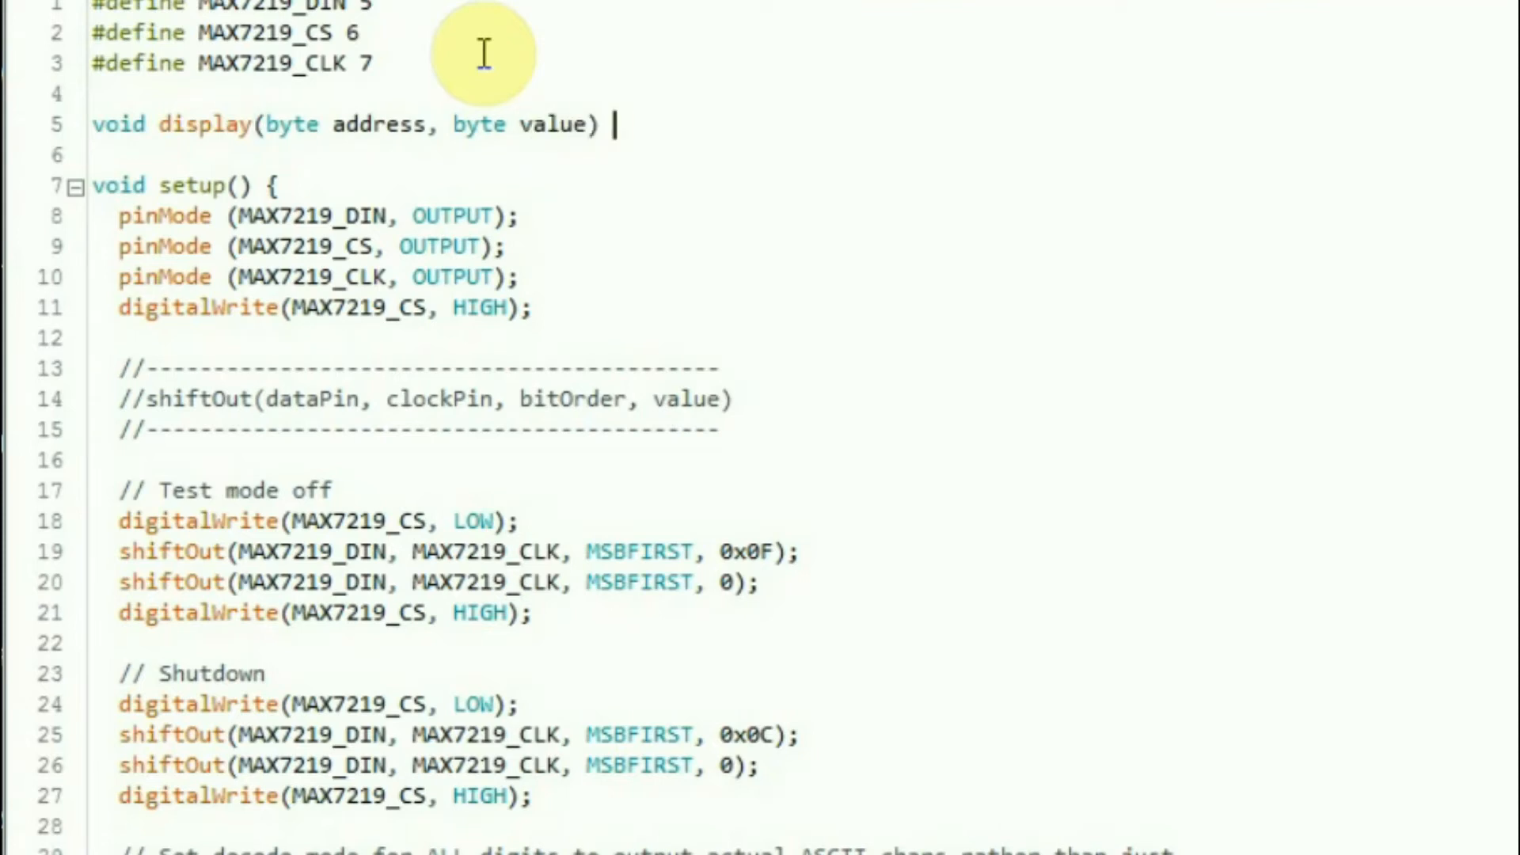
{"action": "type", "text": "{"}
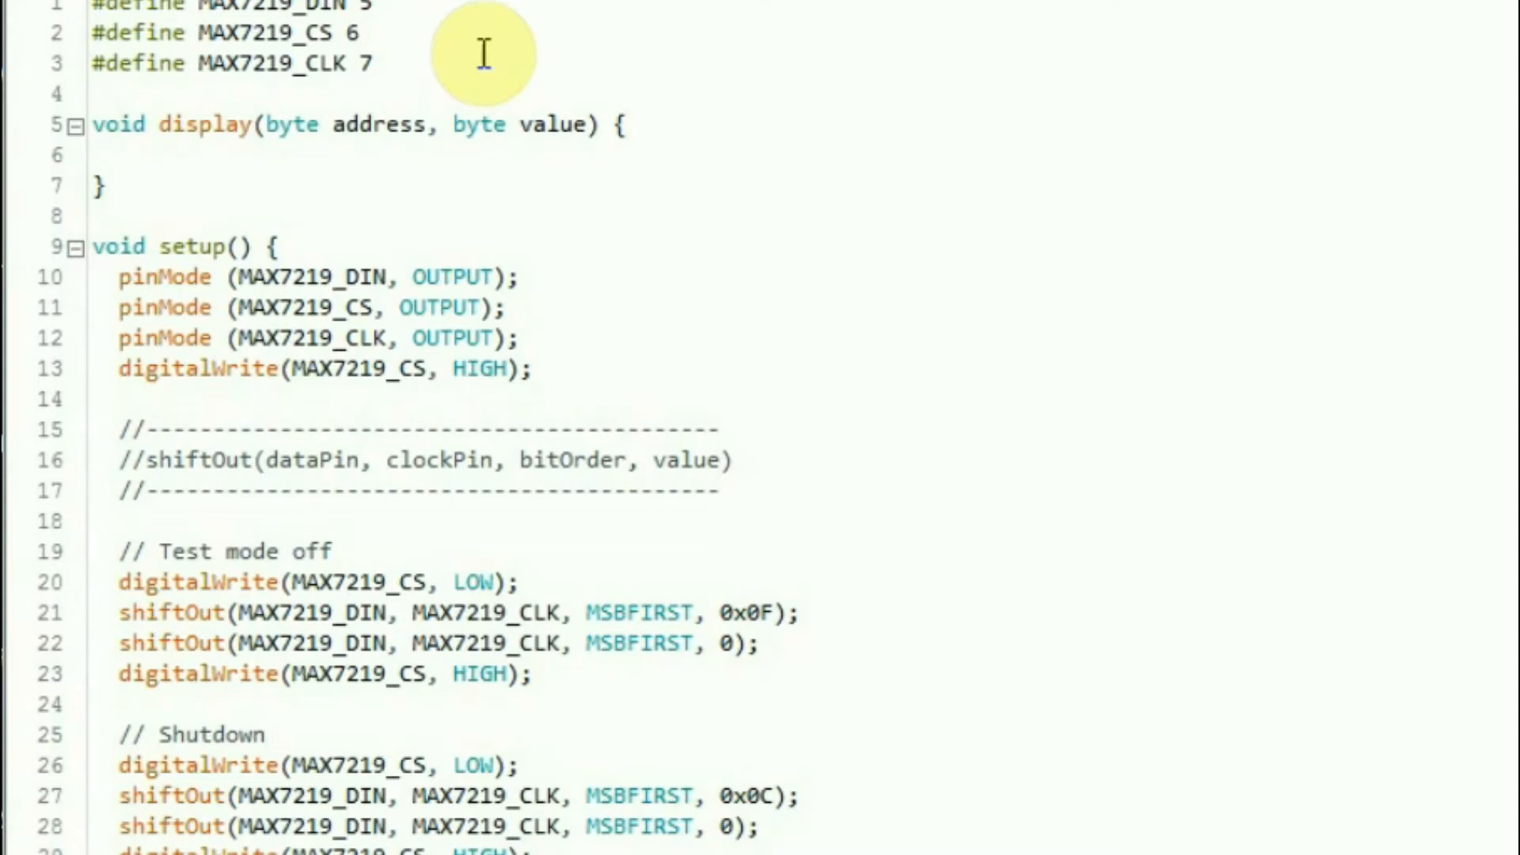
- Comment display() as the common routine to talk to MAX7219
{"action": "type", "text": "//"}
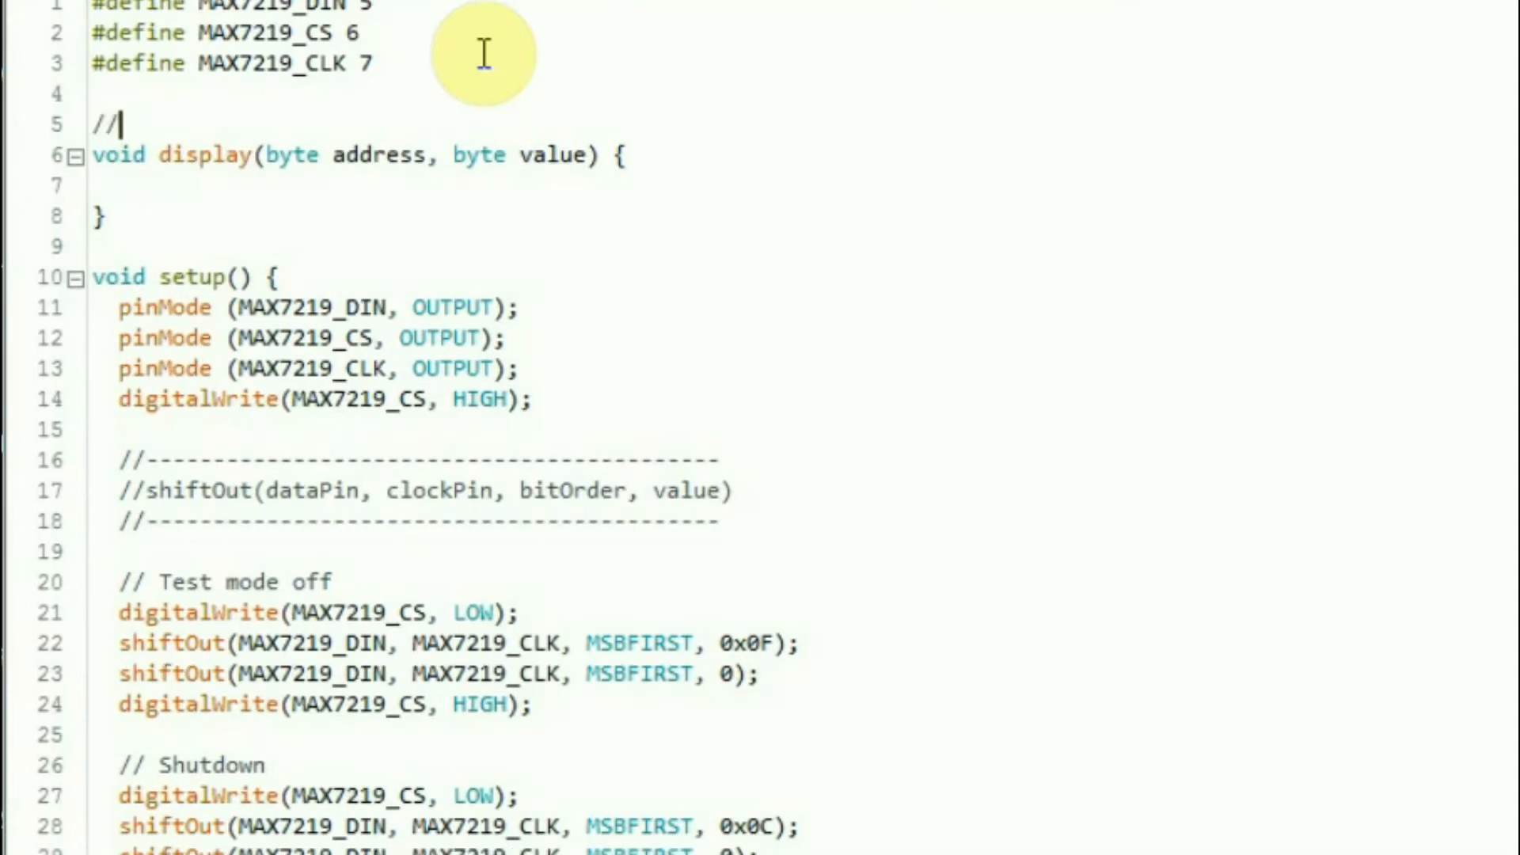
{"action": "type", "text": "Common re"}
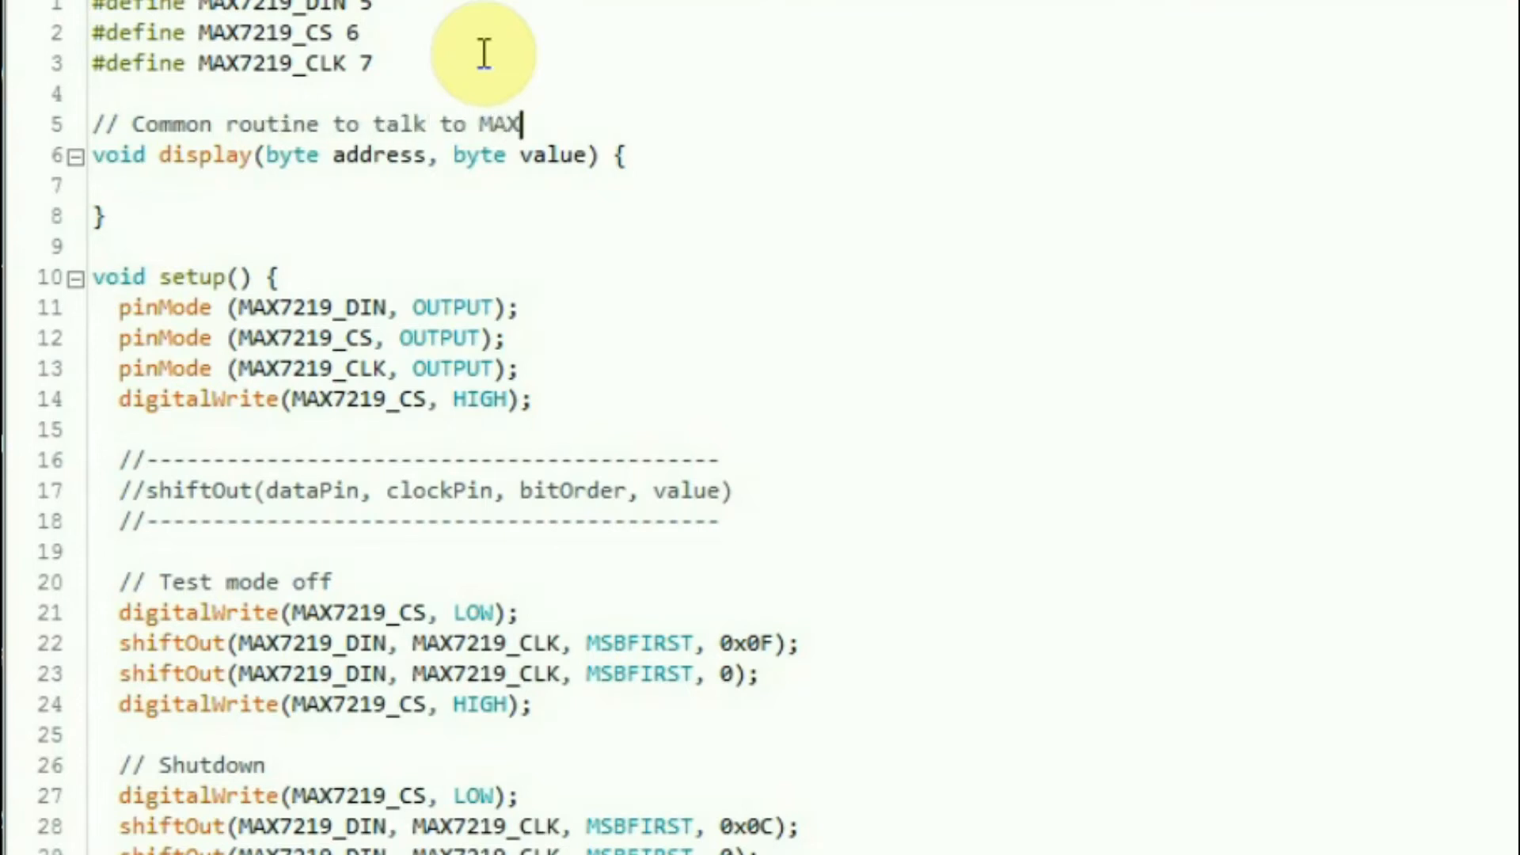
{"action": "type", "text": "7219"}
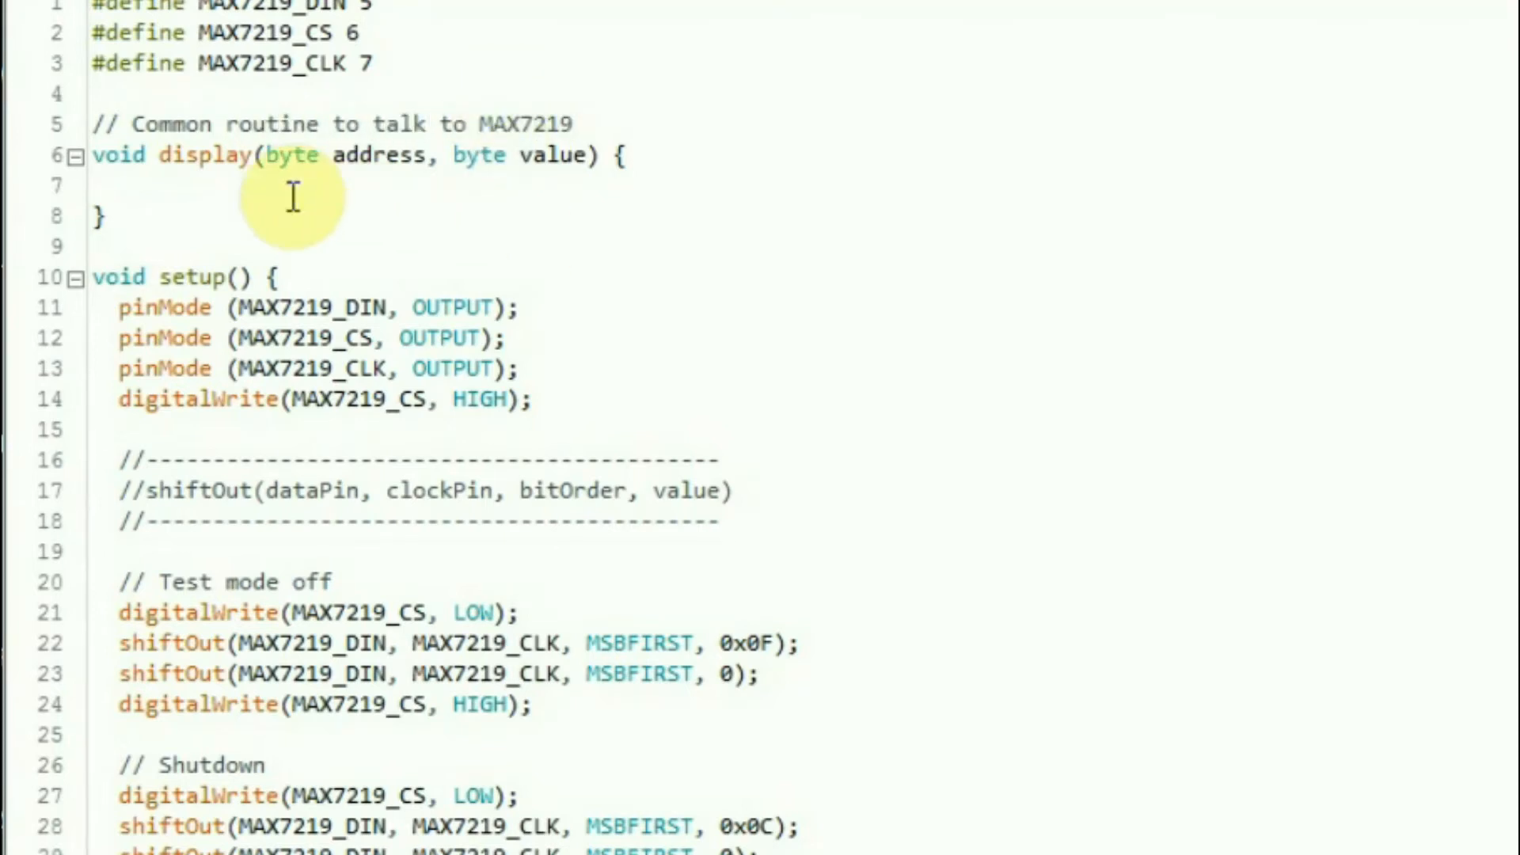
{"action": "mouse_move", "coordinate": [644, 188]}
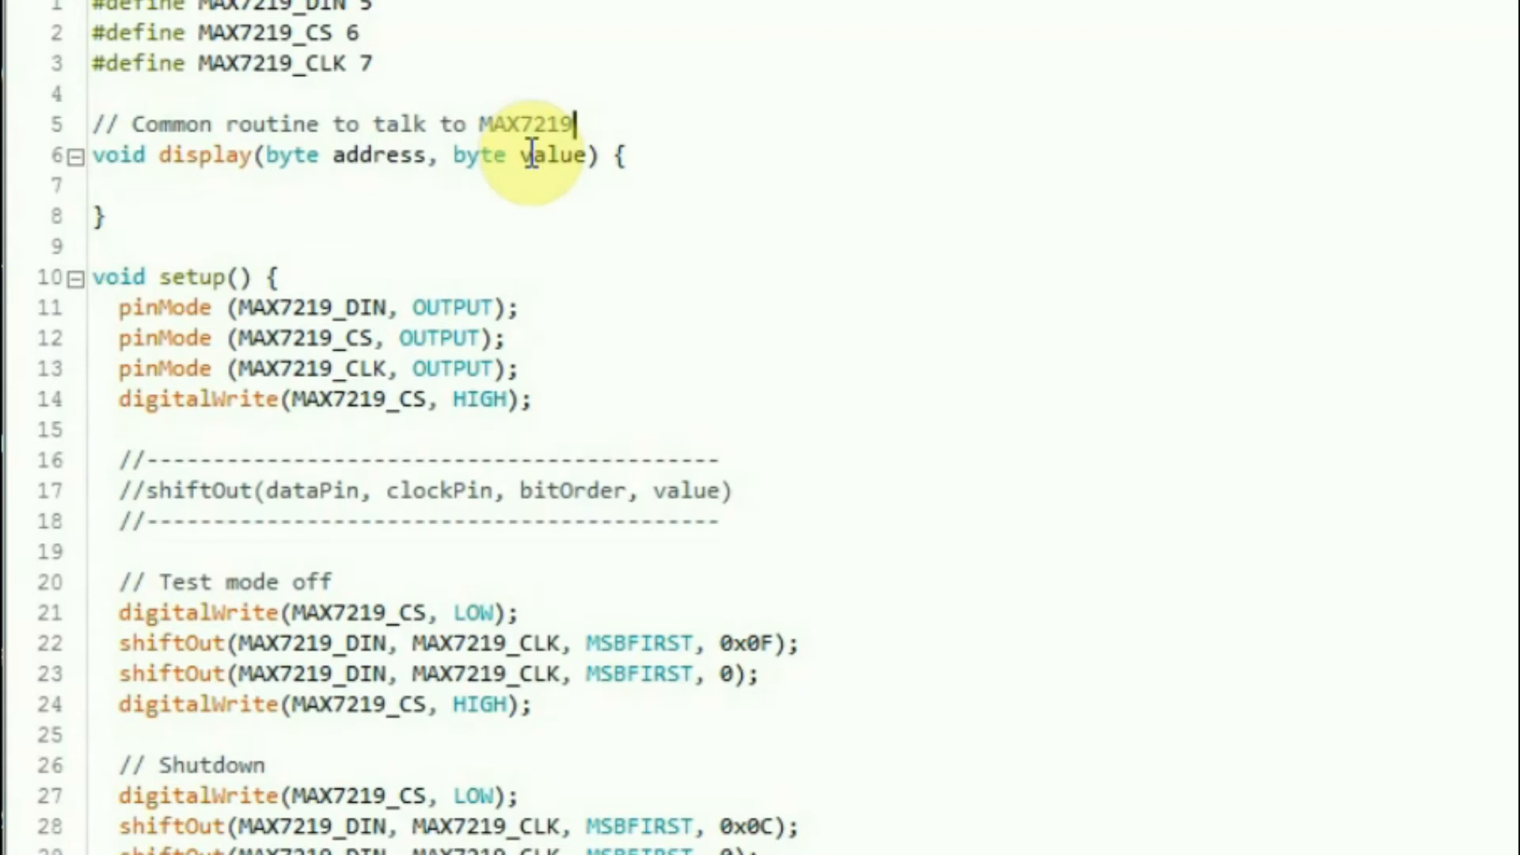
{"action": "mouse_move", "coordinate": [753, 617]}
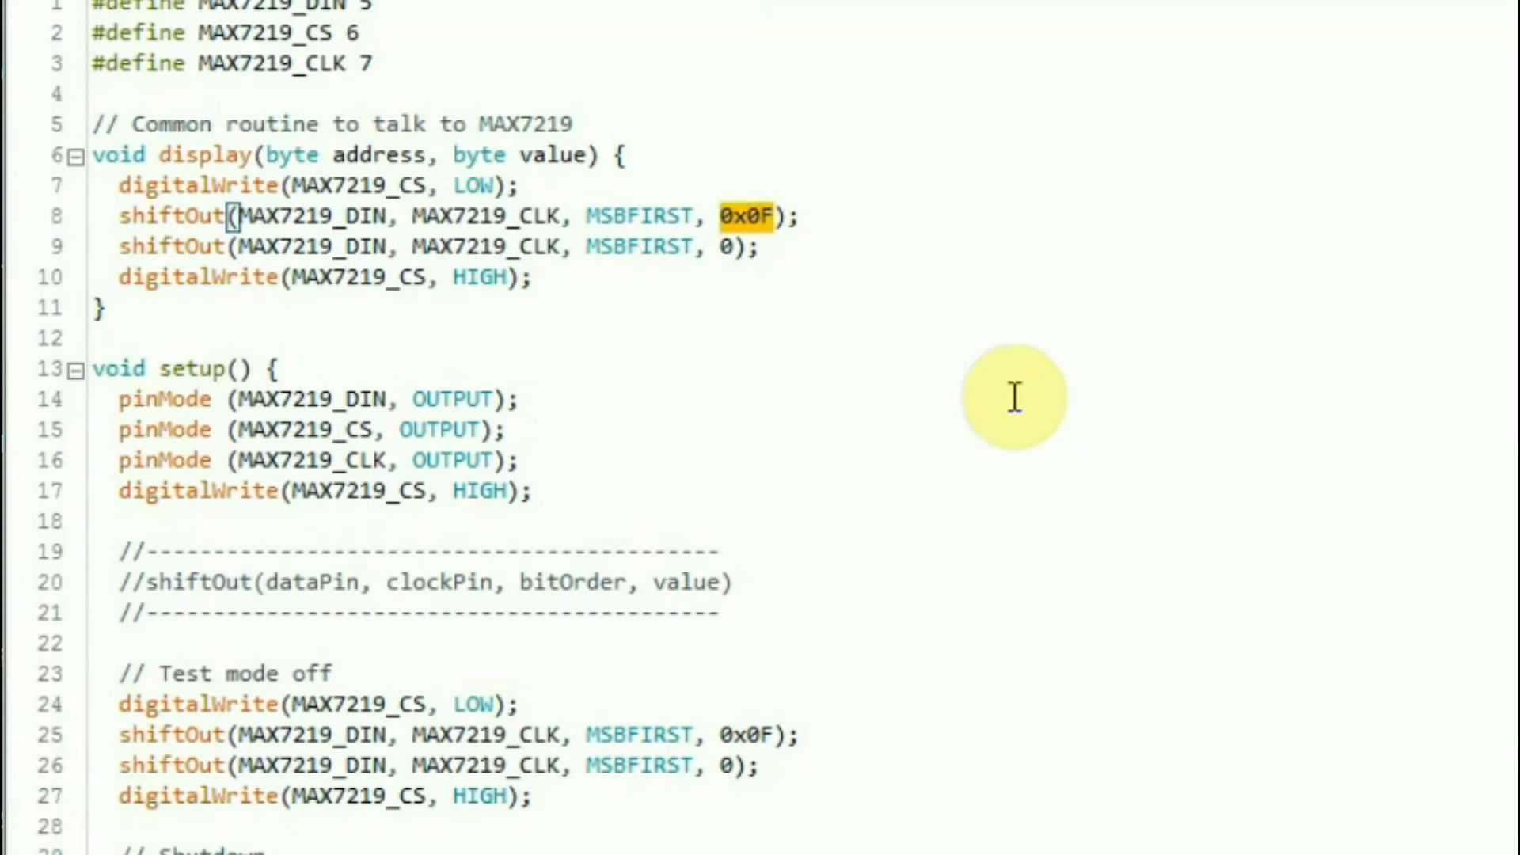
- Fill display() with chip-select and shiftOut calls sending address then value
{"action": "type", "text": "address"}
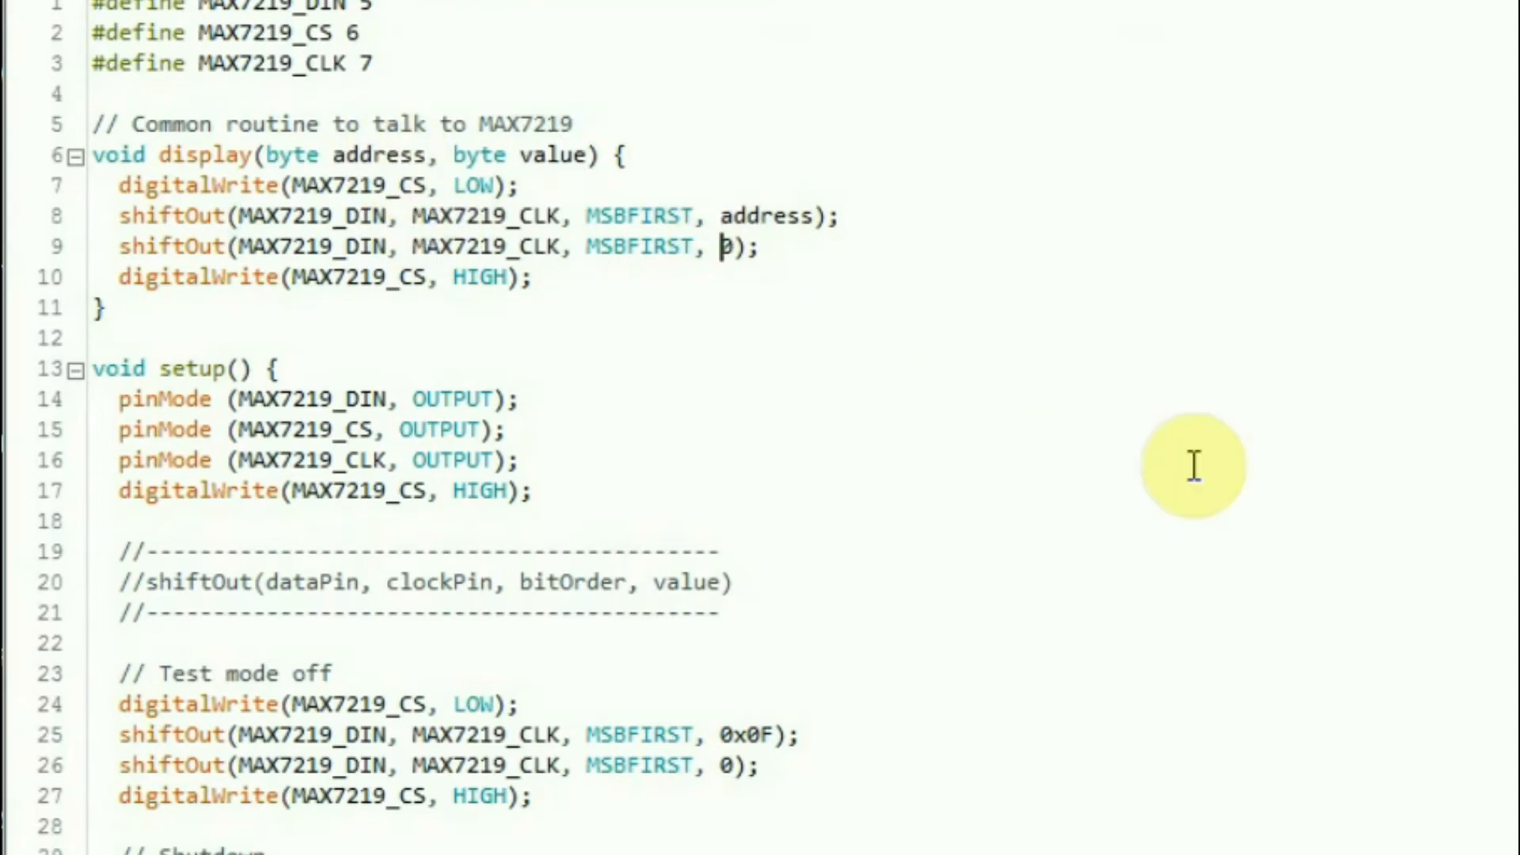
{"action": "type", "text": "value"}
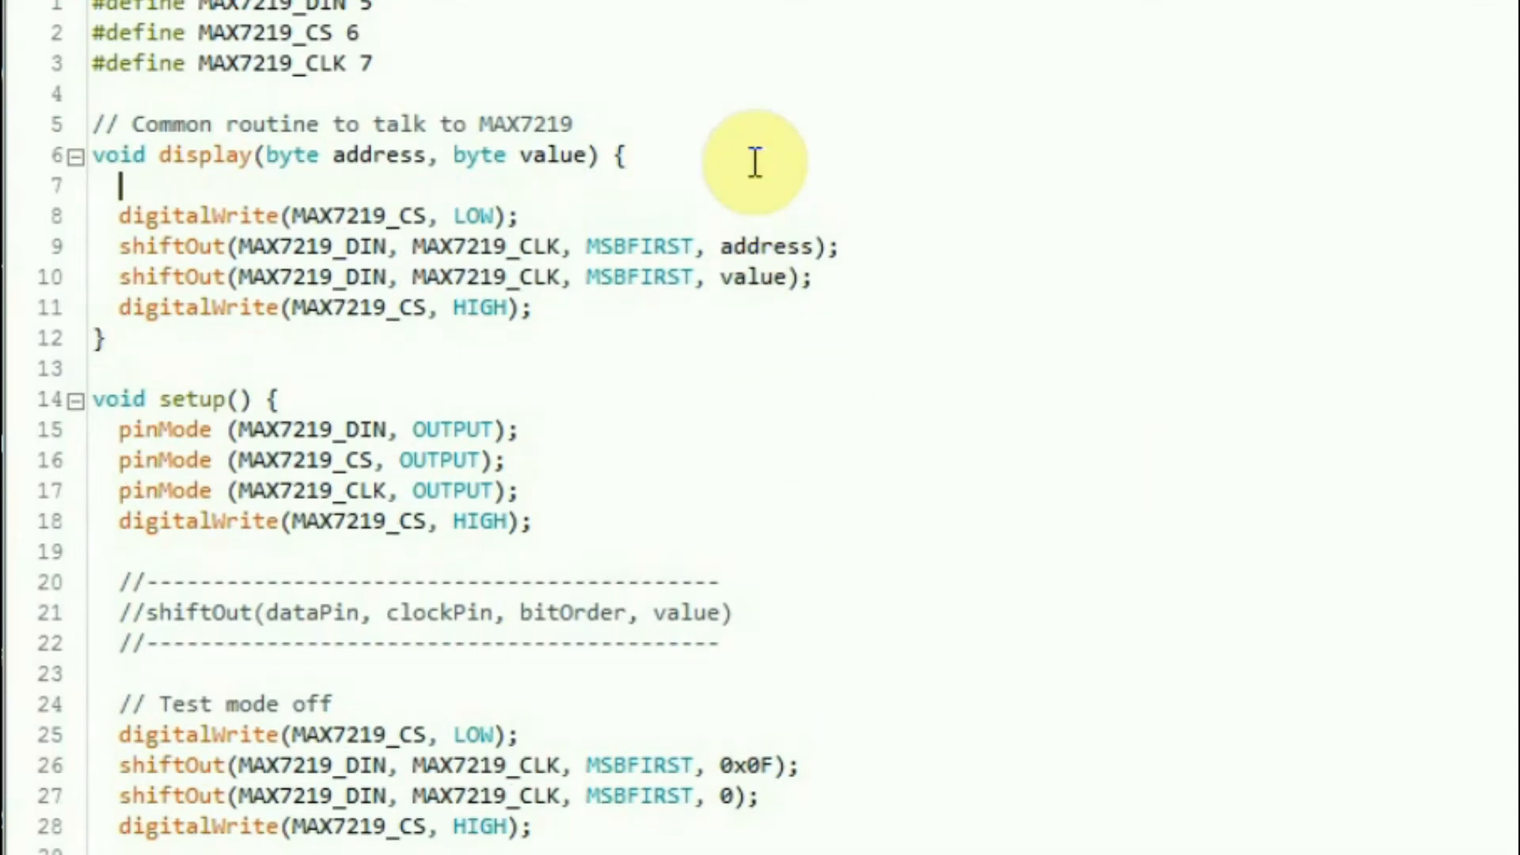
{"action": "mouse_move", "coordinate": [189, 163]}
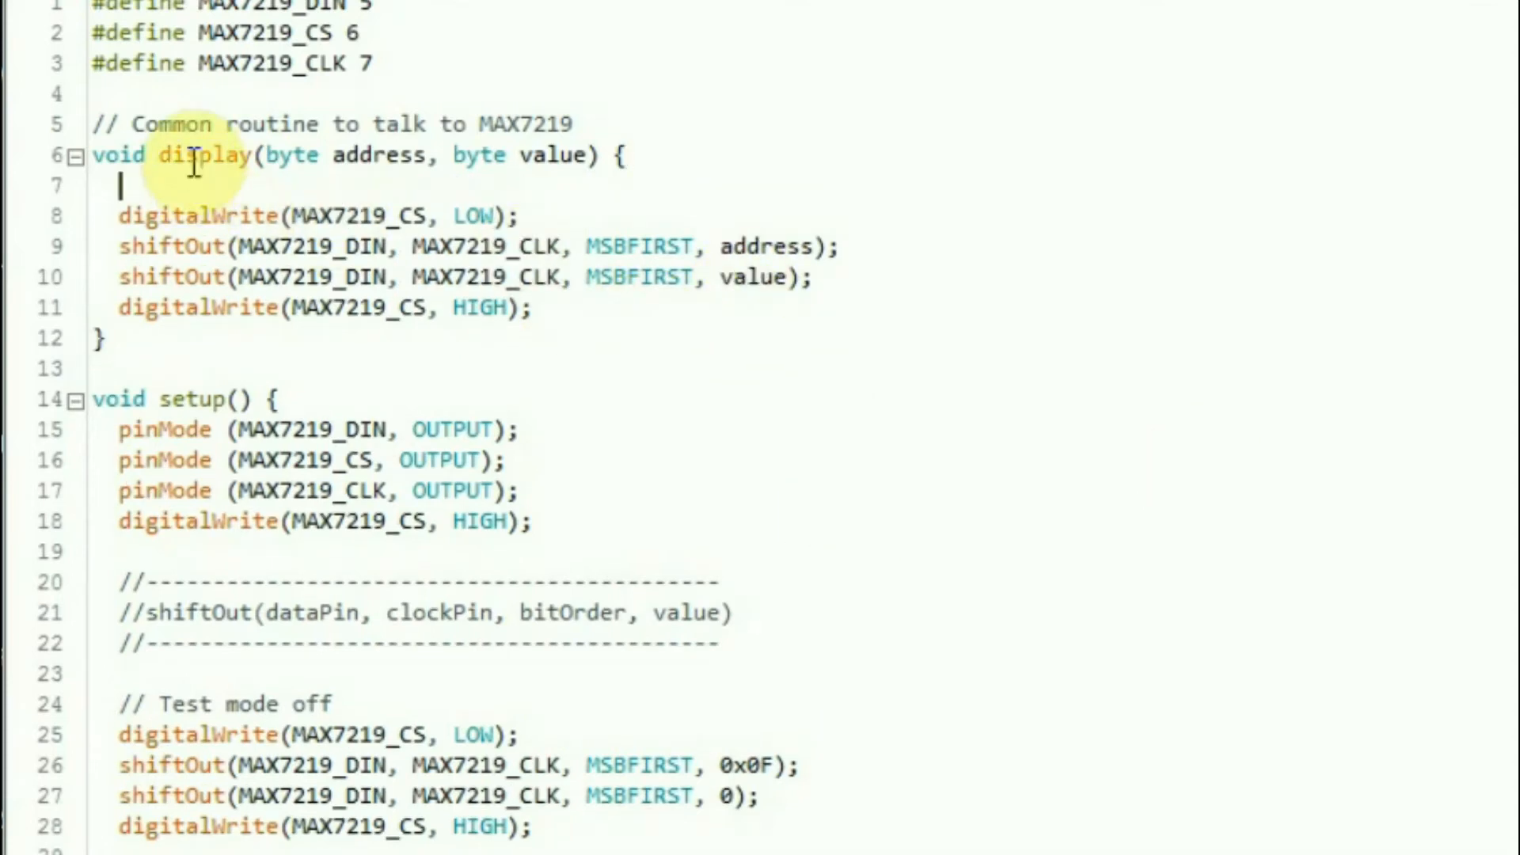
{"action": "mouse_move", "coordinate": [287, 127]}
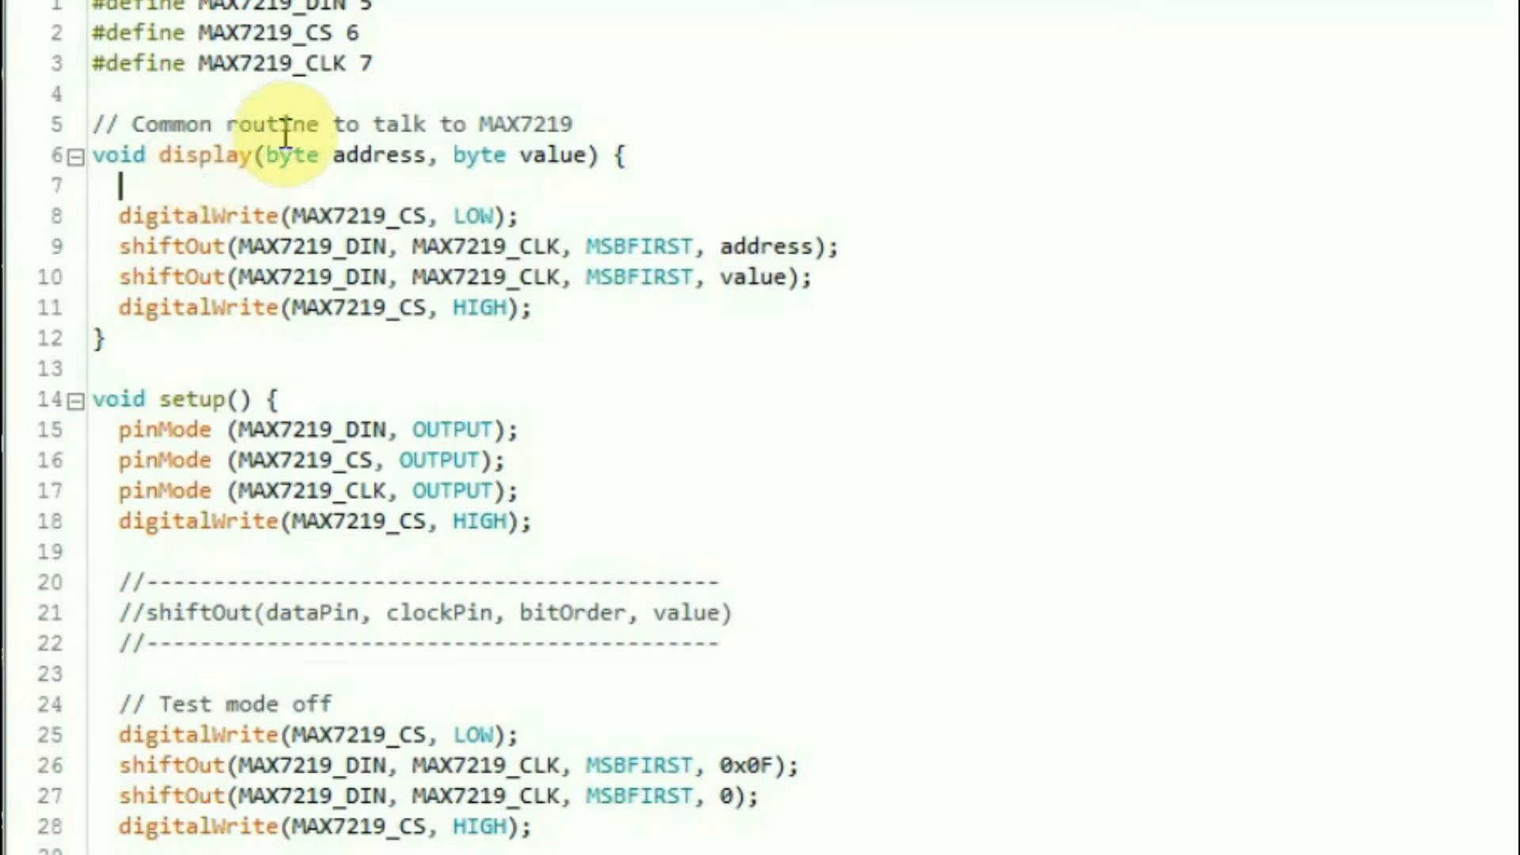
{"action": "mouse_move", "coordinate": [558, 155]}
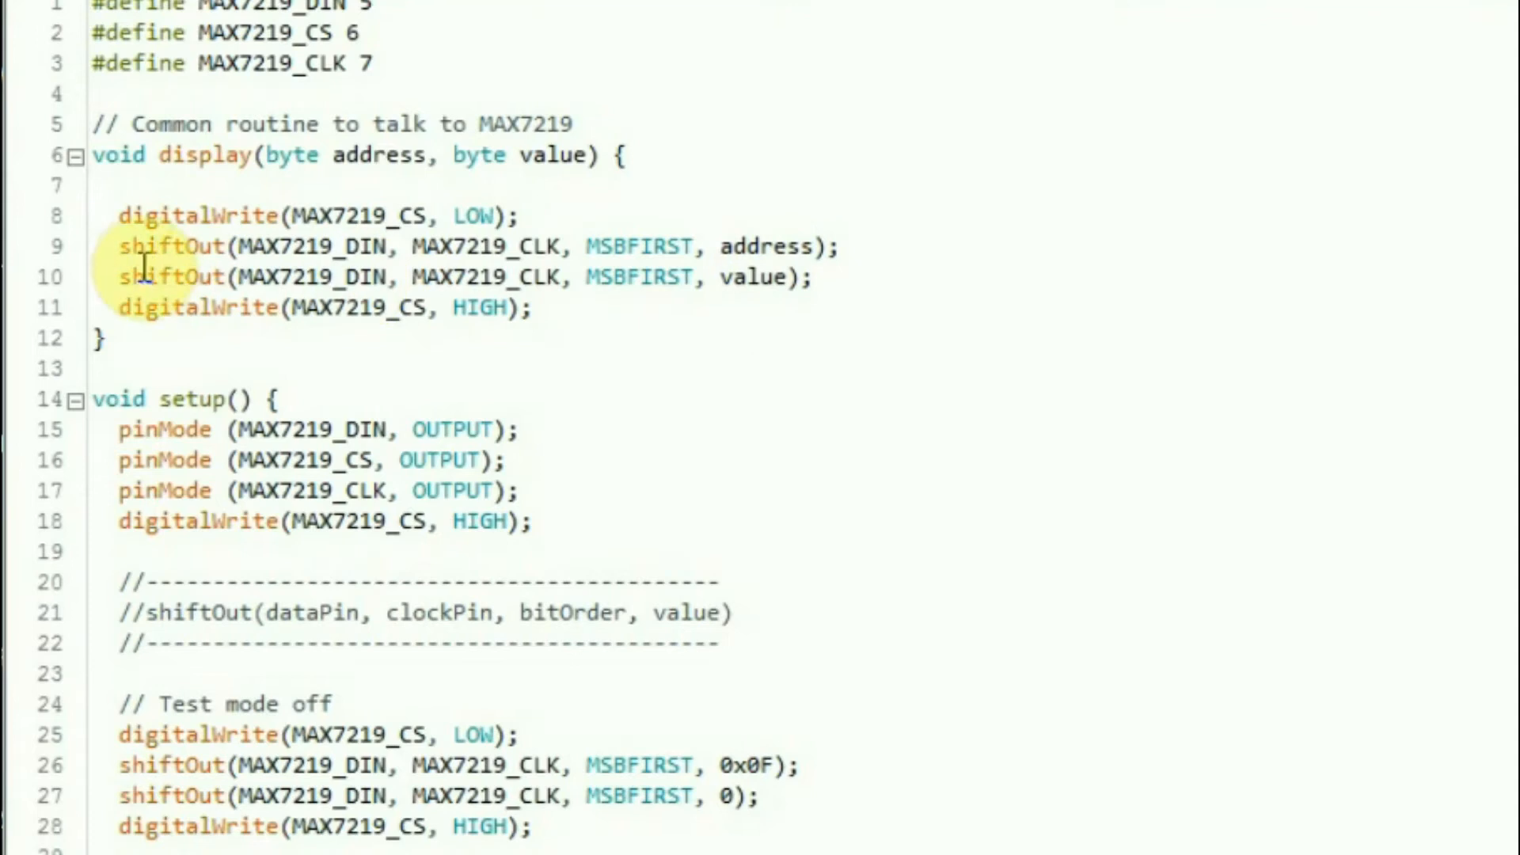
- Replace the Test mode off block with a single display(0x0F, 0) call
{"action": "scroll", "scroll_direction": "down", "scroll_amount": 3}
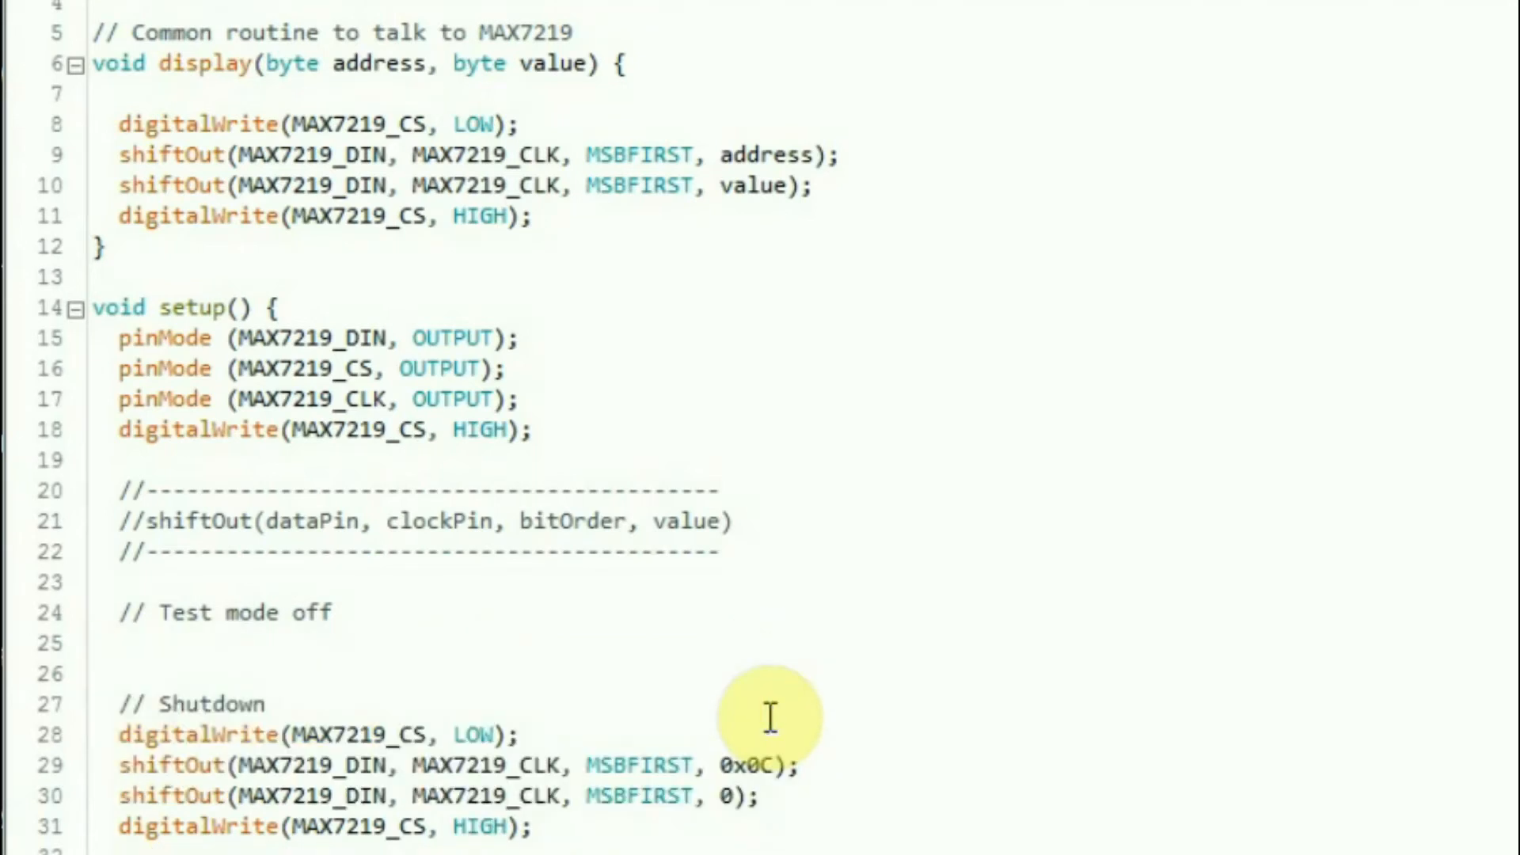
{"action": "type", "text": "display"}
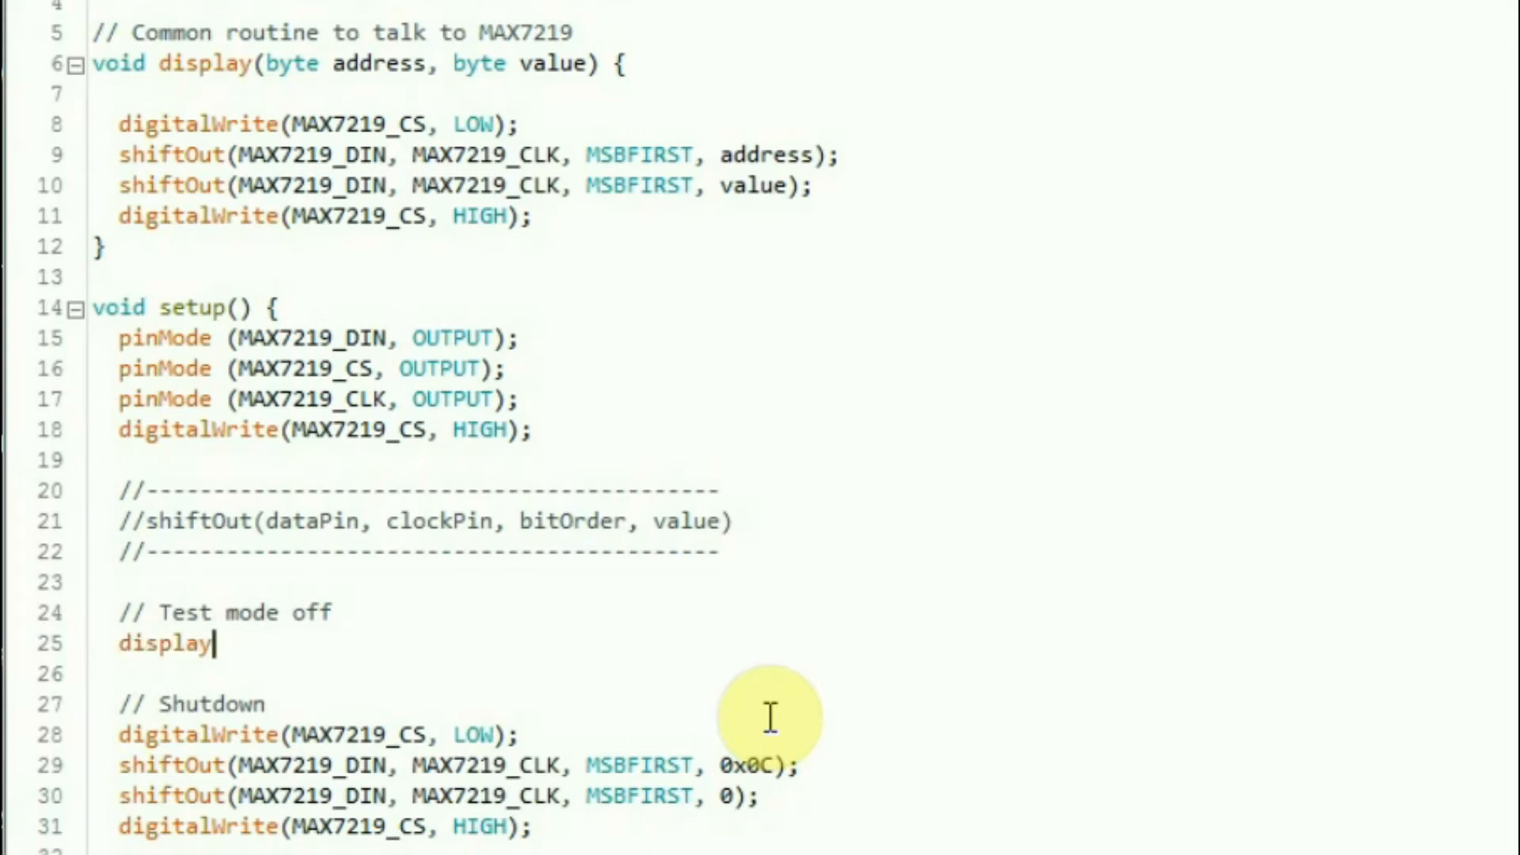
{"action": "type", "text": "(0"}
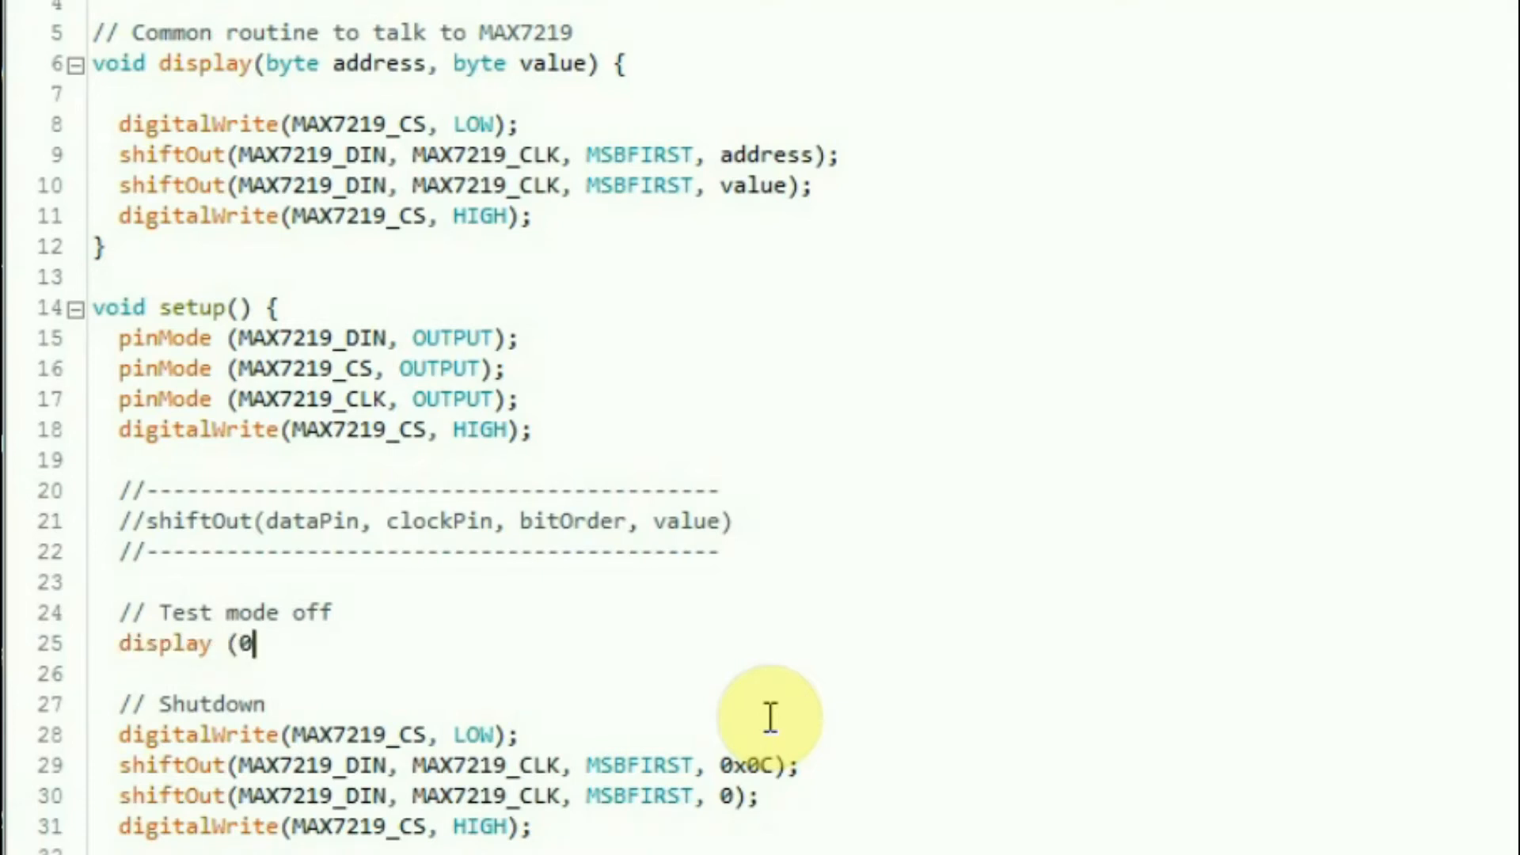
{"action": "type", "text": "x0f,"}
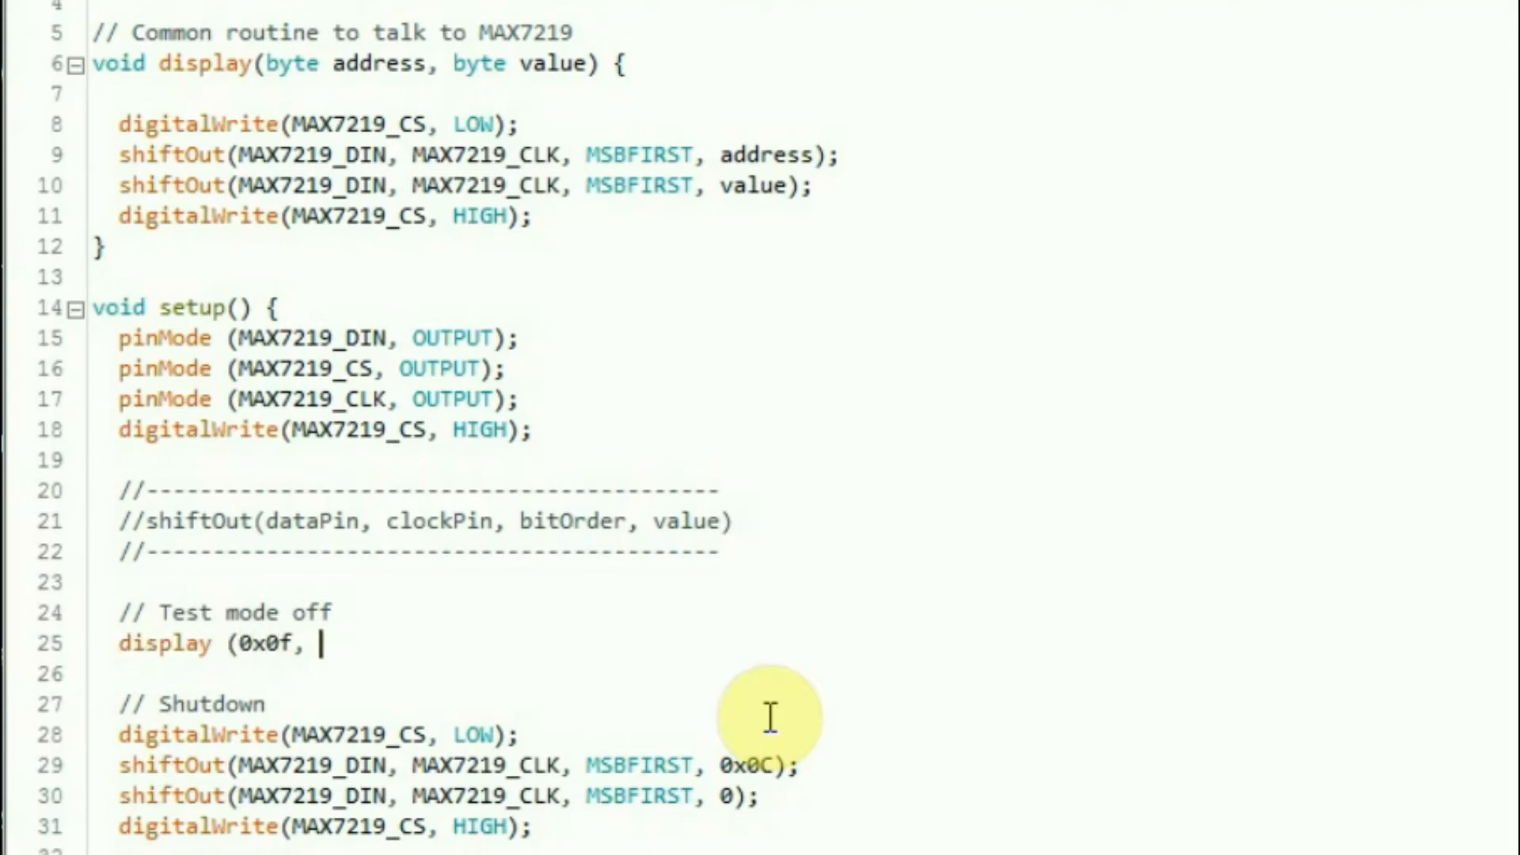
{"action": "type", "text": "0);"}
{"action": "left_click", "coordinate": [316, 734]}
{"action": "type", "text": "display (0"}
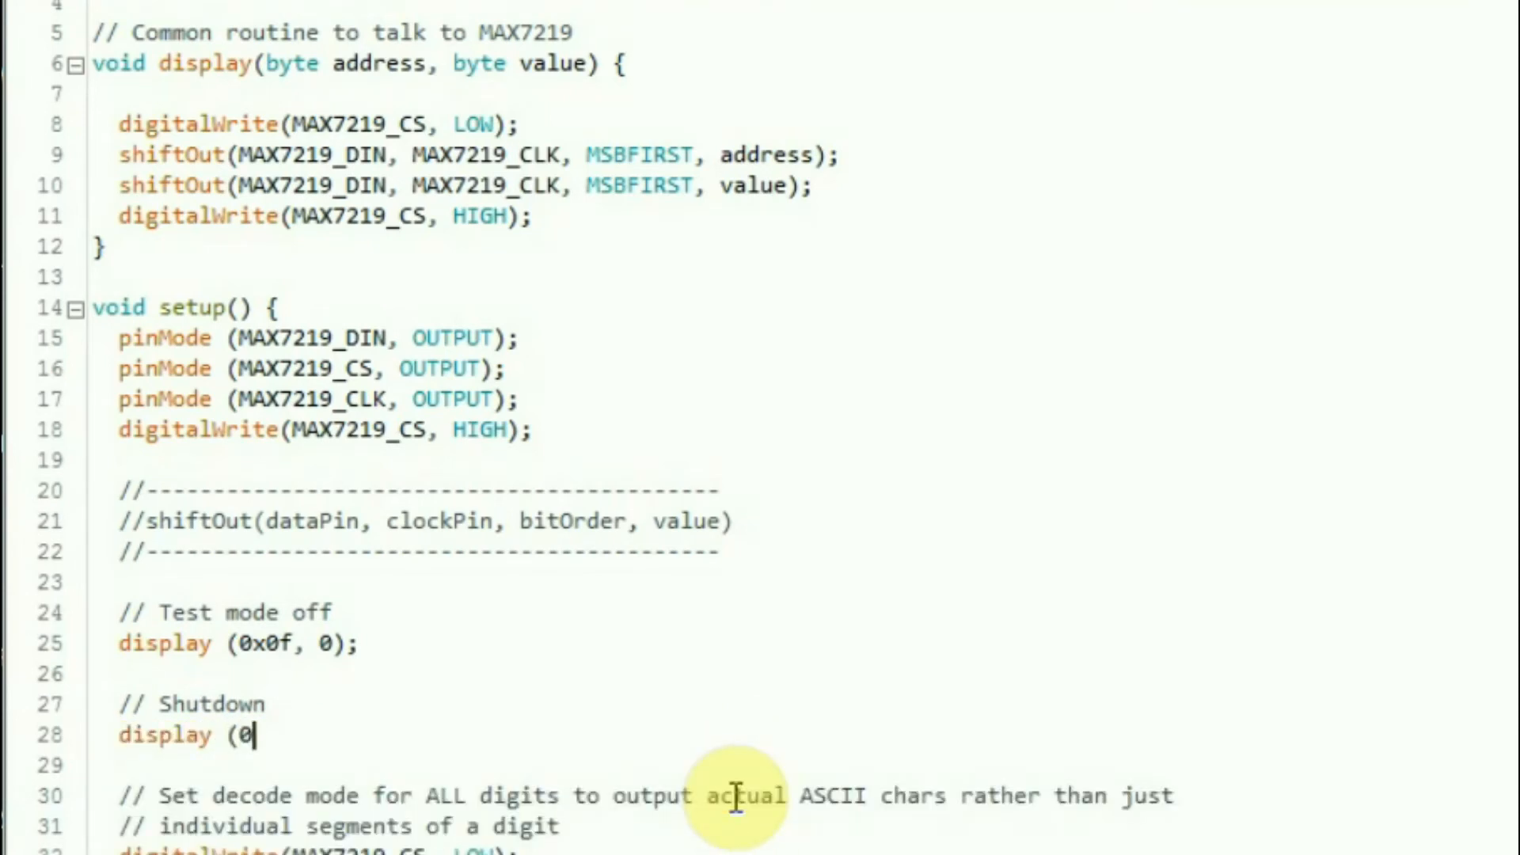
- Replace the Shutdown block with display(0x0C, 0); and uppercase the 0x0F hex address
{"action": "type", "text": "x0C"}
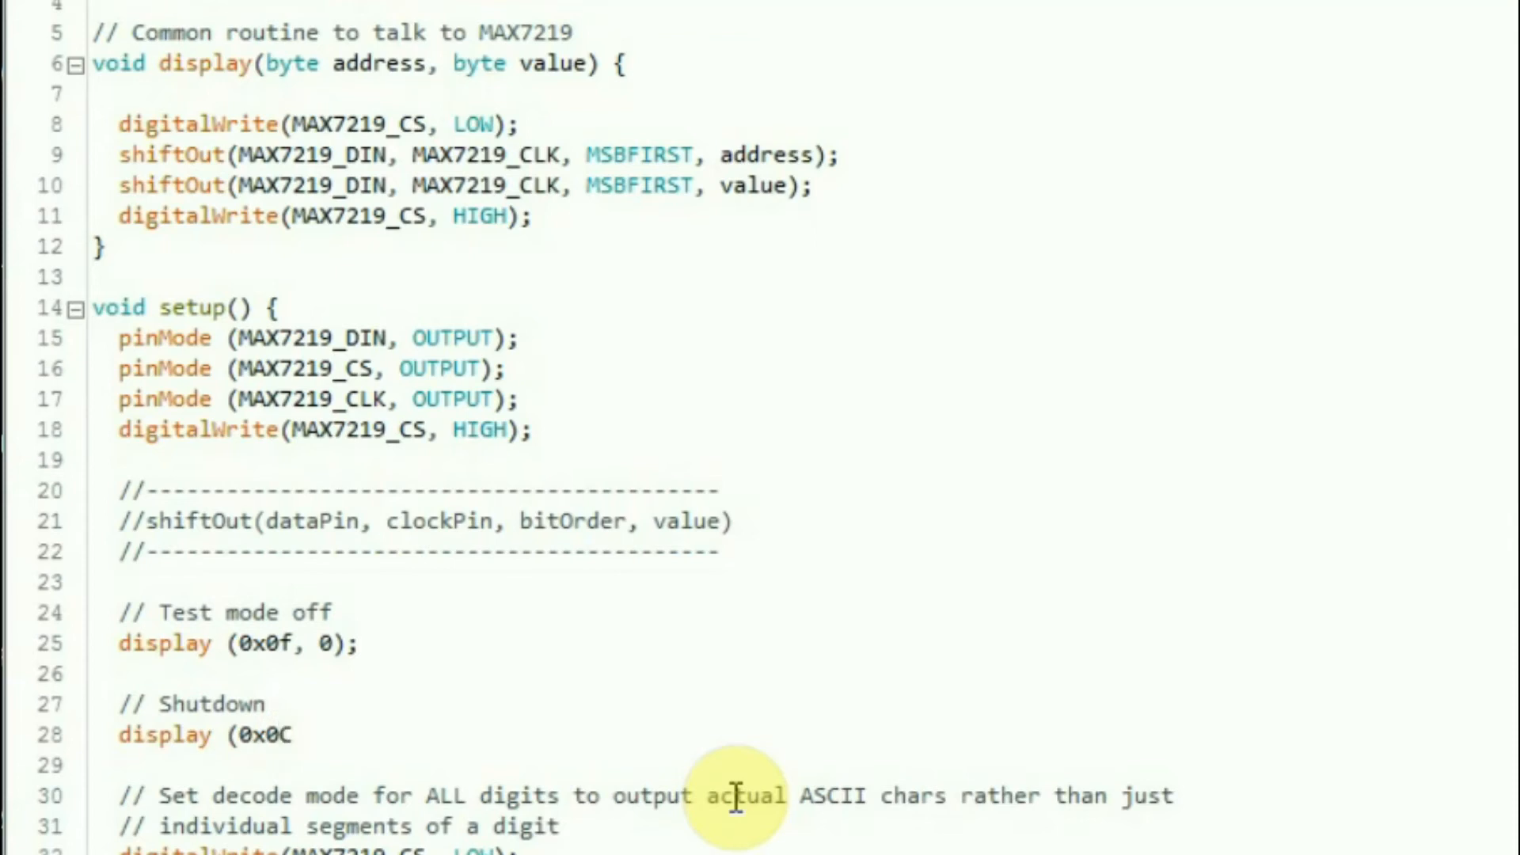
{"action": "type", "text": ", 0);"}
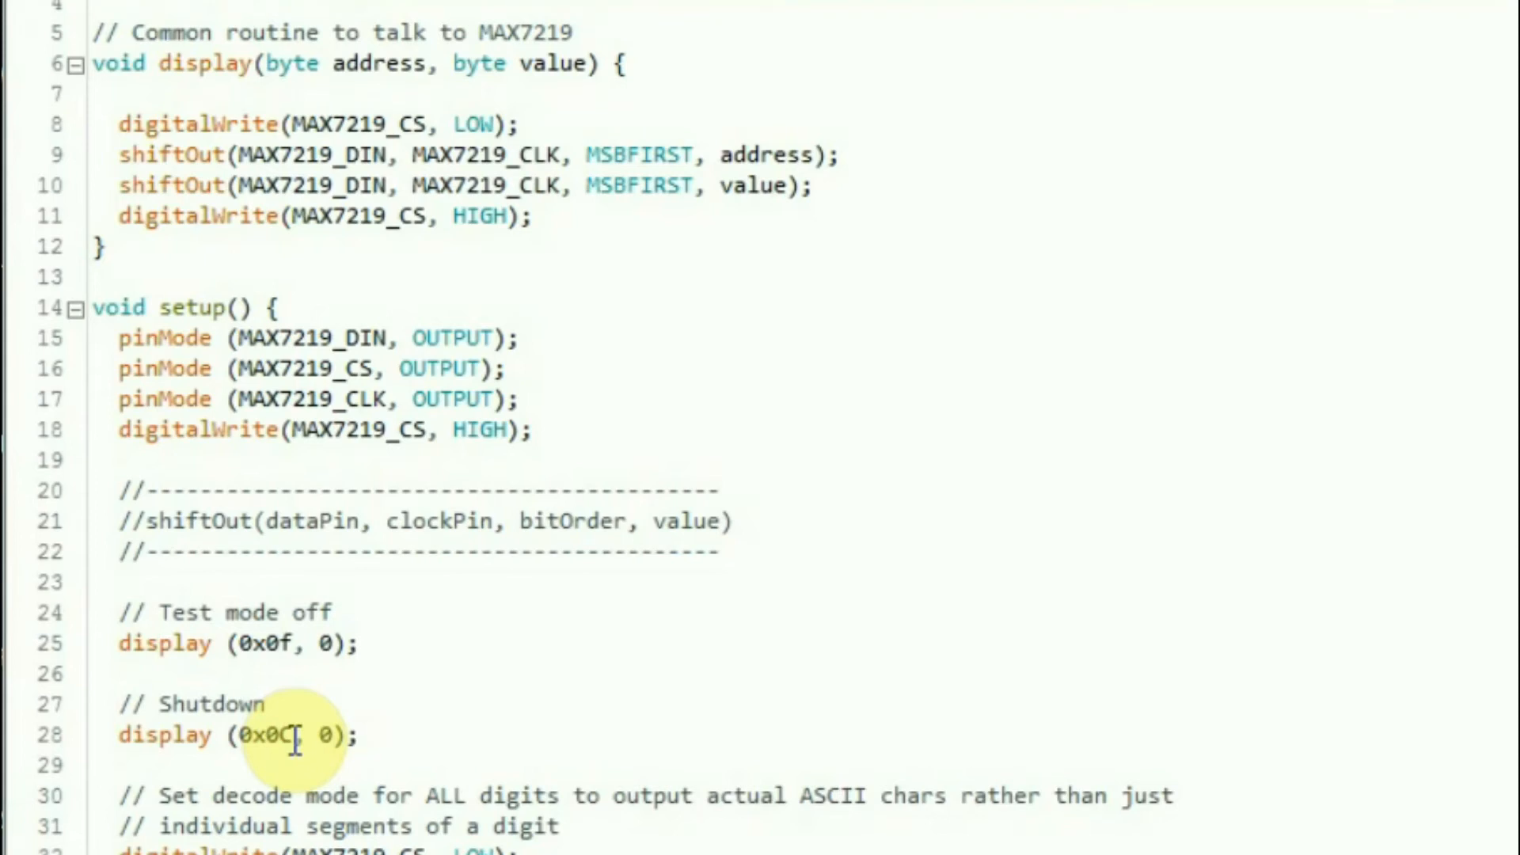
{"action": "left_click", "coordinate": [361, 733]}
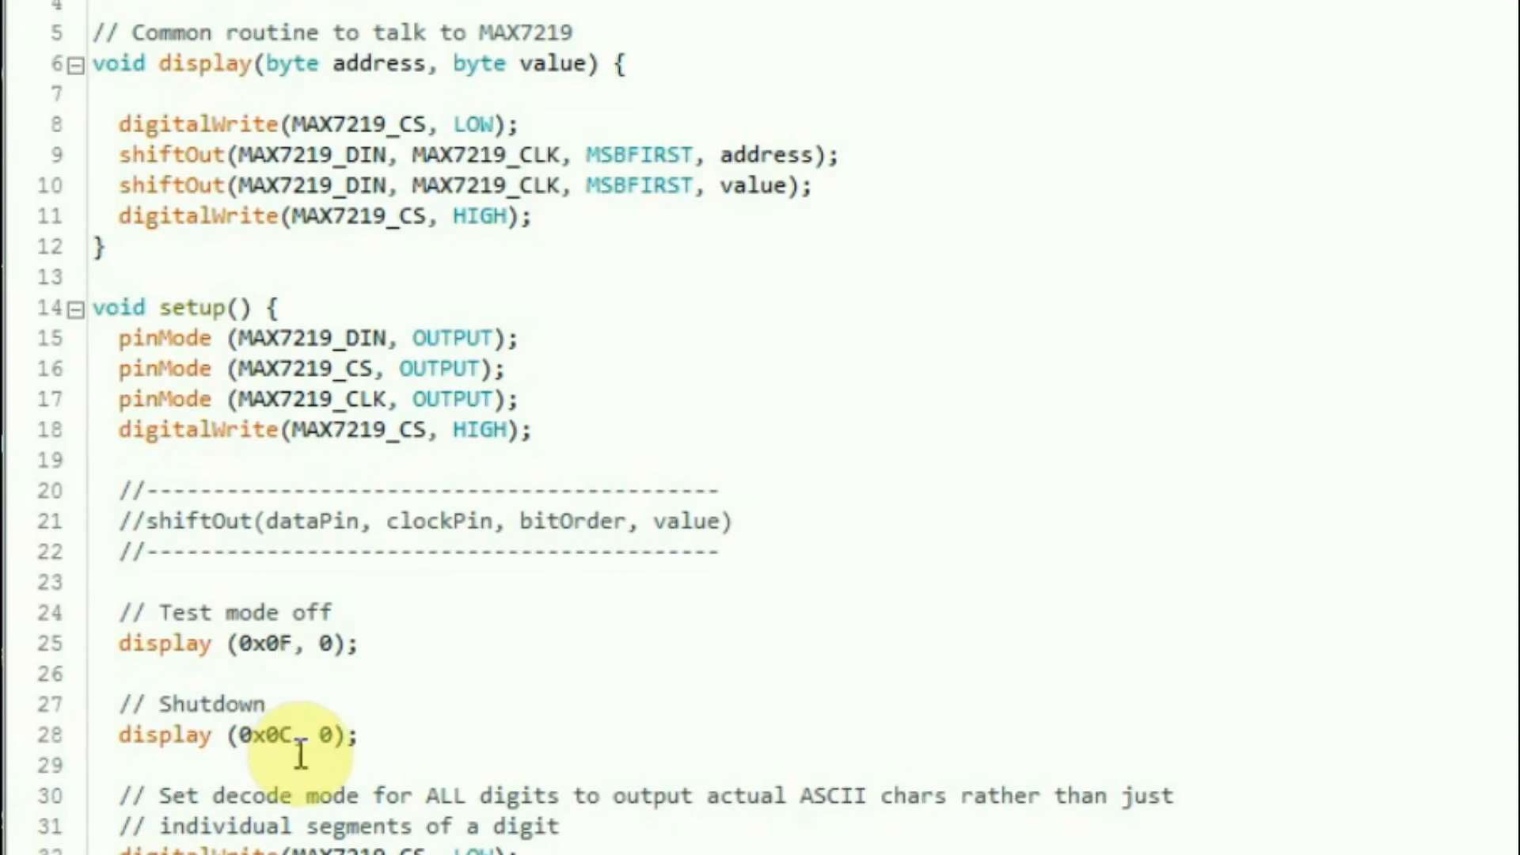
{"action": "mouse_move", "coordinate": [269, 825]}
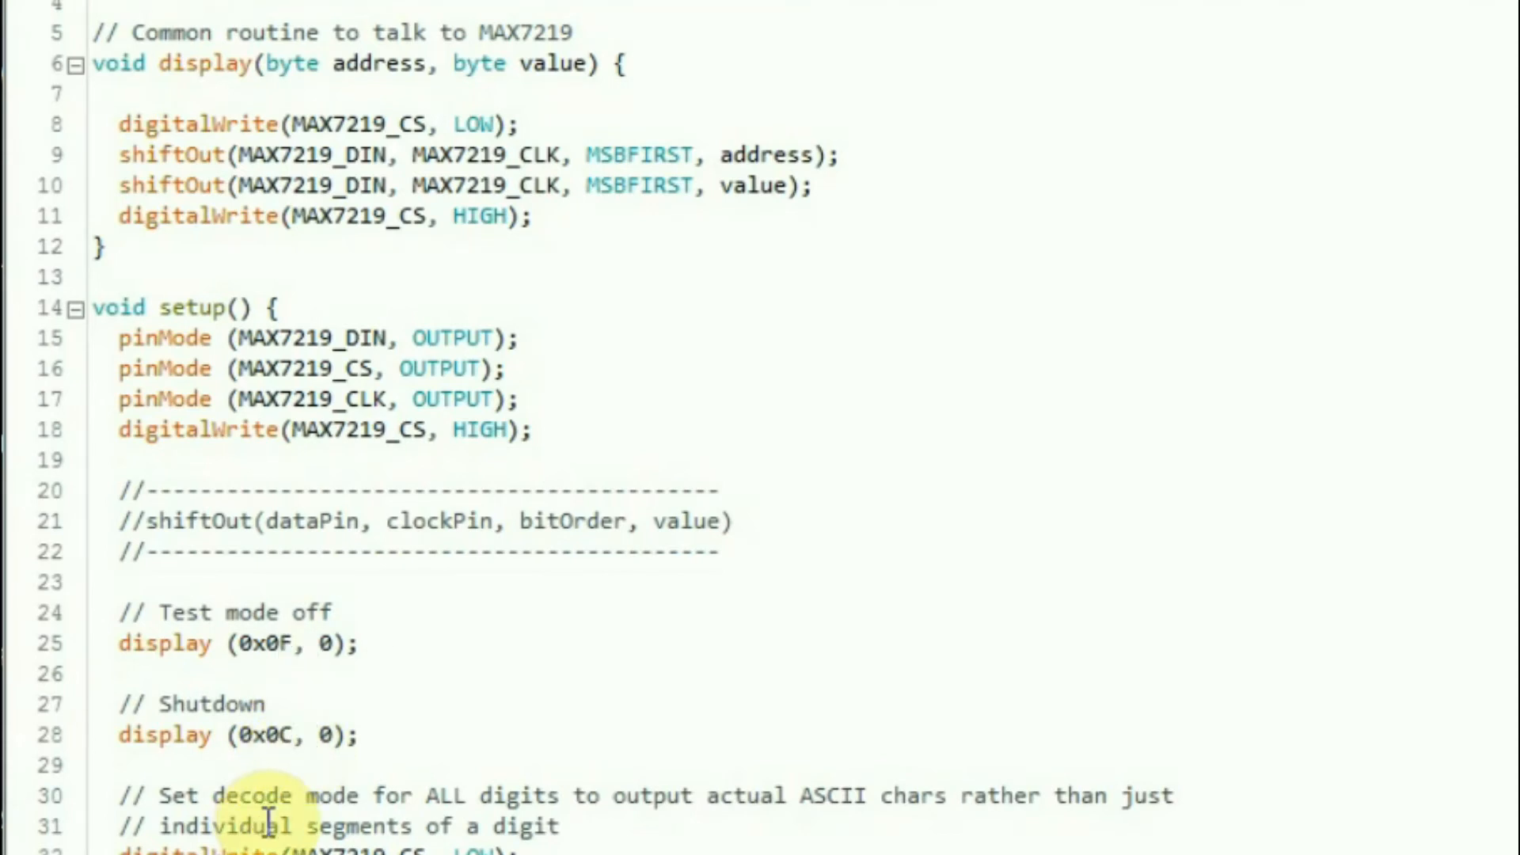
{"action": "mouse_move", "coordinate": [343, 709]}
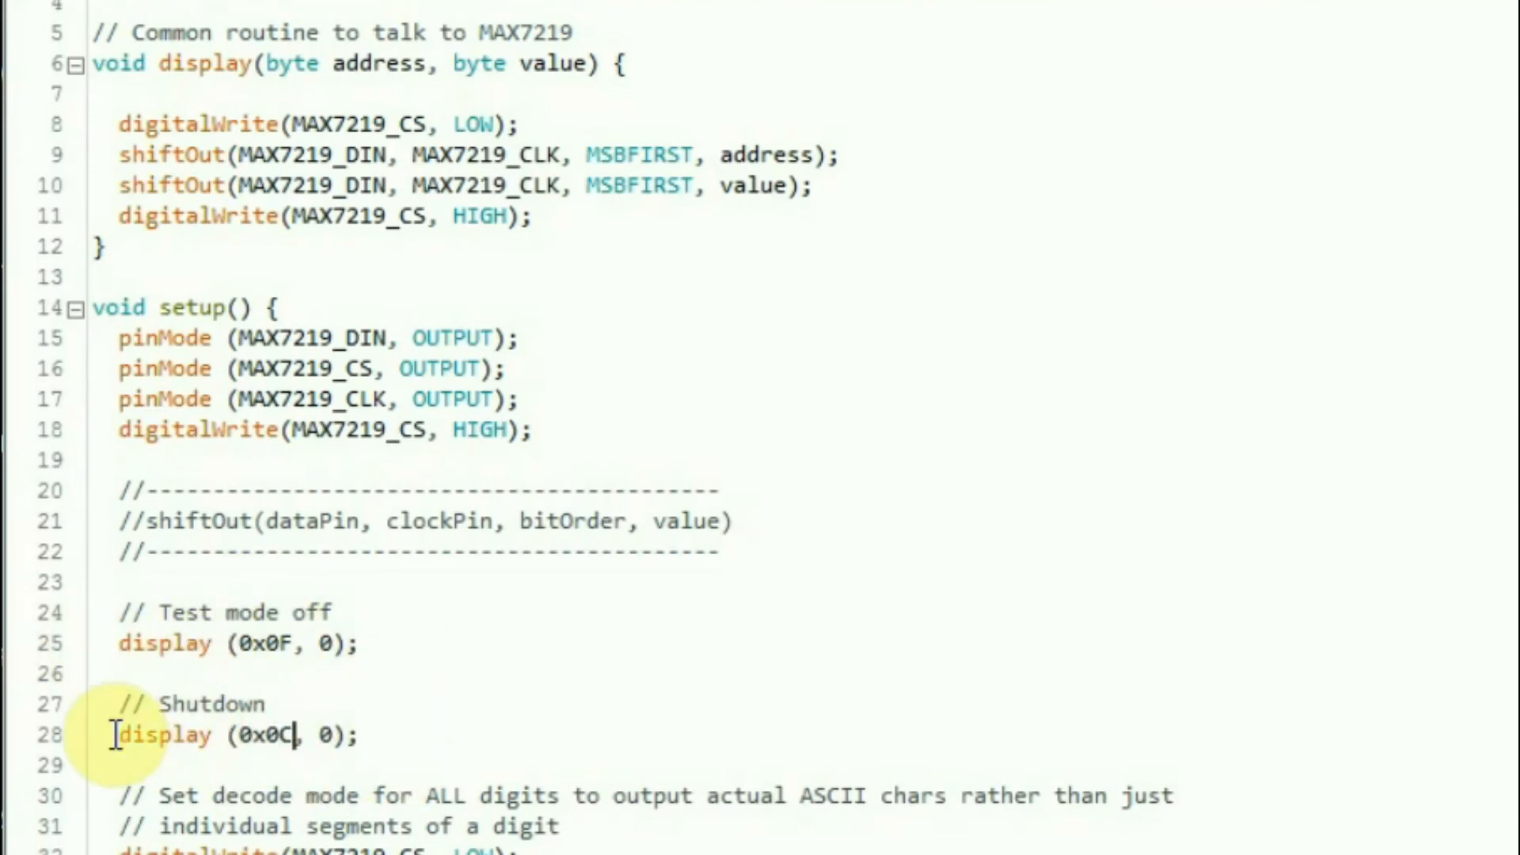
{"action": "scroll", "scroll_direction": "down", "scroll_amount": 3}
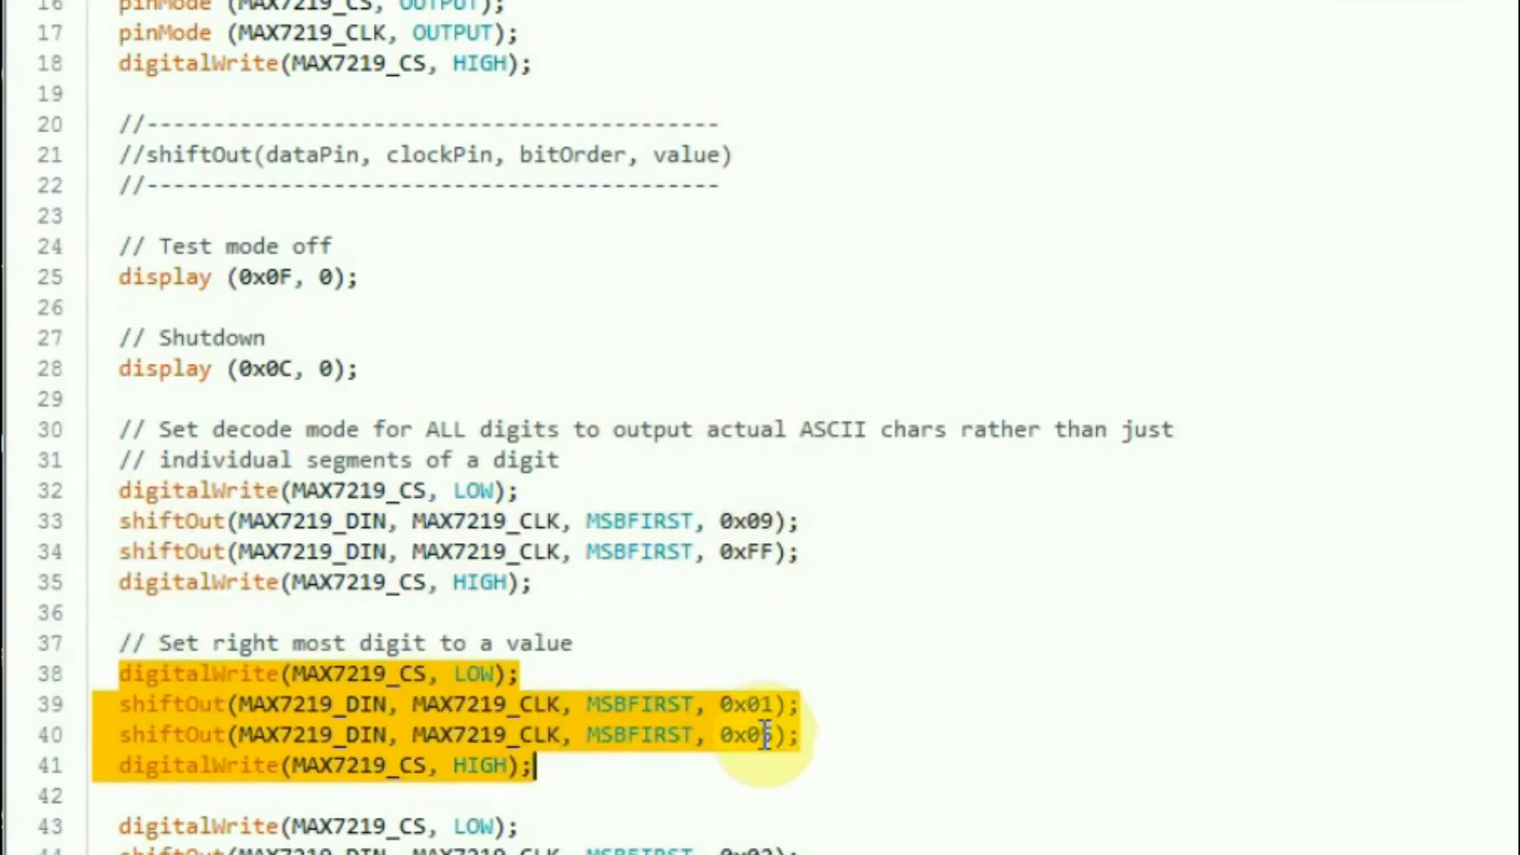
- Convert the remaining setup register commands, decode mode through switch-on, to display() calls
{"action": "type", "text": "5, 0x0E); //P"}
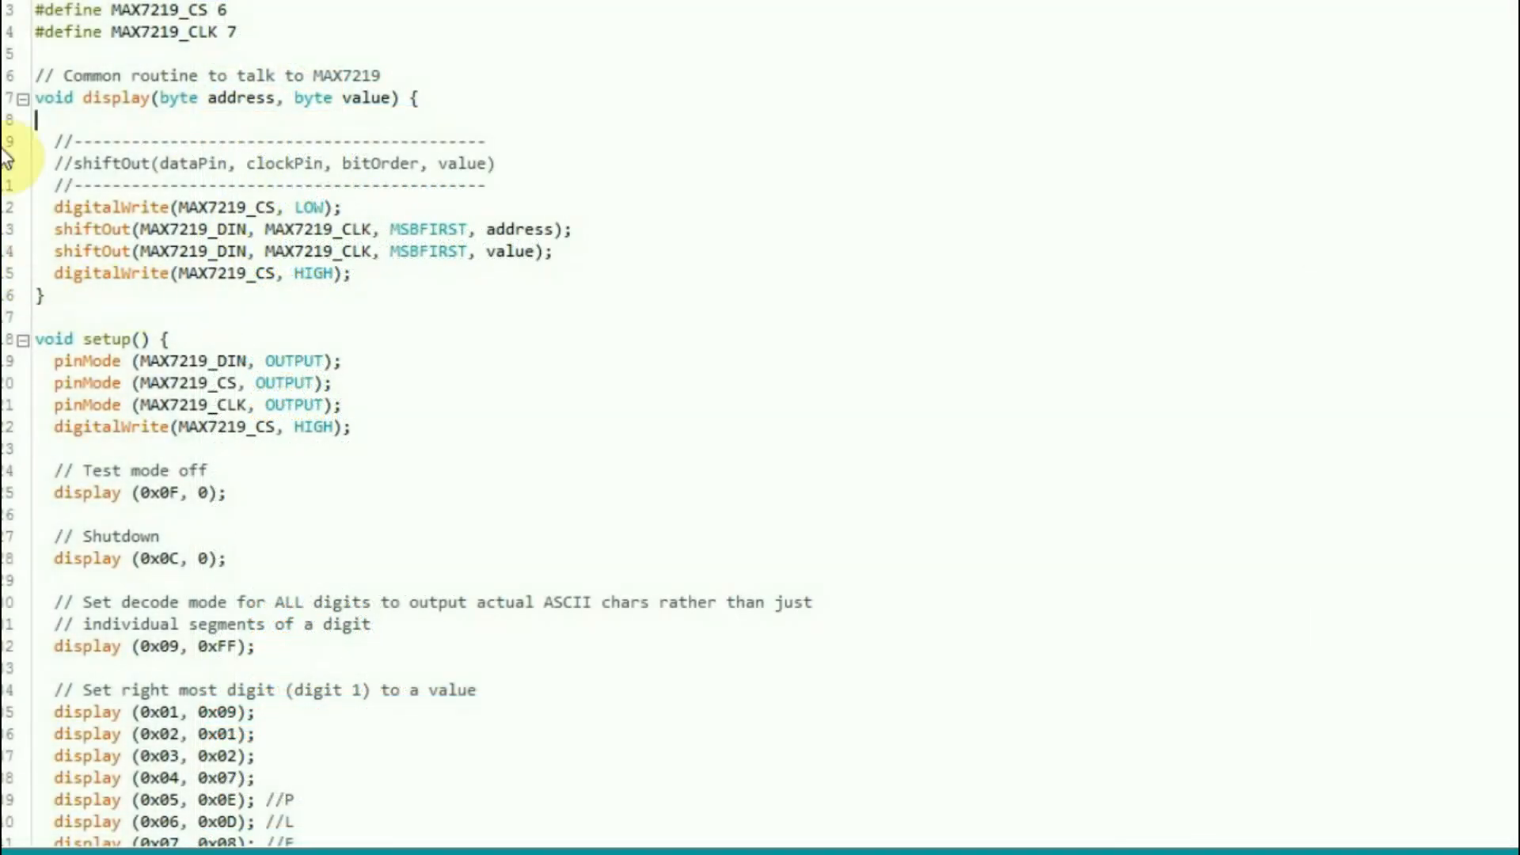
{"action": "scroll", "scroll_direction": "down", "scroll_amount": 3}
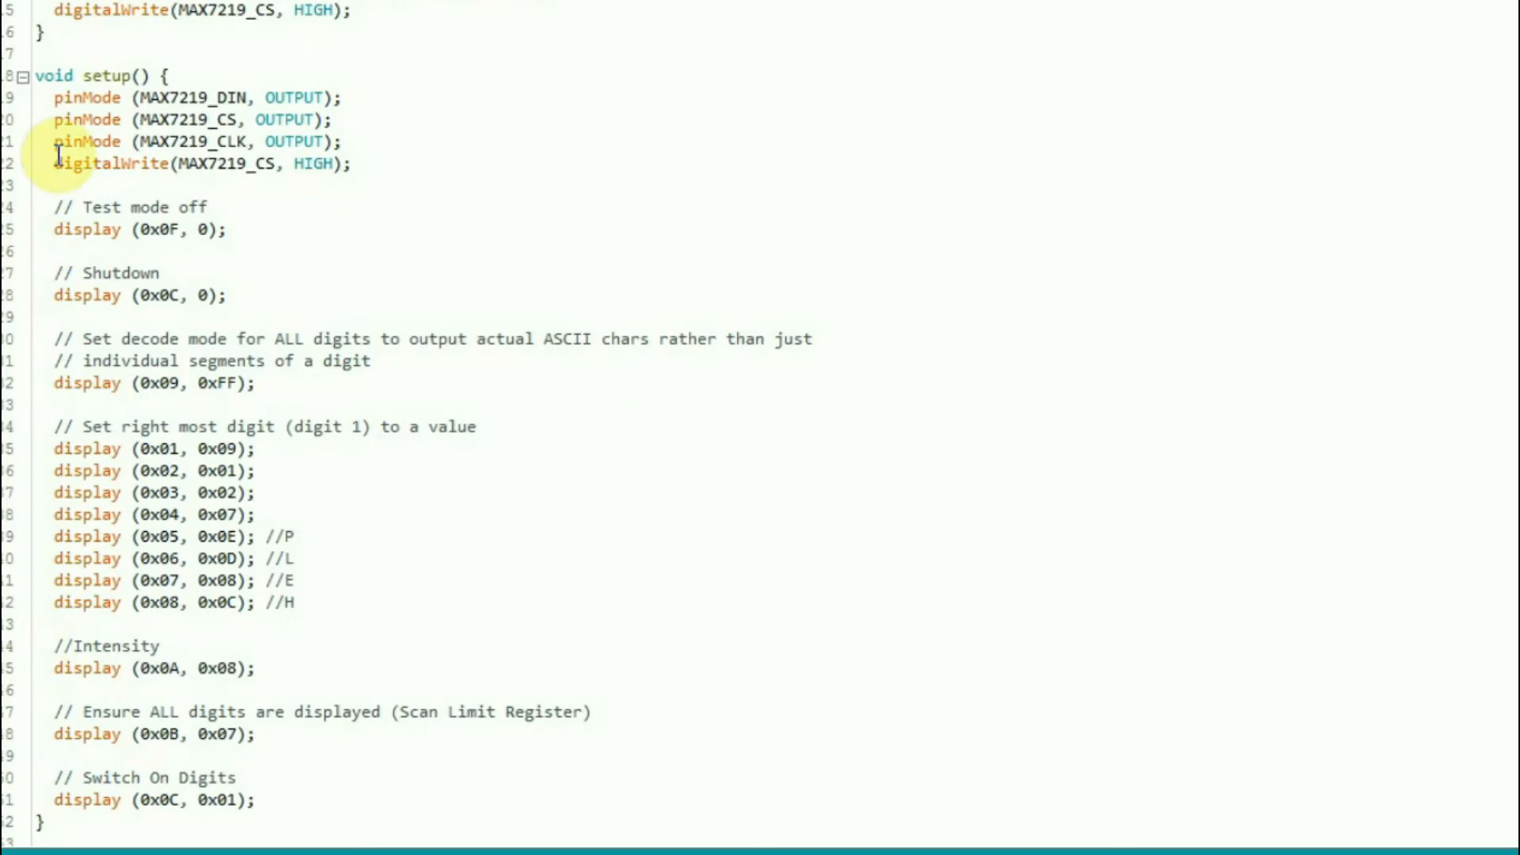
{"action": "mouse_move", "coordinate": [228, 253]}
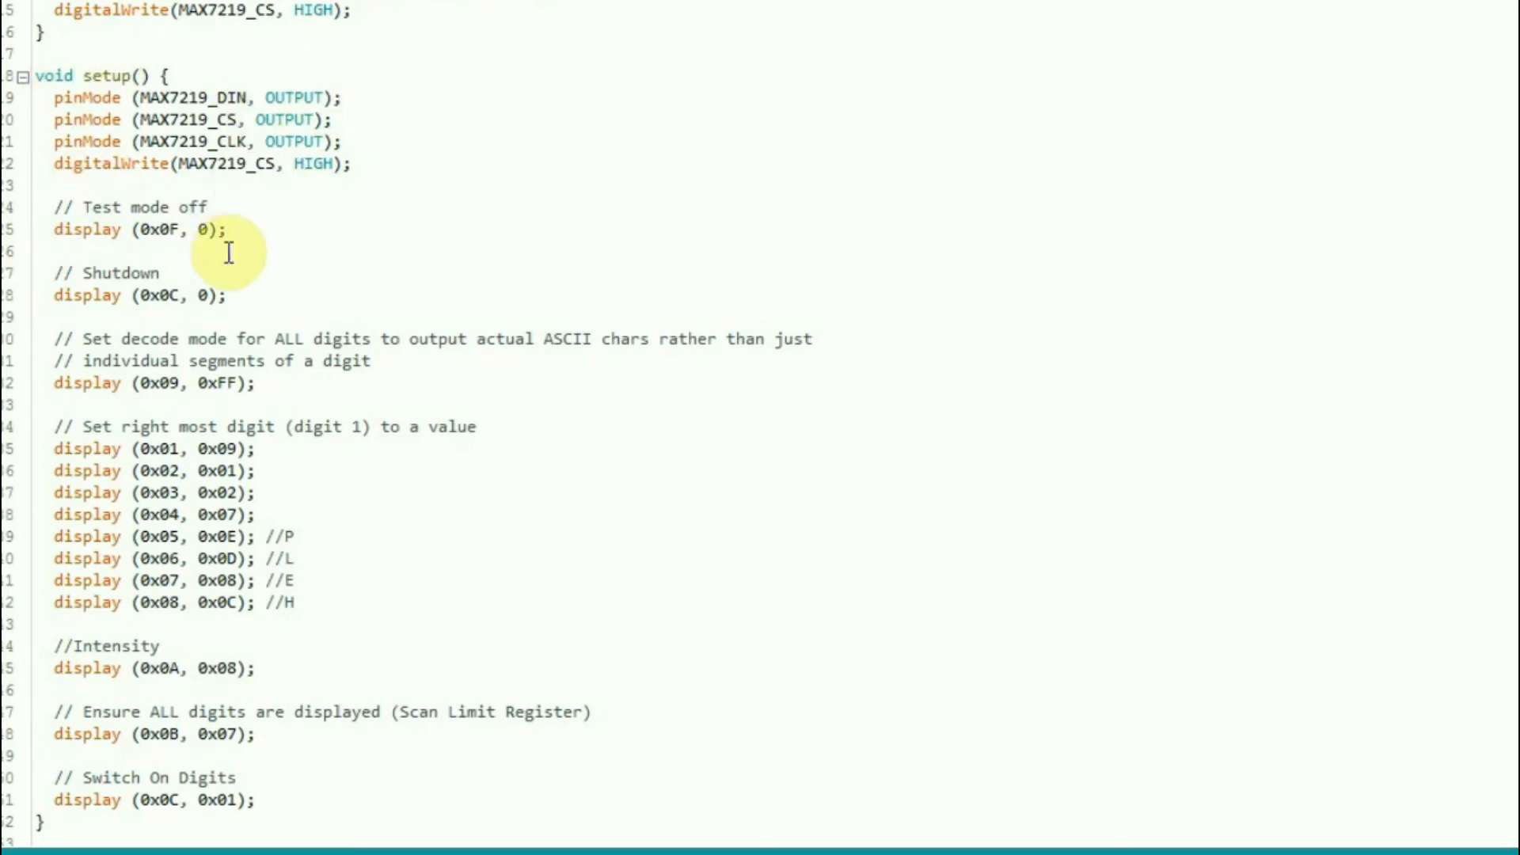
{"action": "mouse_move", "coordinate": [141, 296]}
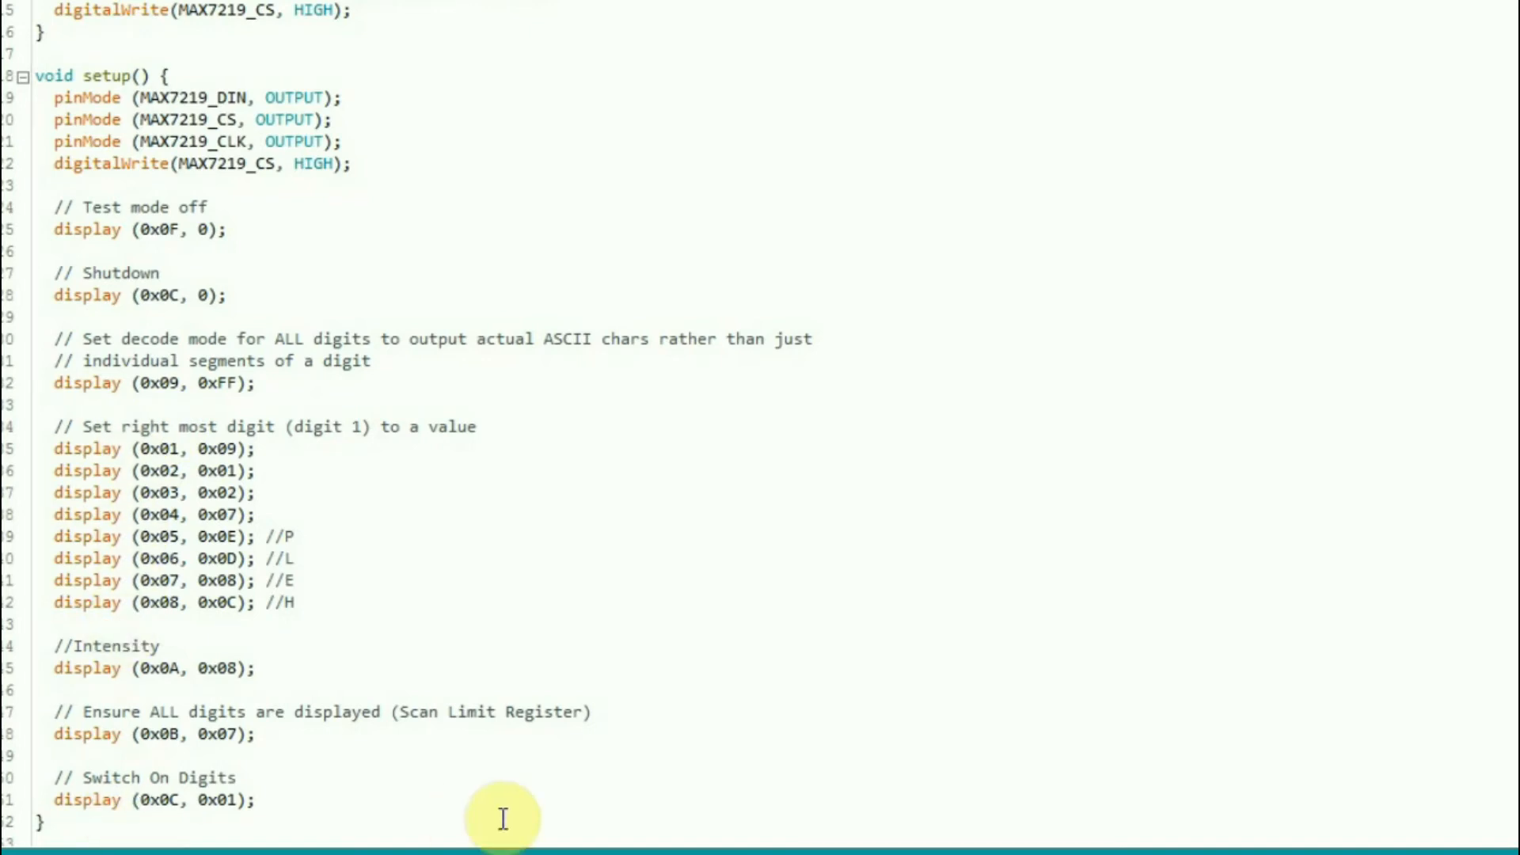
{"action": "mouse_move", "coordinate": [627, 214]}
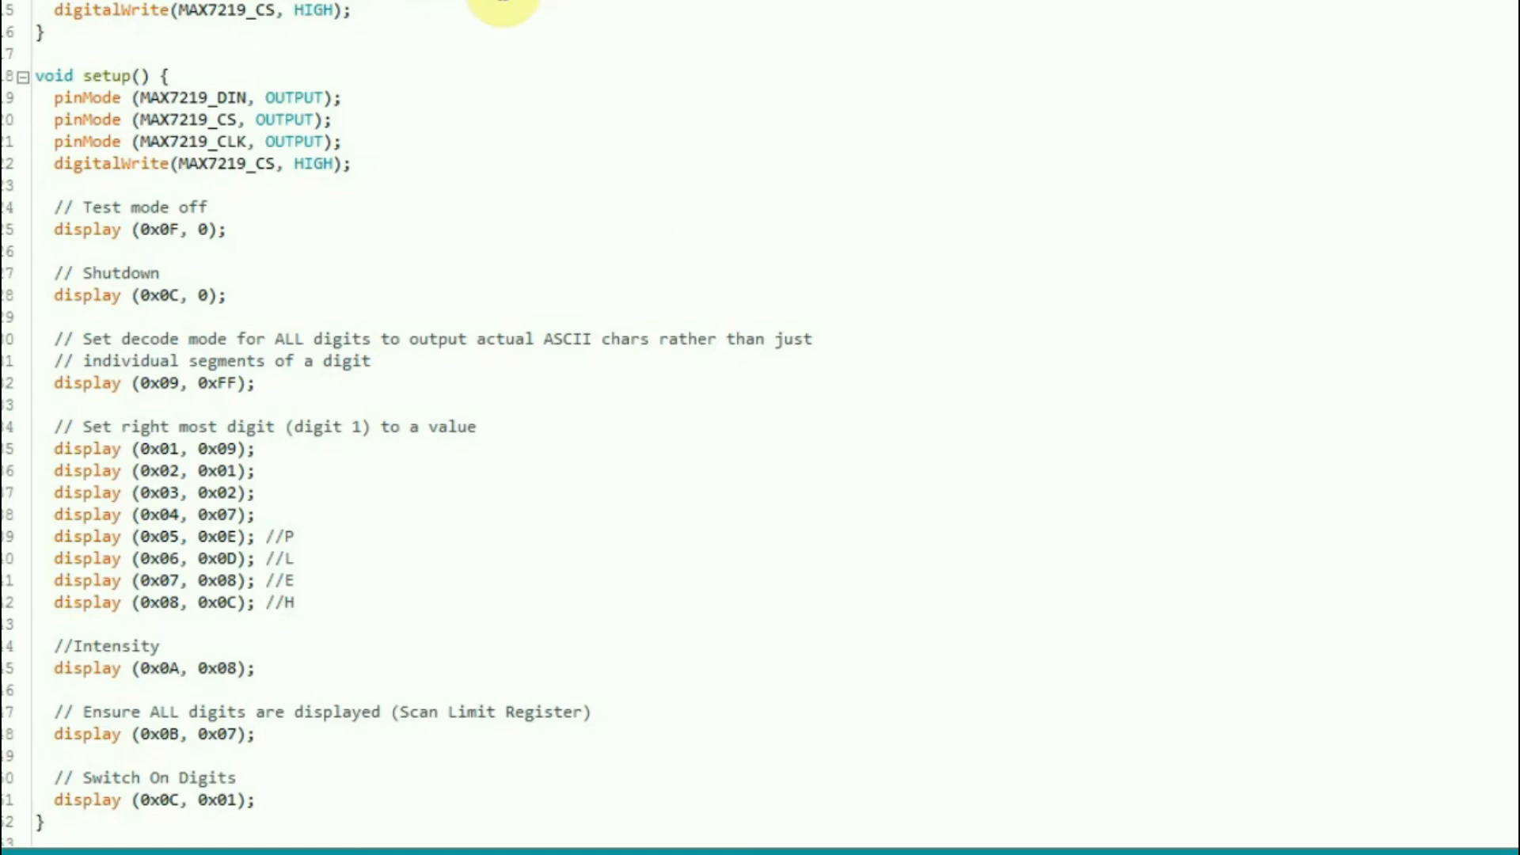
{"action": "mouse_move", "coordinate": [139, 260]}
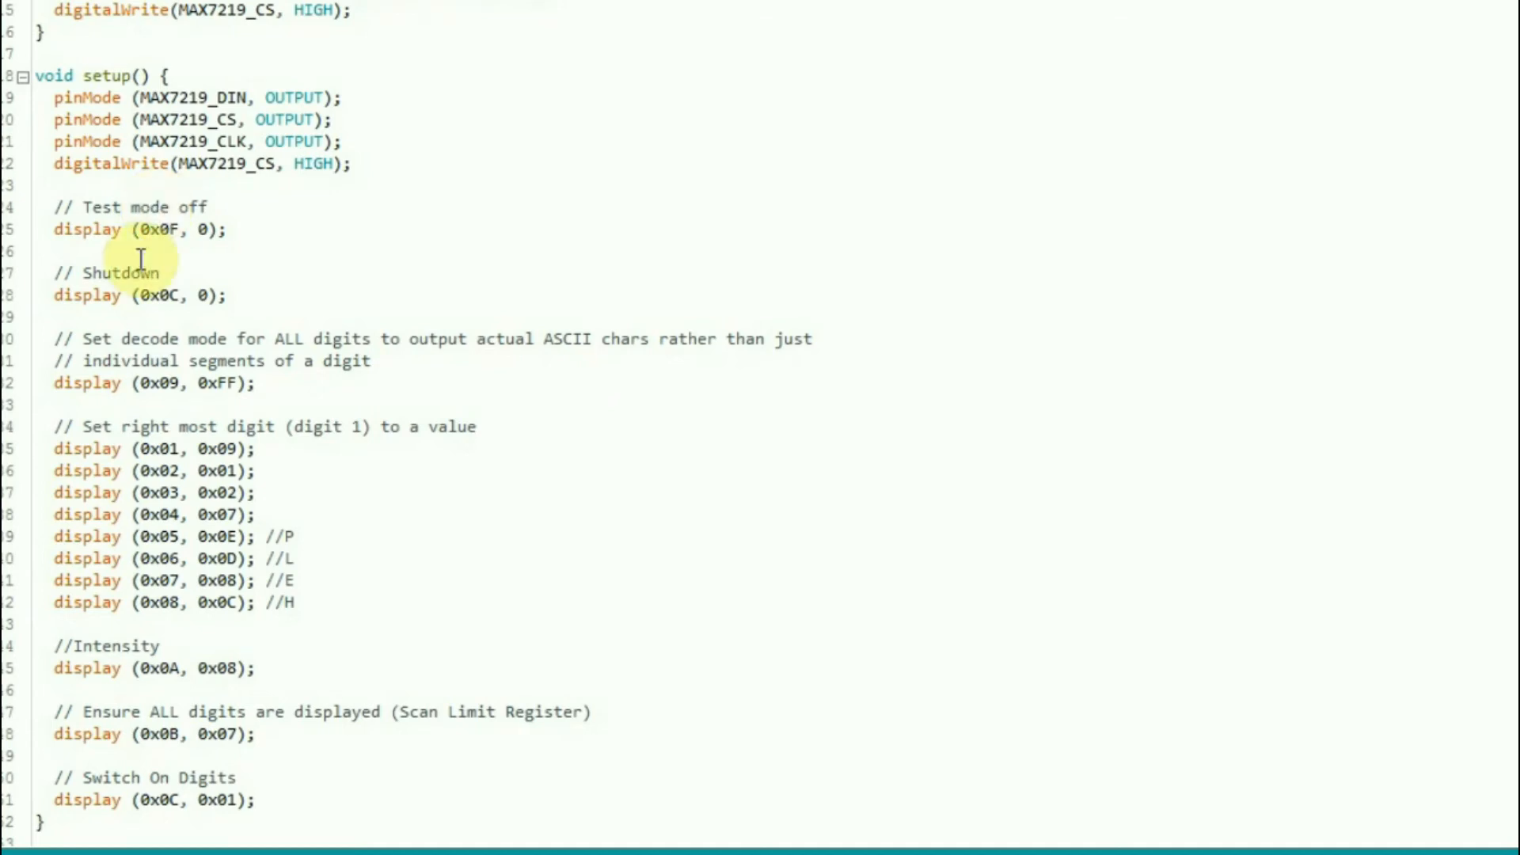
{"action": "mouse_move", "coordinate": [334, 361]}
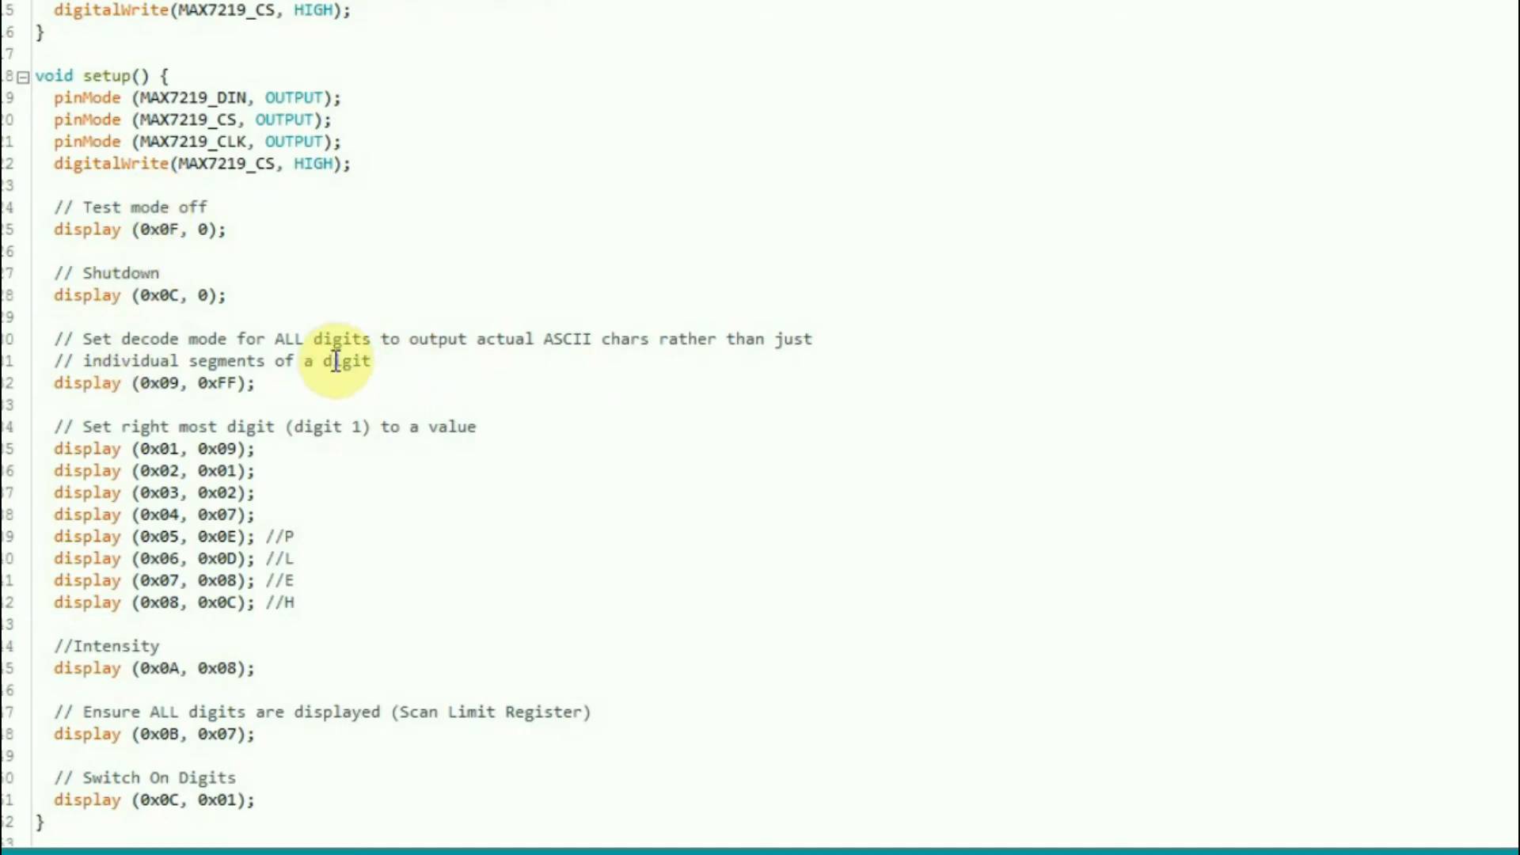
{"action": "mouse_move", "coordinate": [415, 426]}
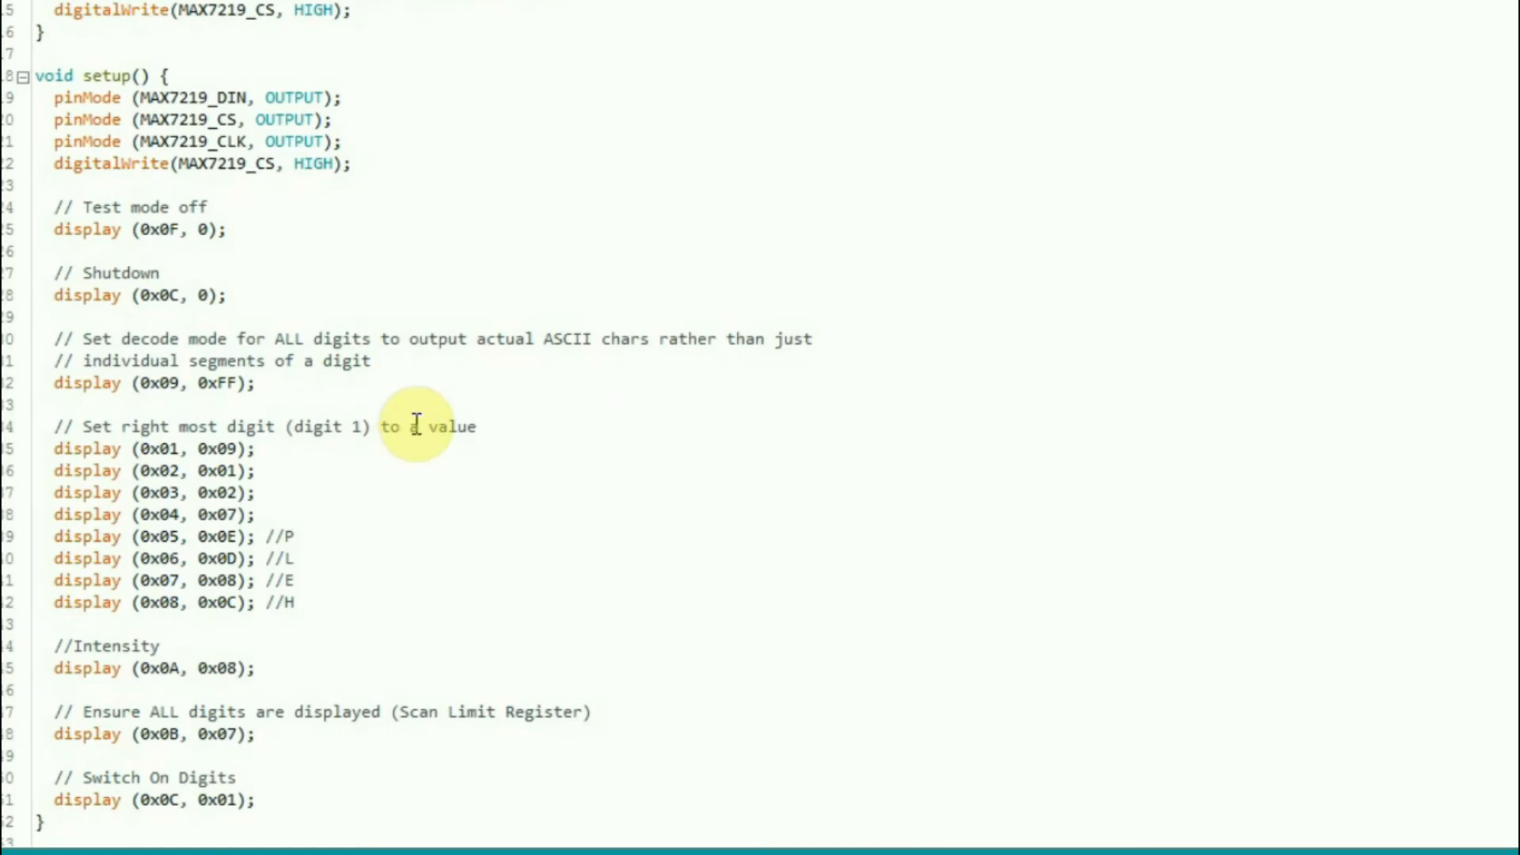
{"action": "mouse_move", "coordinate": [183, 354]}
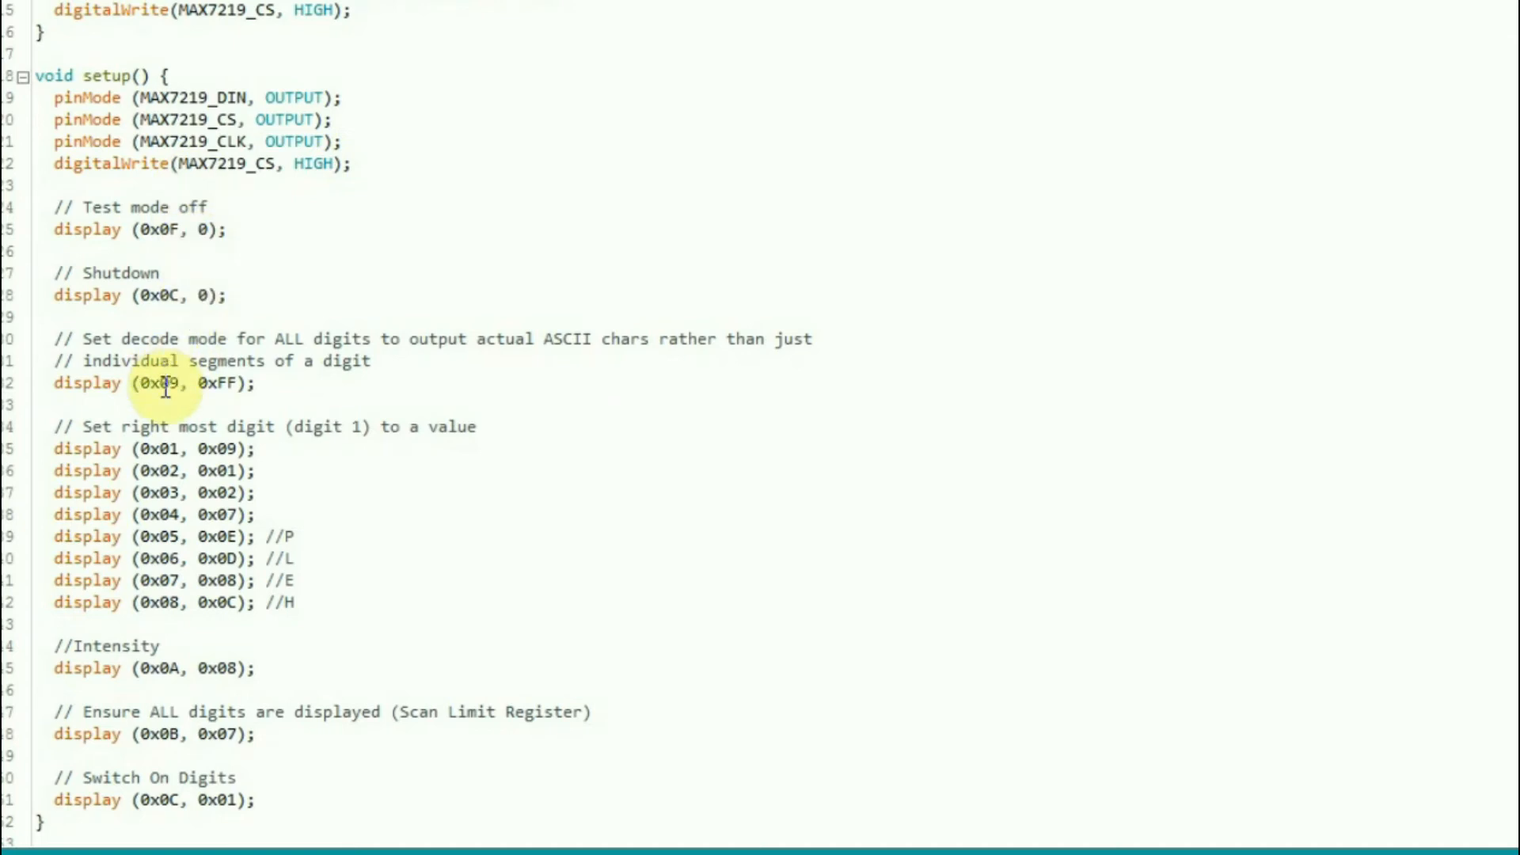
{"action": "mouse_move", "coordinate": [383, 470]}
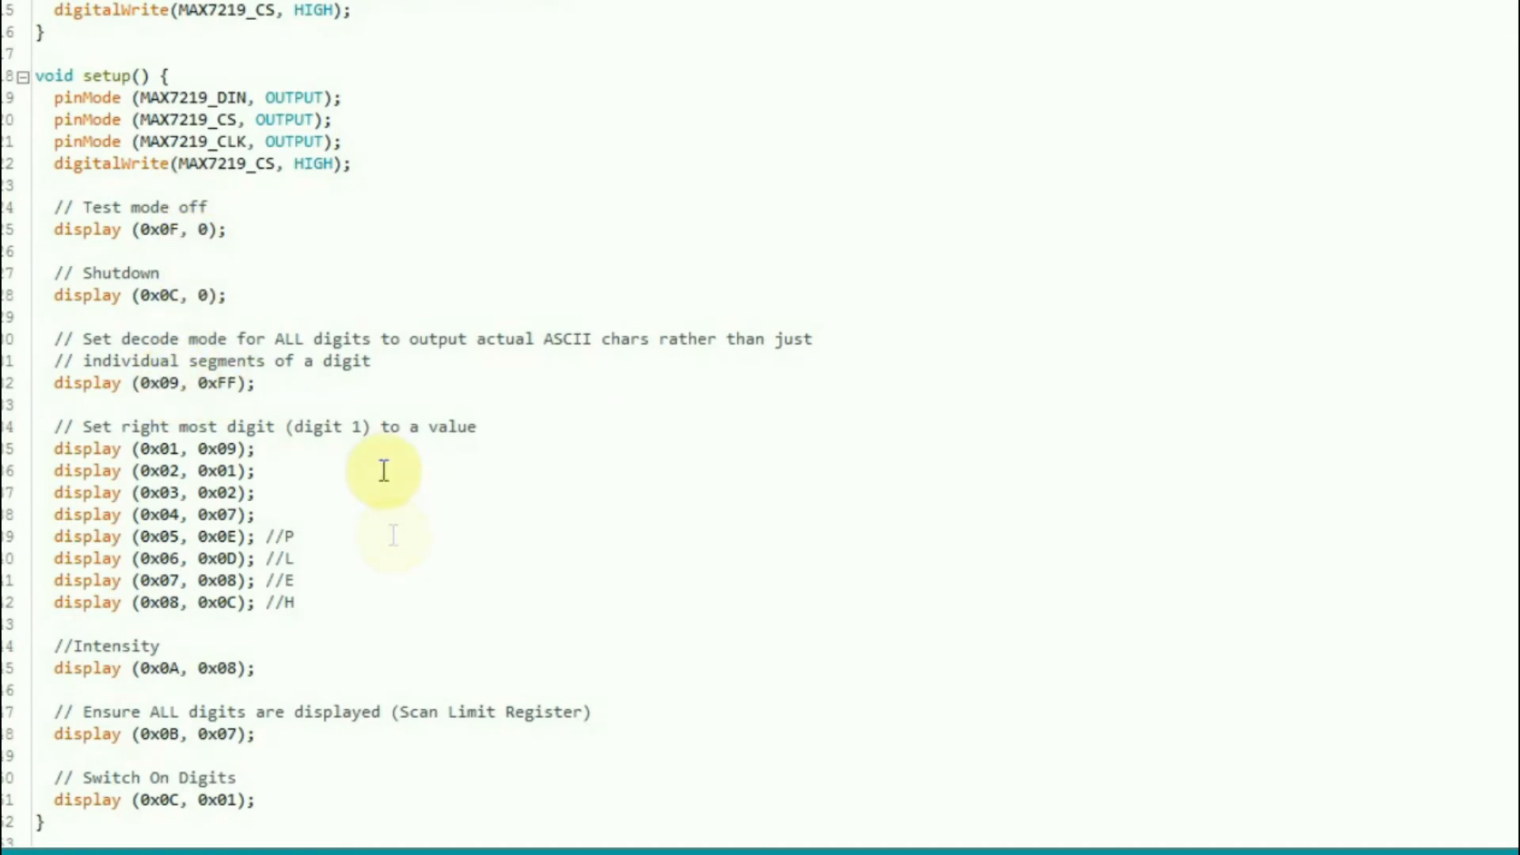
{"action": "mouse_move", "coordinate": [484, 521]}
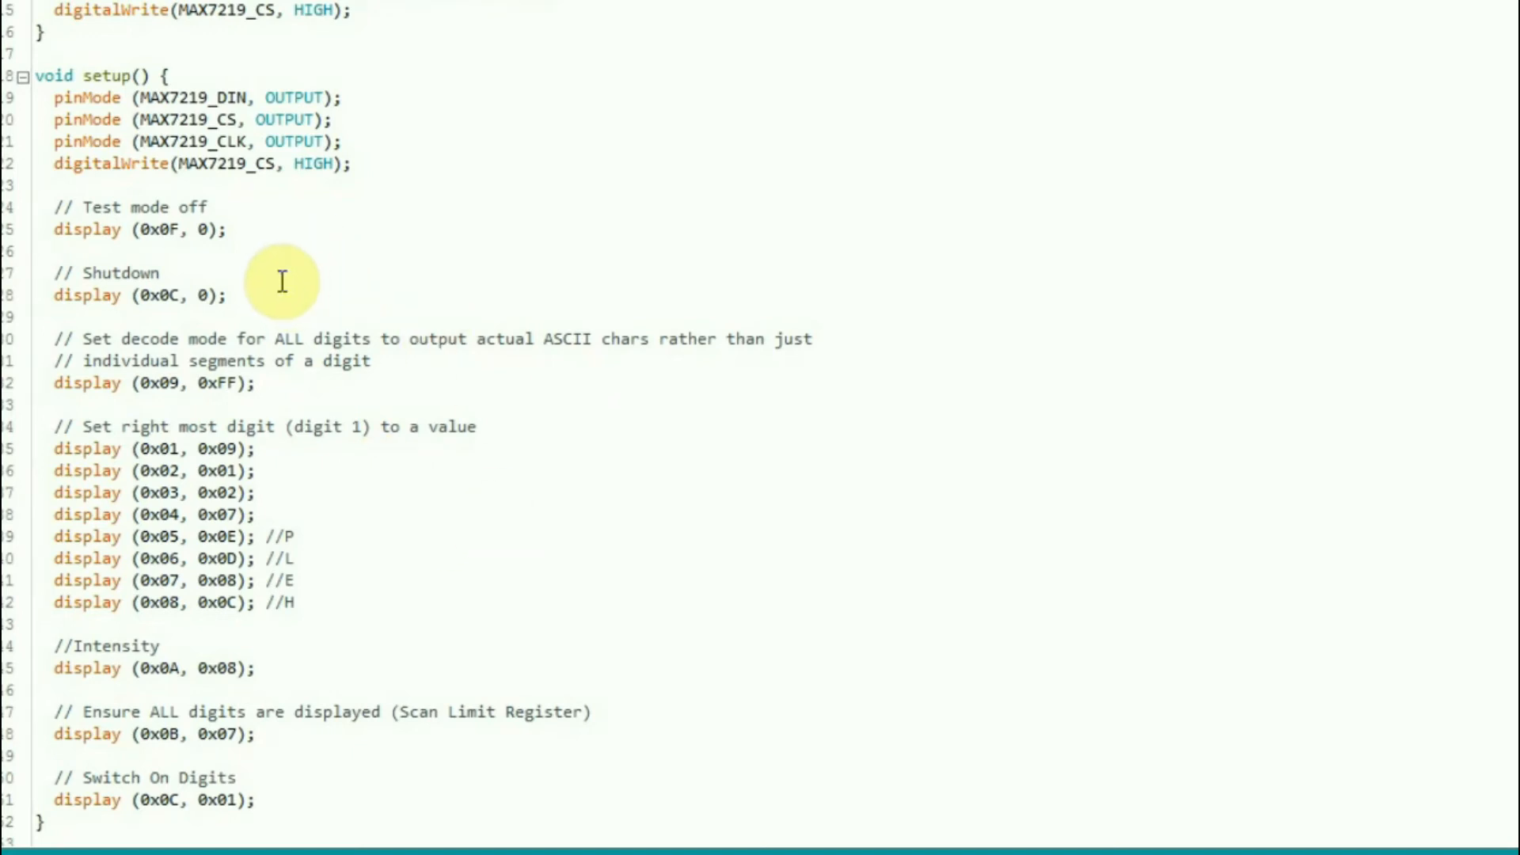
{"action": "mouse_move", "coordinate": [293, 269]}
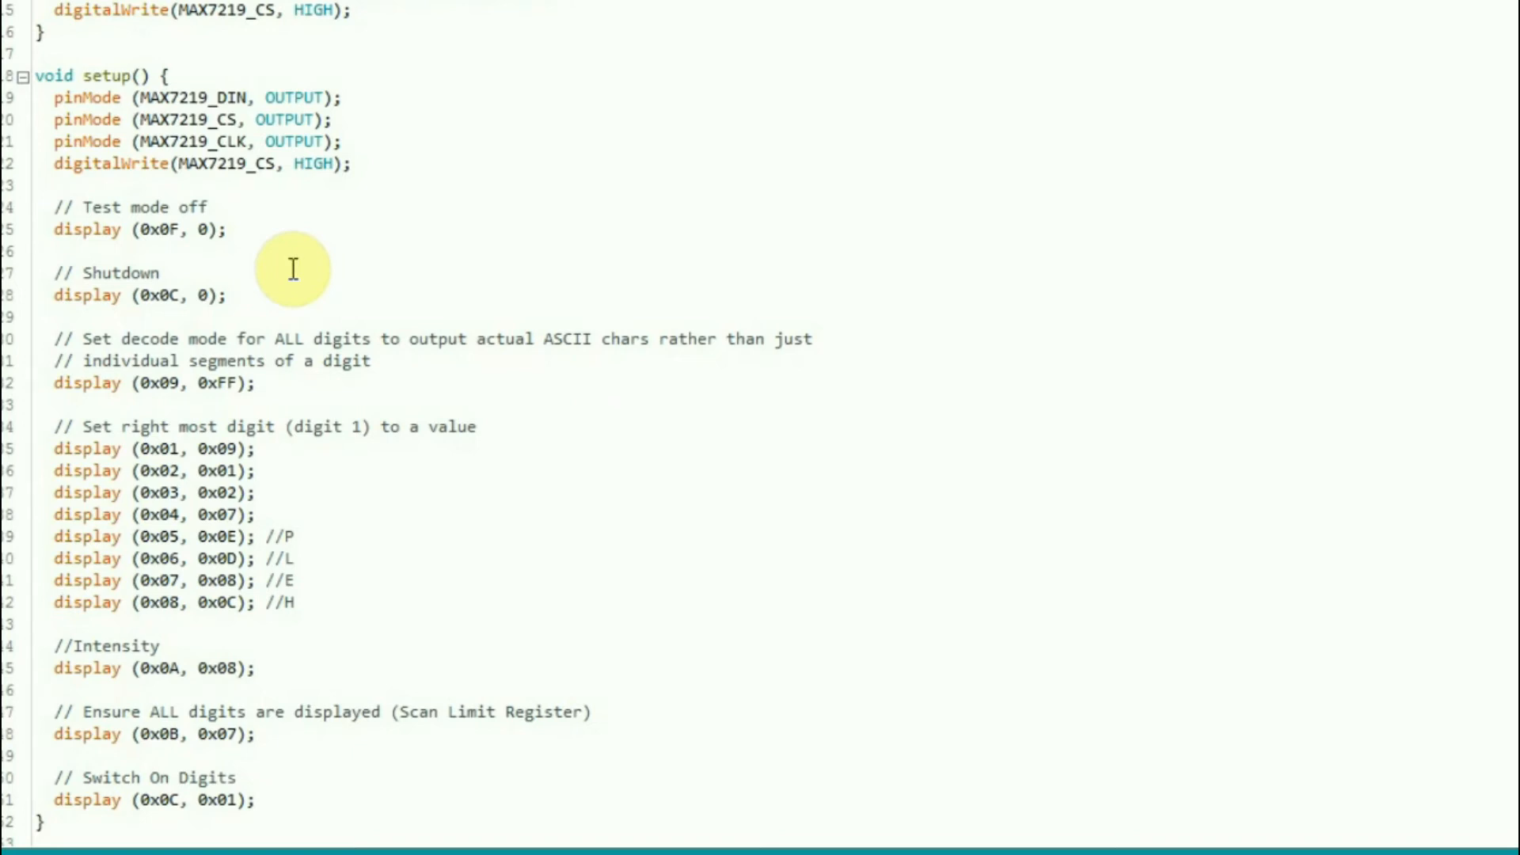
{"action": "mouse_move", "coordinate": [233, 291]}
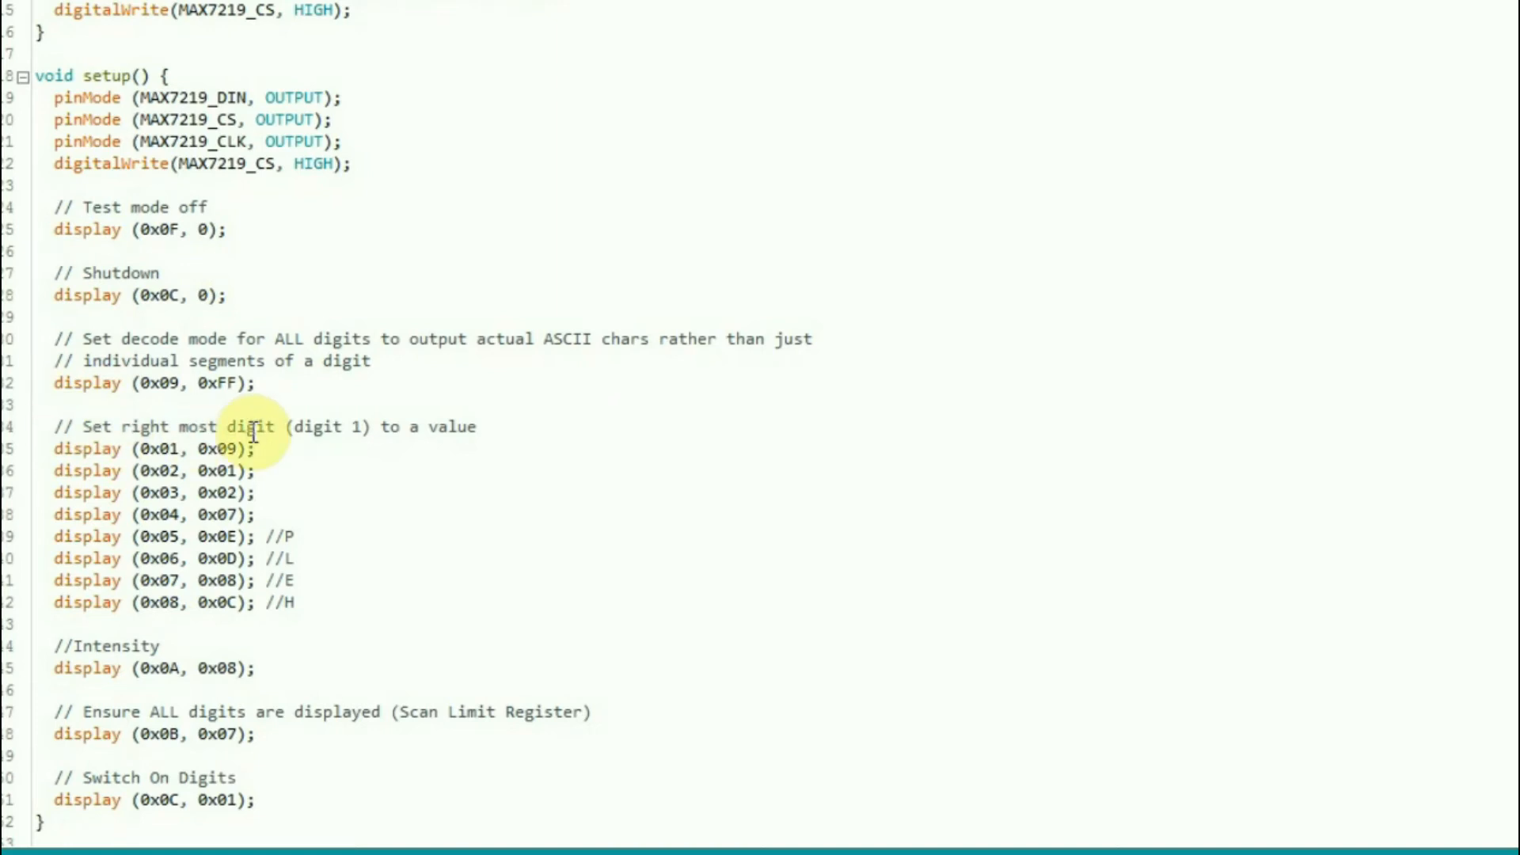
{"action": "mouse_move", "coordinate": [308, 519]}
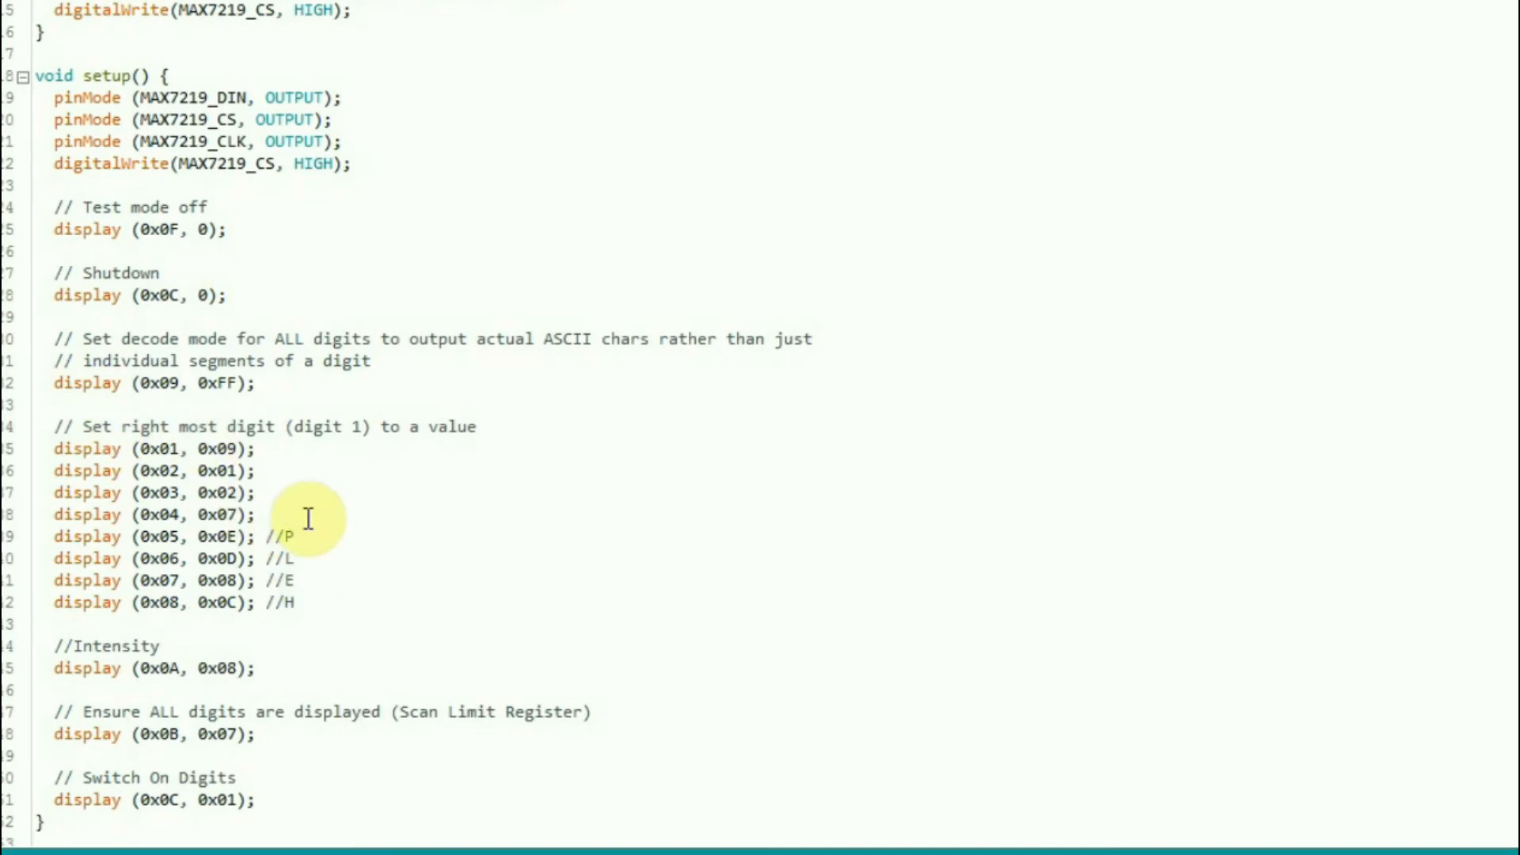
{"action": "mouse_move", "coordinate": [369, 507]}
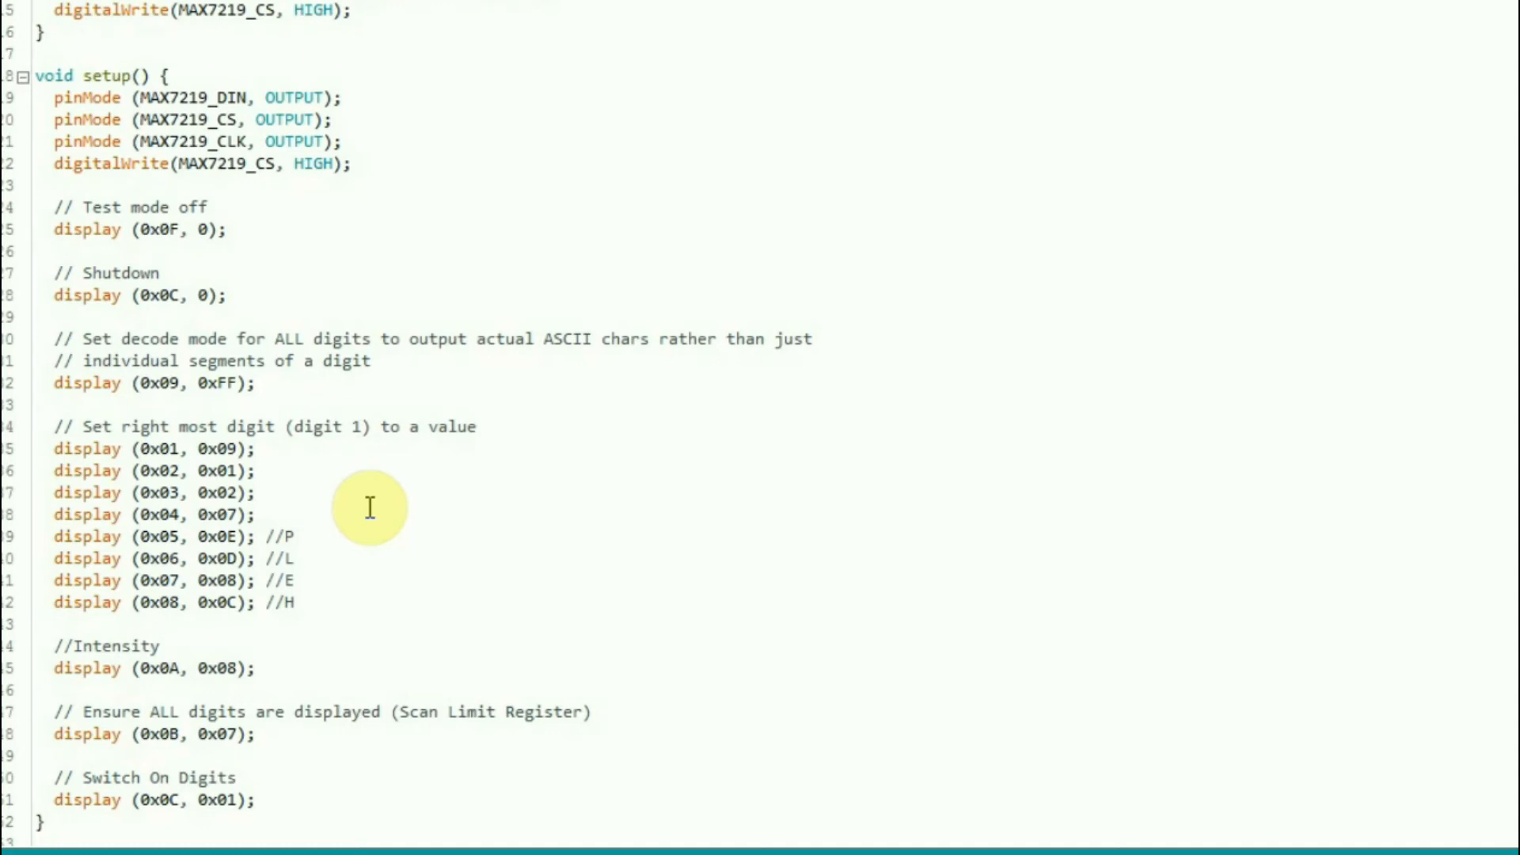
{"action": "mouse_move", "coordinate": [276, 373]}
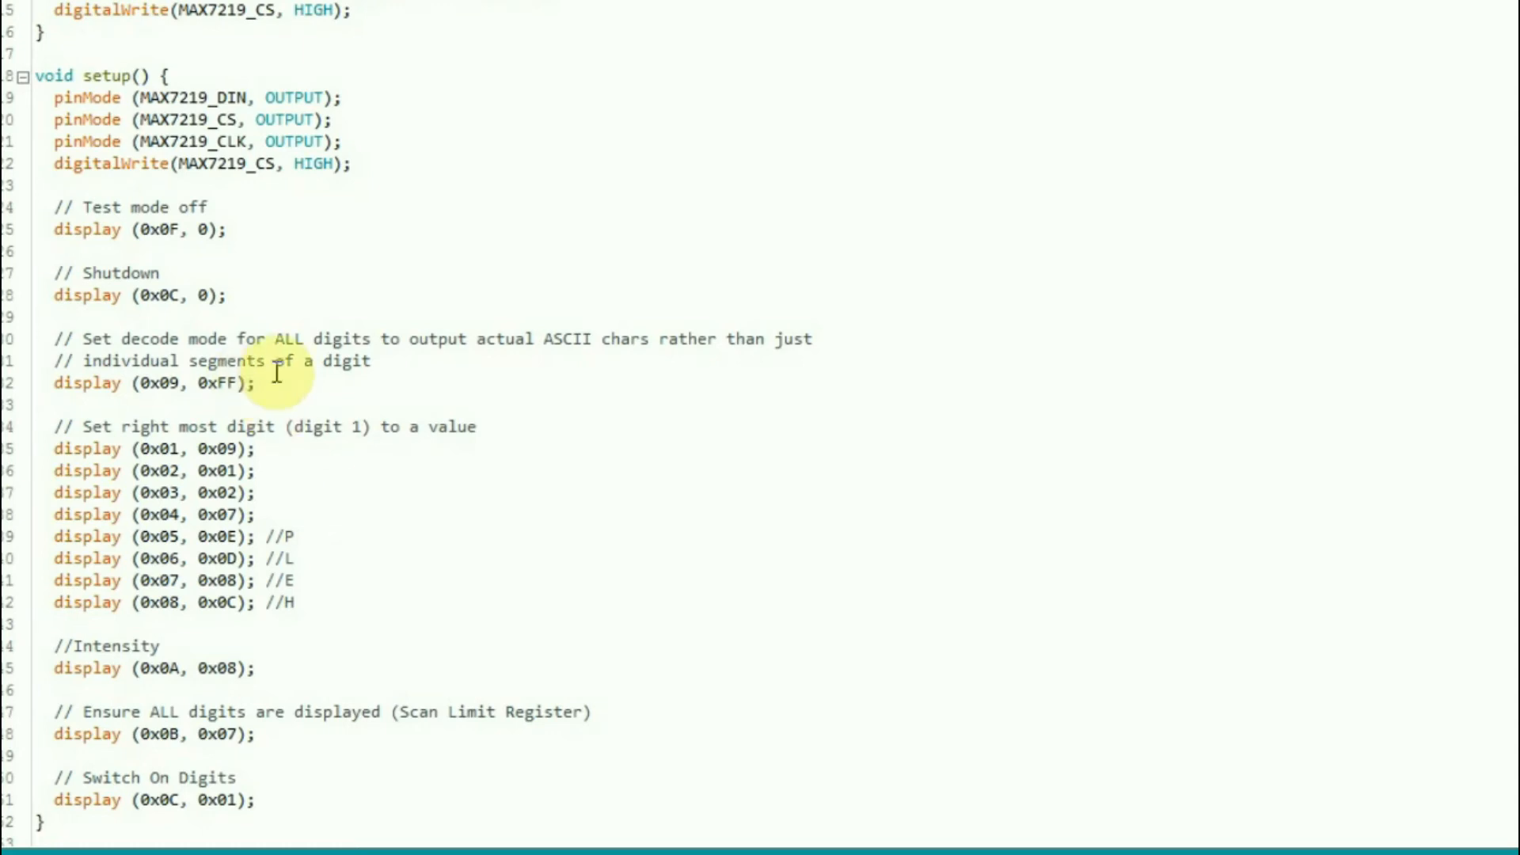
{"action": "mouse_move", "coordinate": [513, 552]}
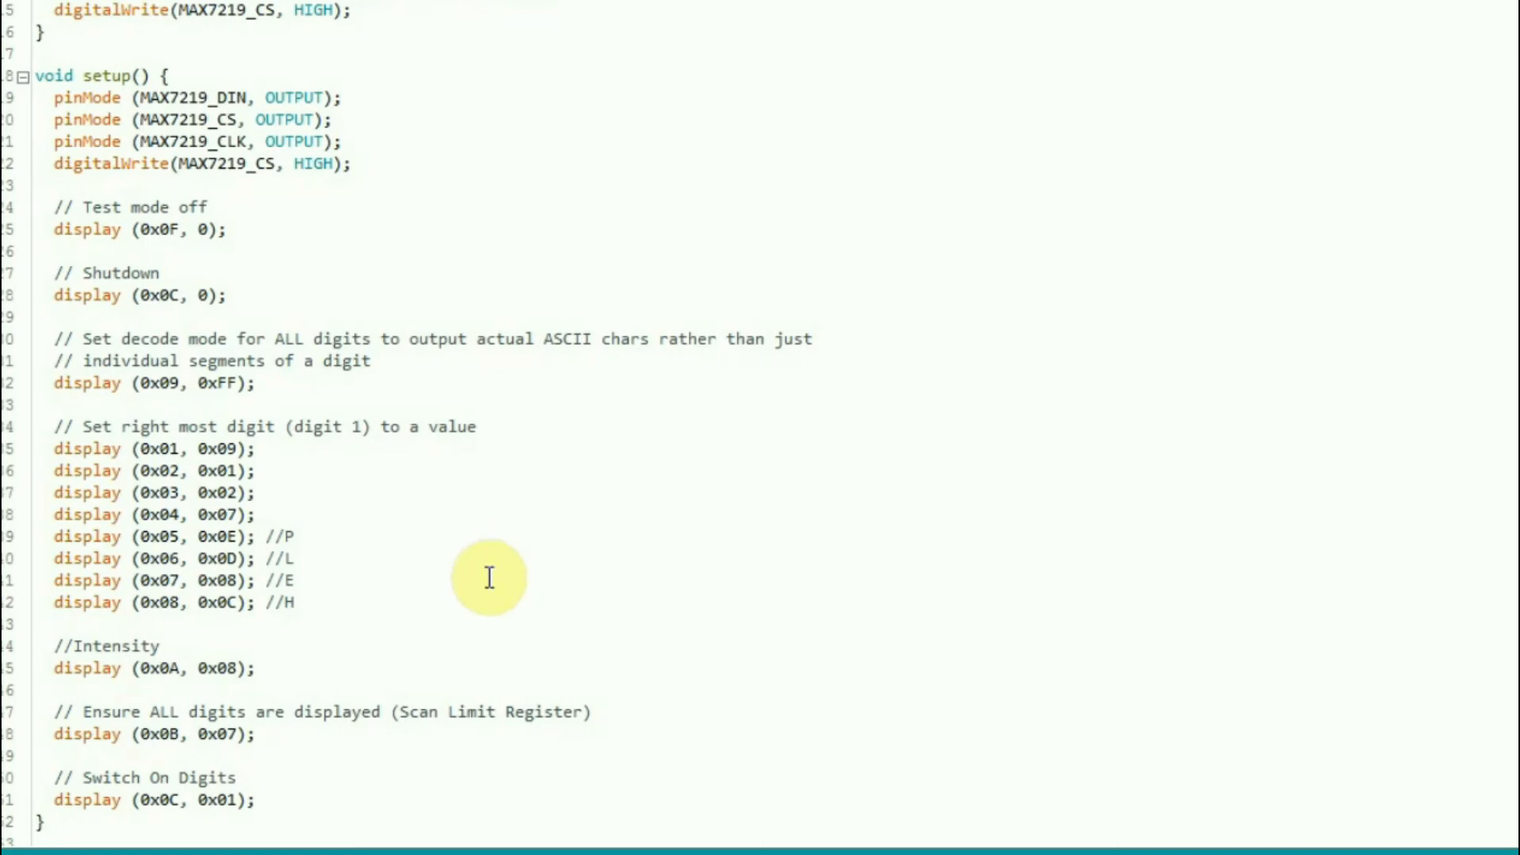
{"action": "mouse_move", "coordinate": [467, 534]}
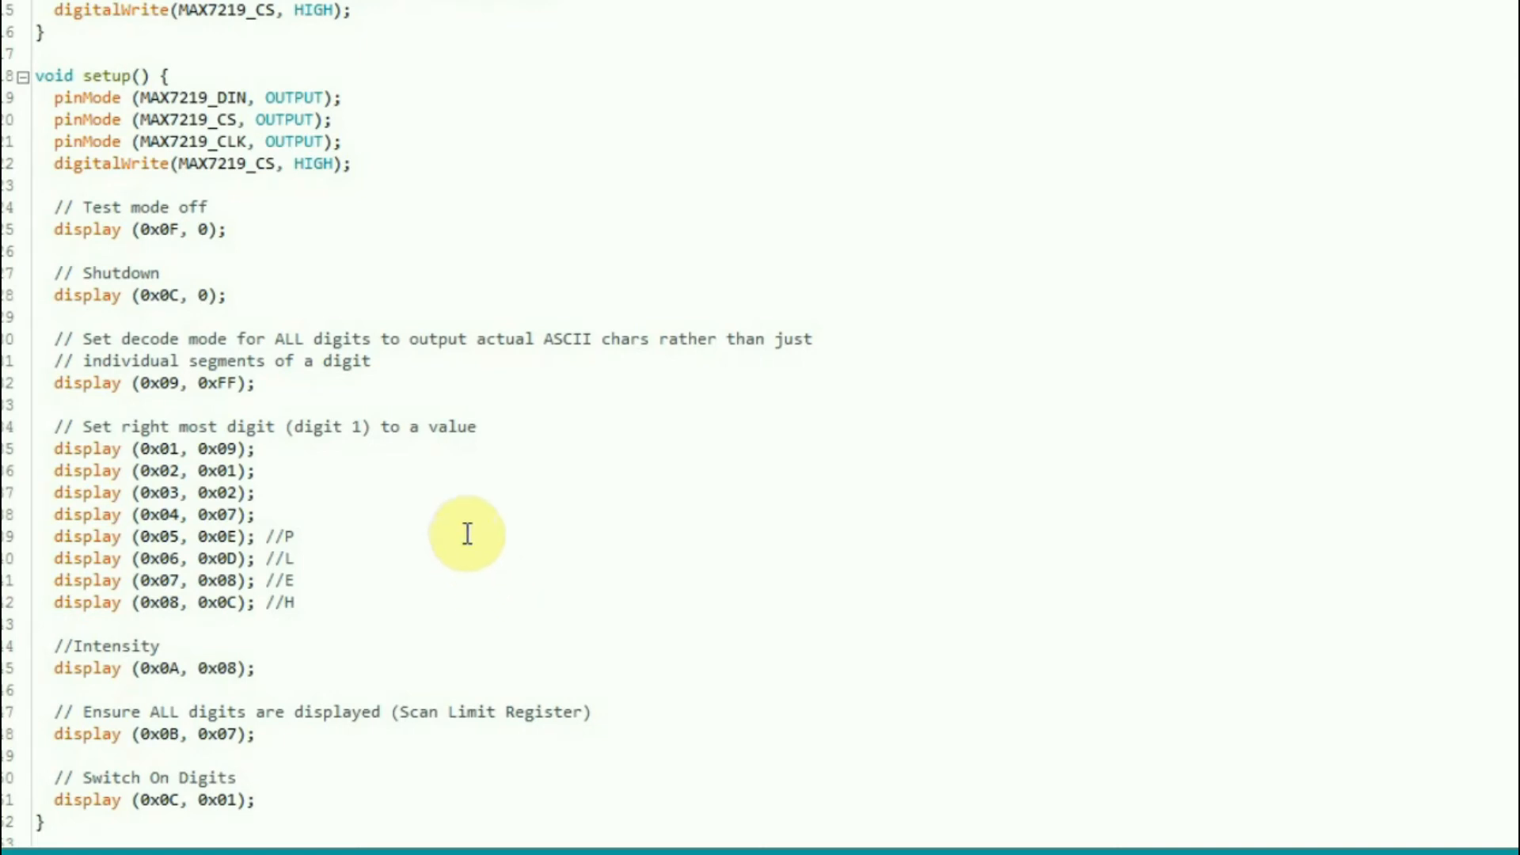
{"action": "scroll", "scroll_direction": "up", "scroll_amount": 3}
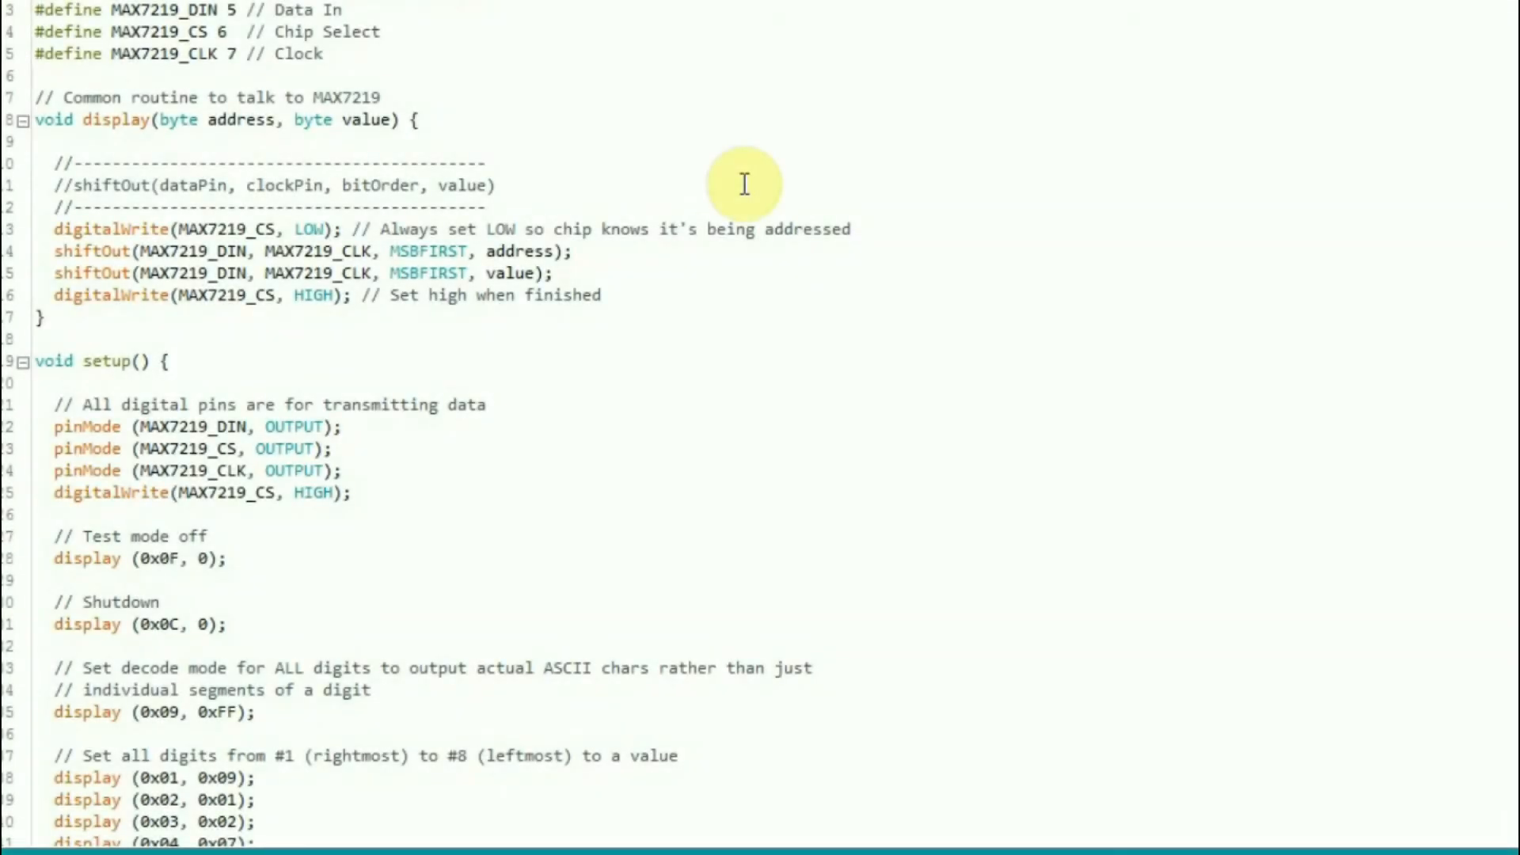
{"action": "mouse_move", "coordinate": [364, 8]}
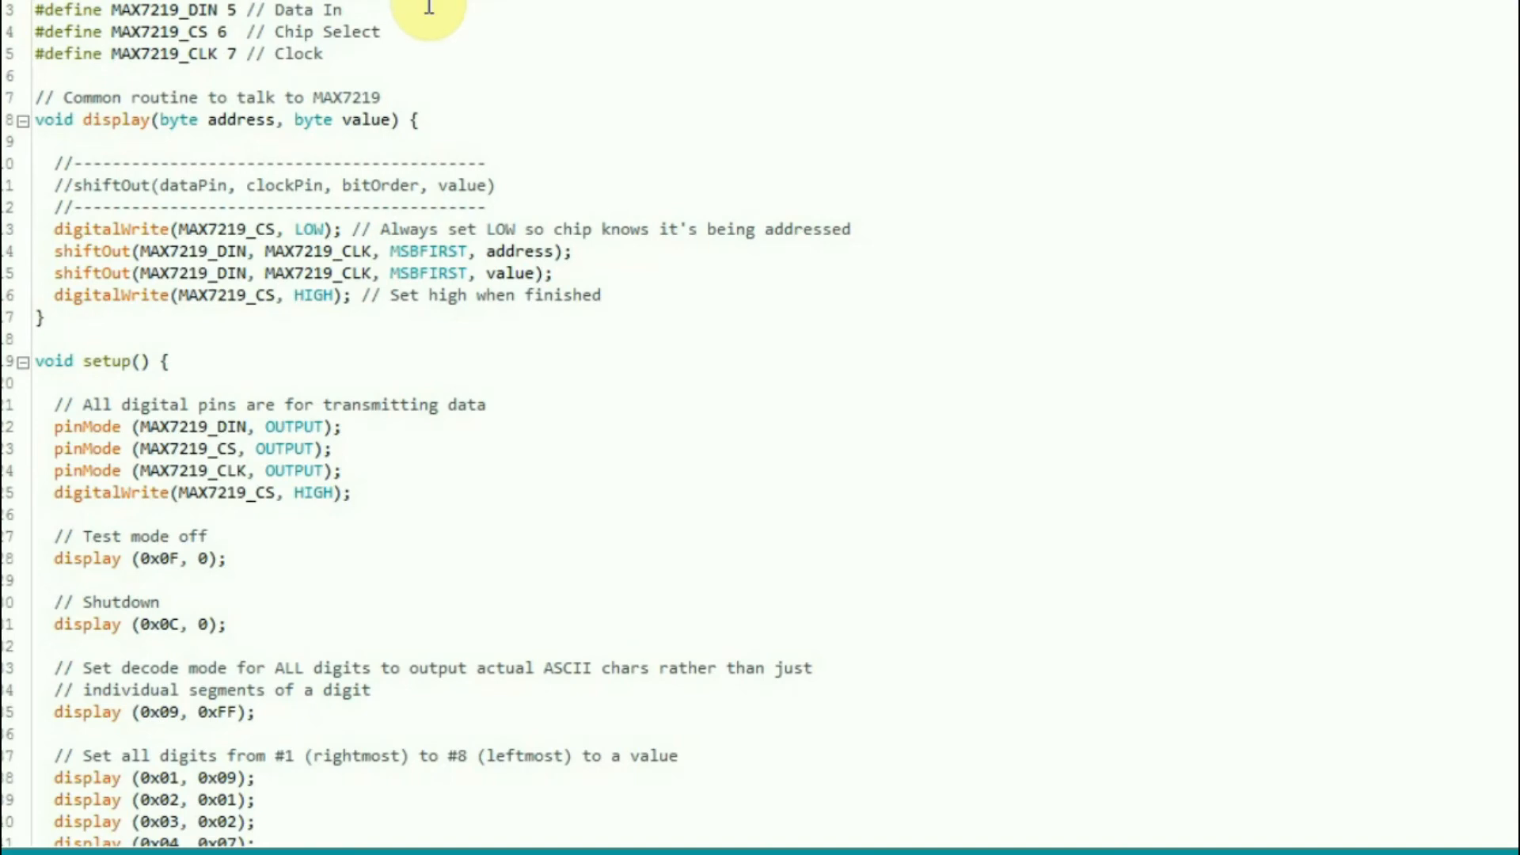
{"action": "mouse_move", "coordinate": [475, 432]}
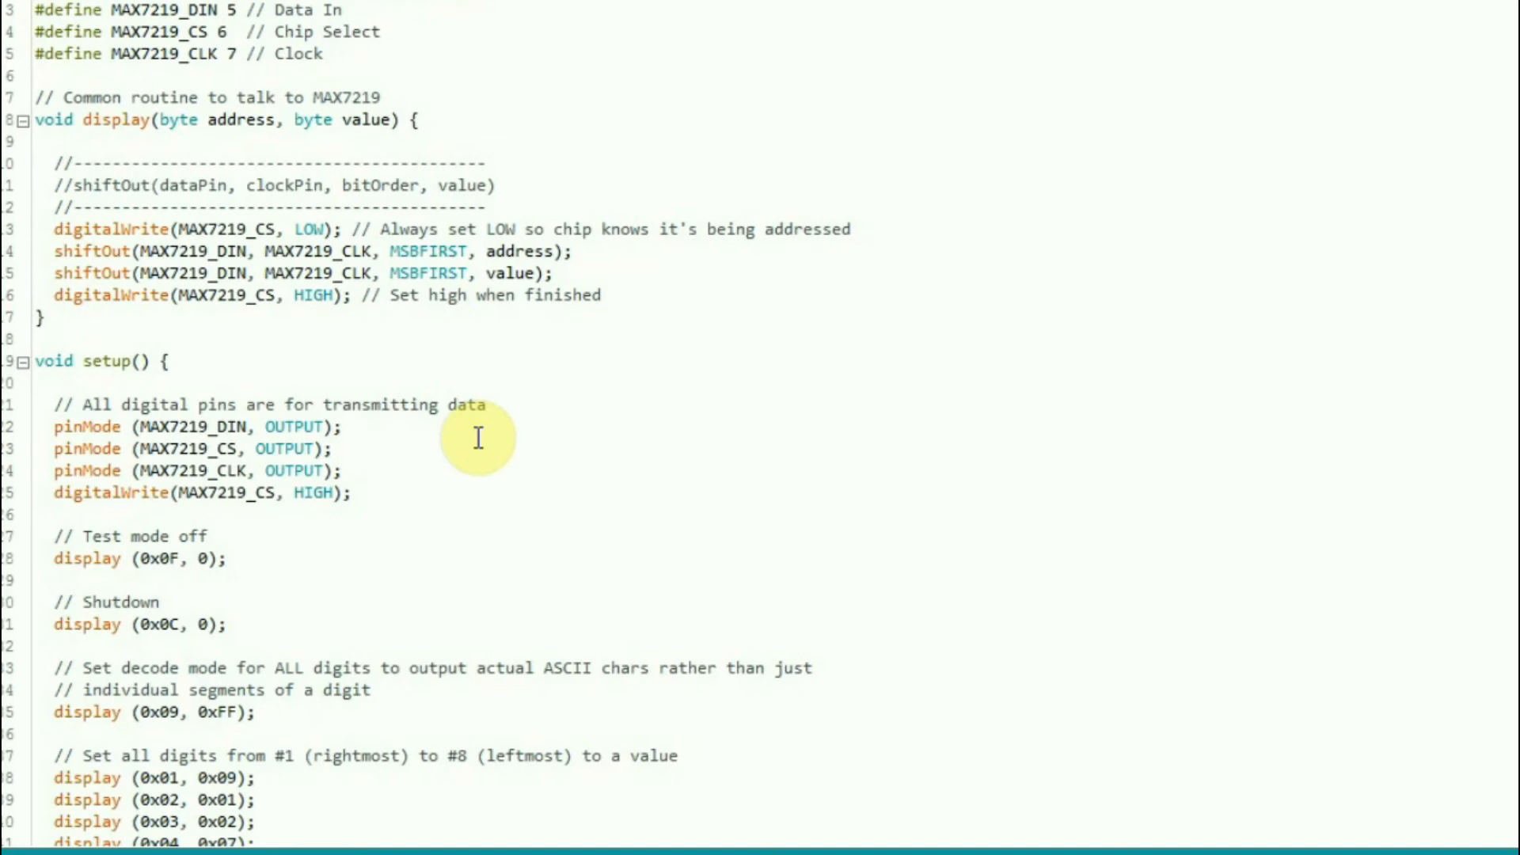
{"action": "mouse_move", "coordinate": [365, 84]}
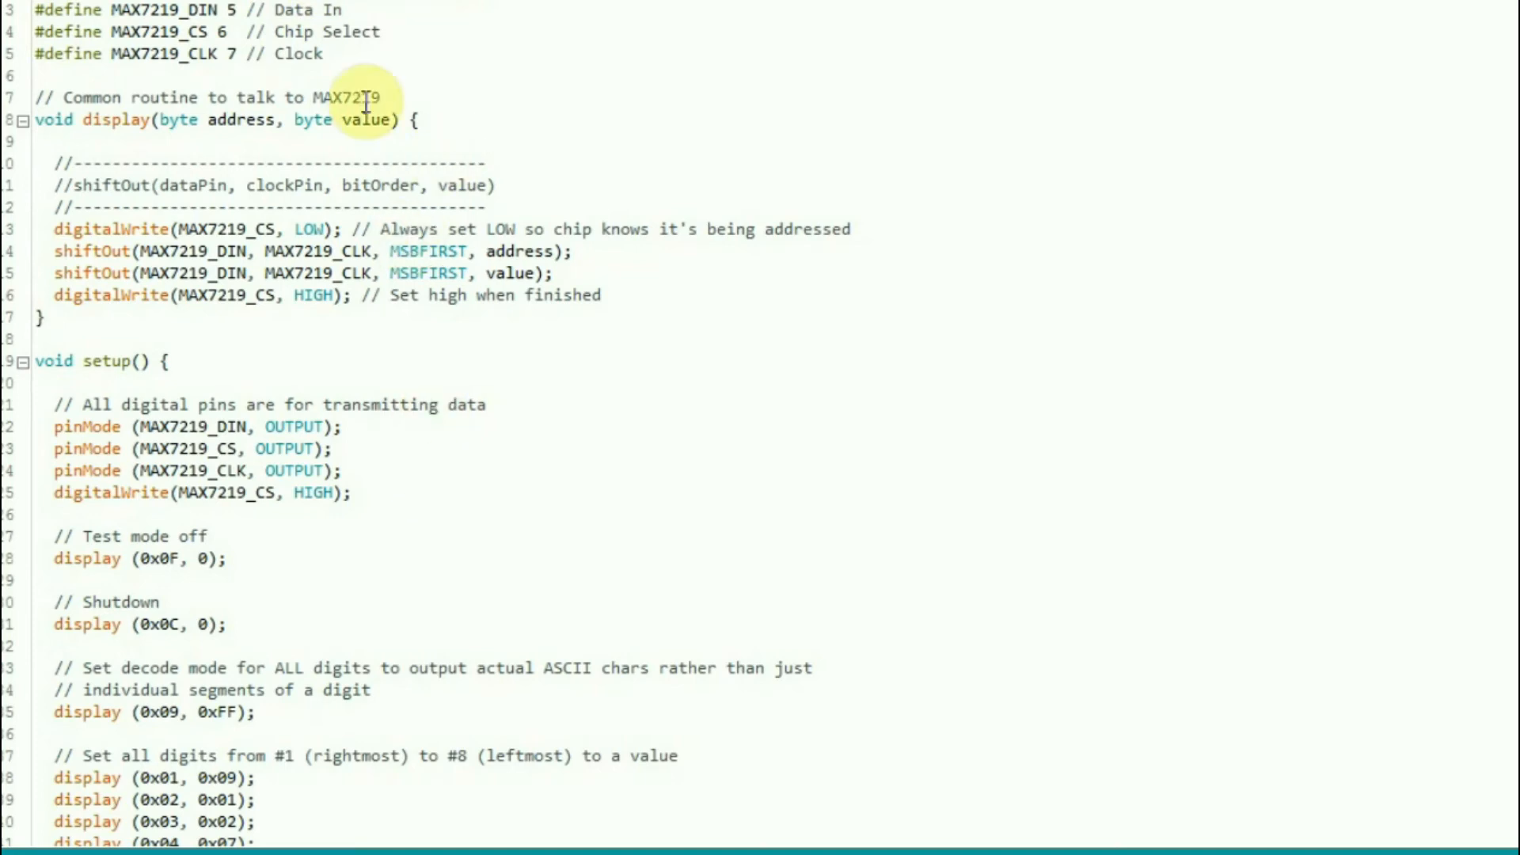
{"action": "mouse_move", "coordinate": [421, 206]}
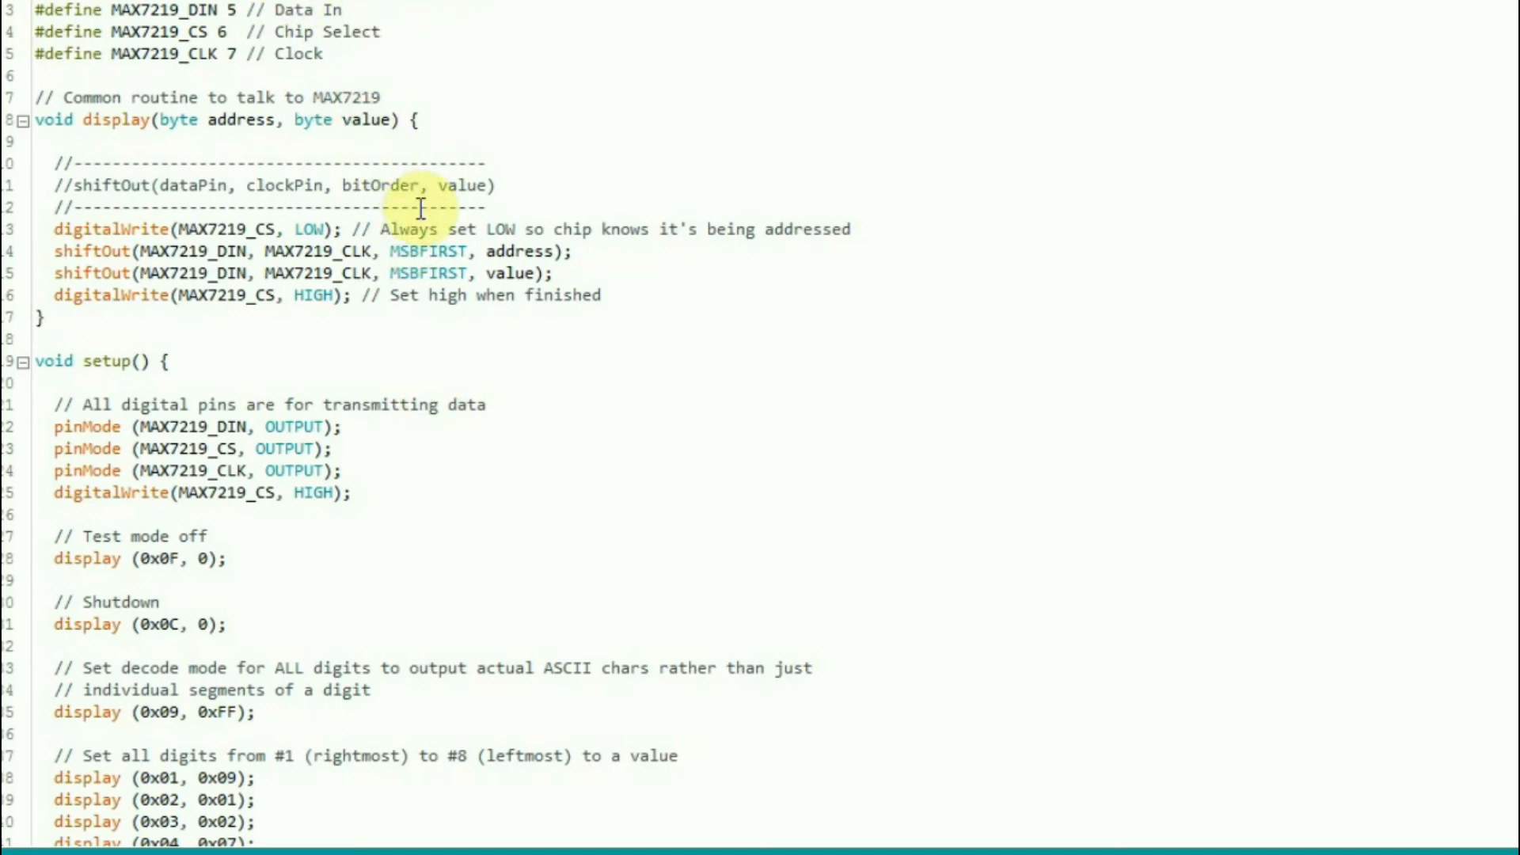
{"action": "left_click", "coordinate": [371, 252]}
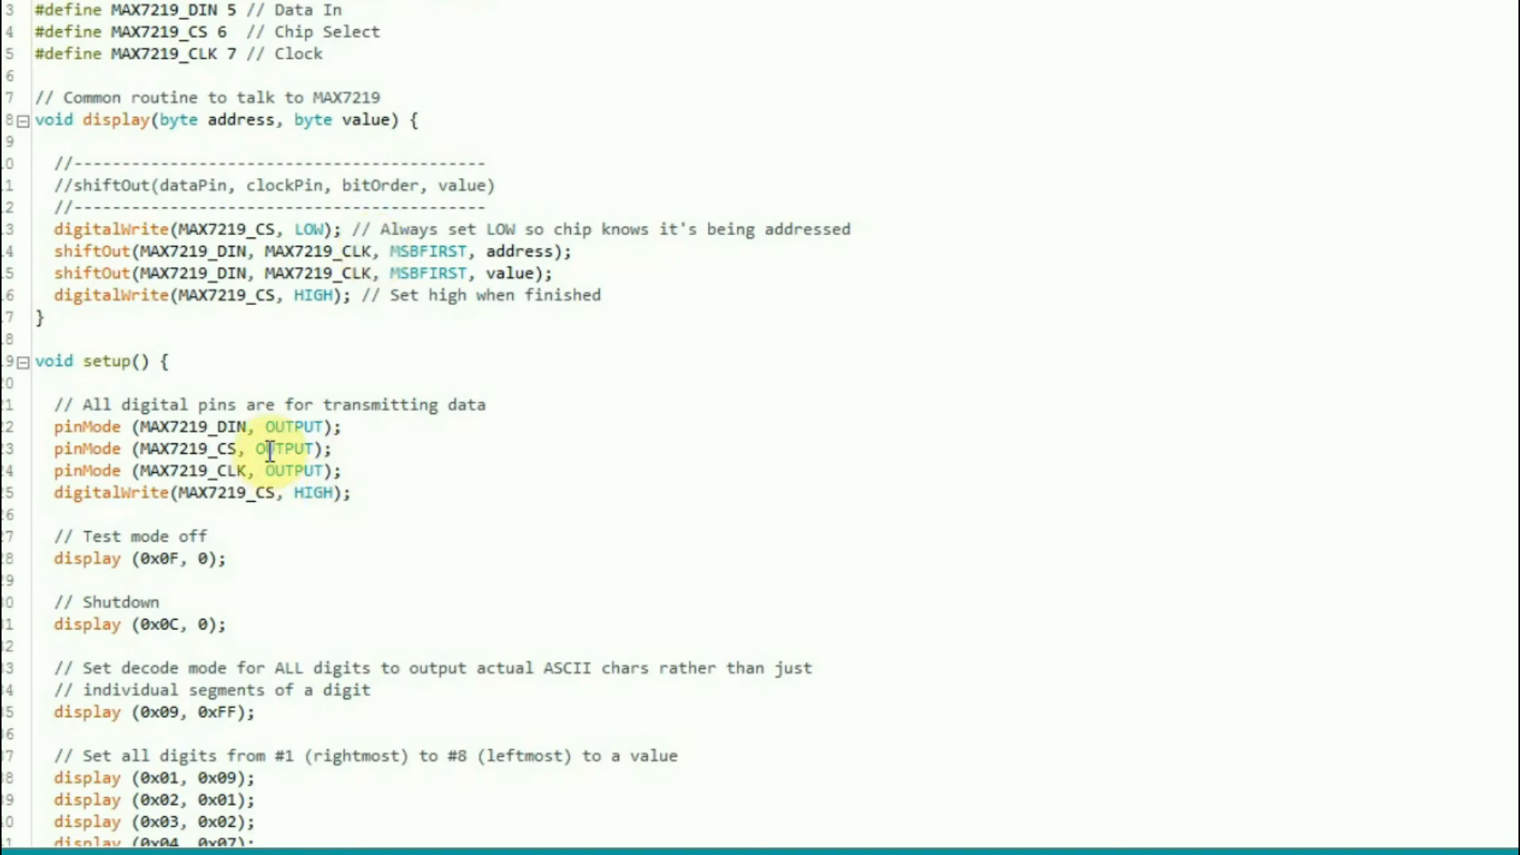
{"action": "mouse_move", "coordinate": [353, 404]}
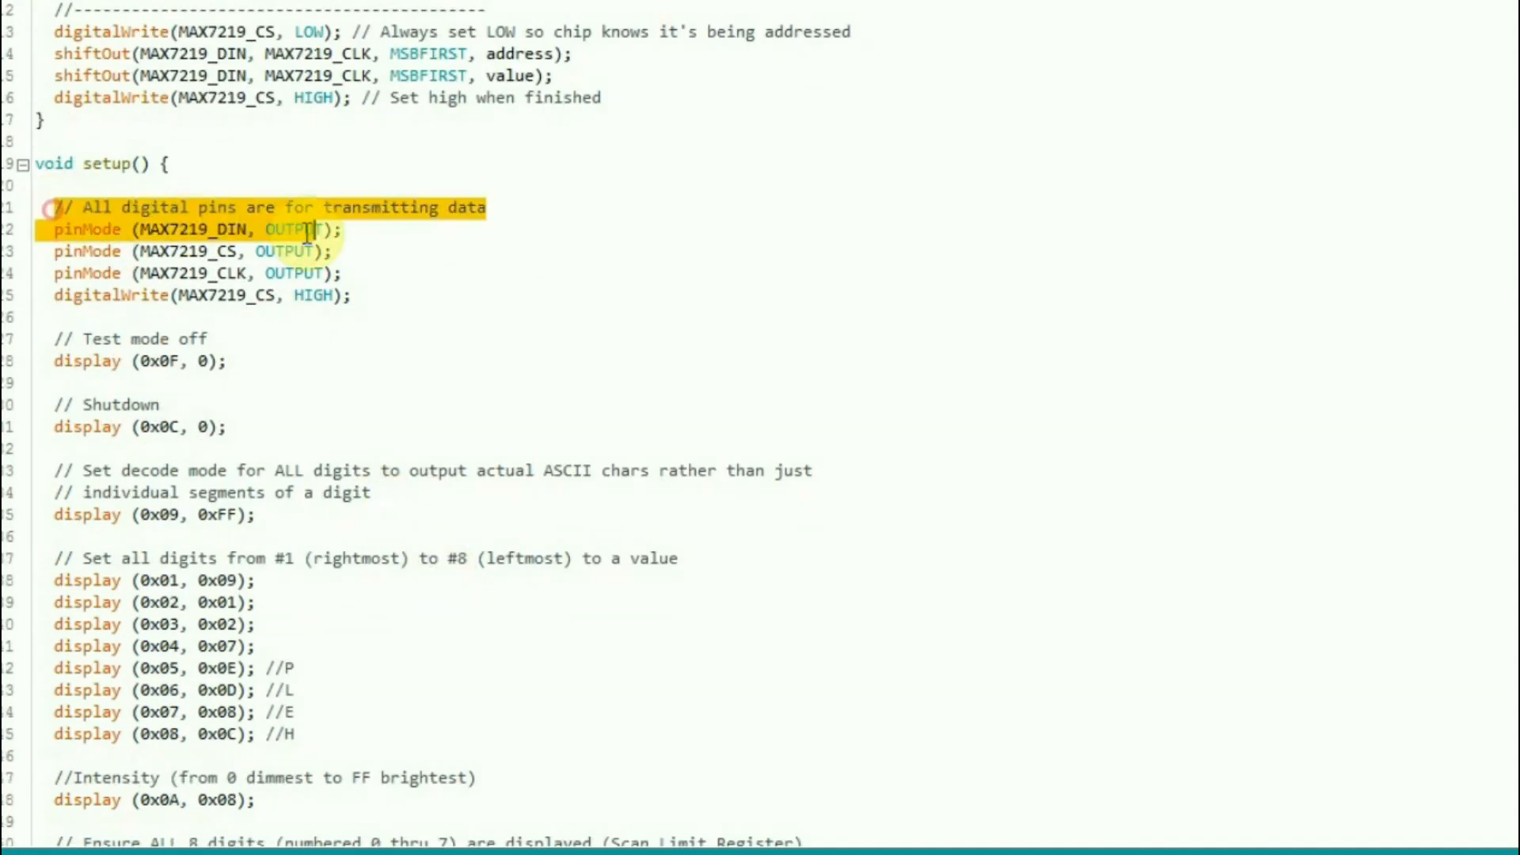
{"action": "scroll", "scroll_direction": "down", "scroll_amount": 3}
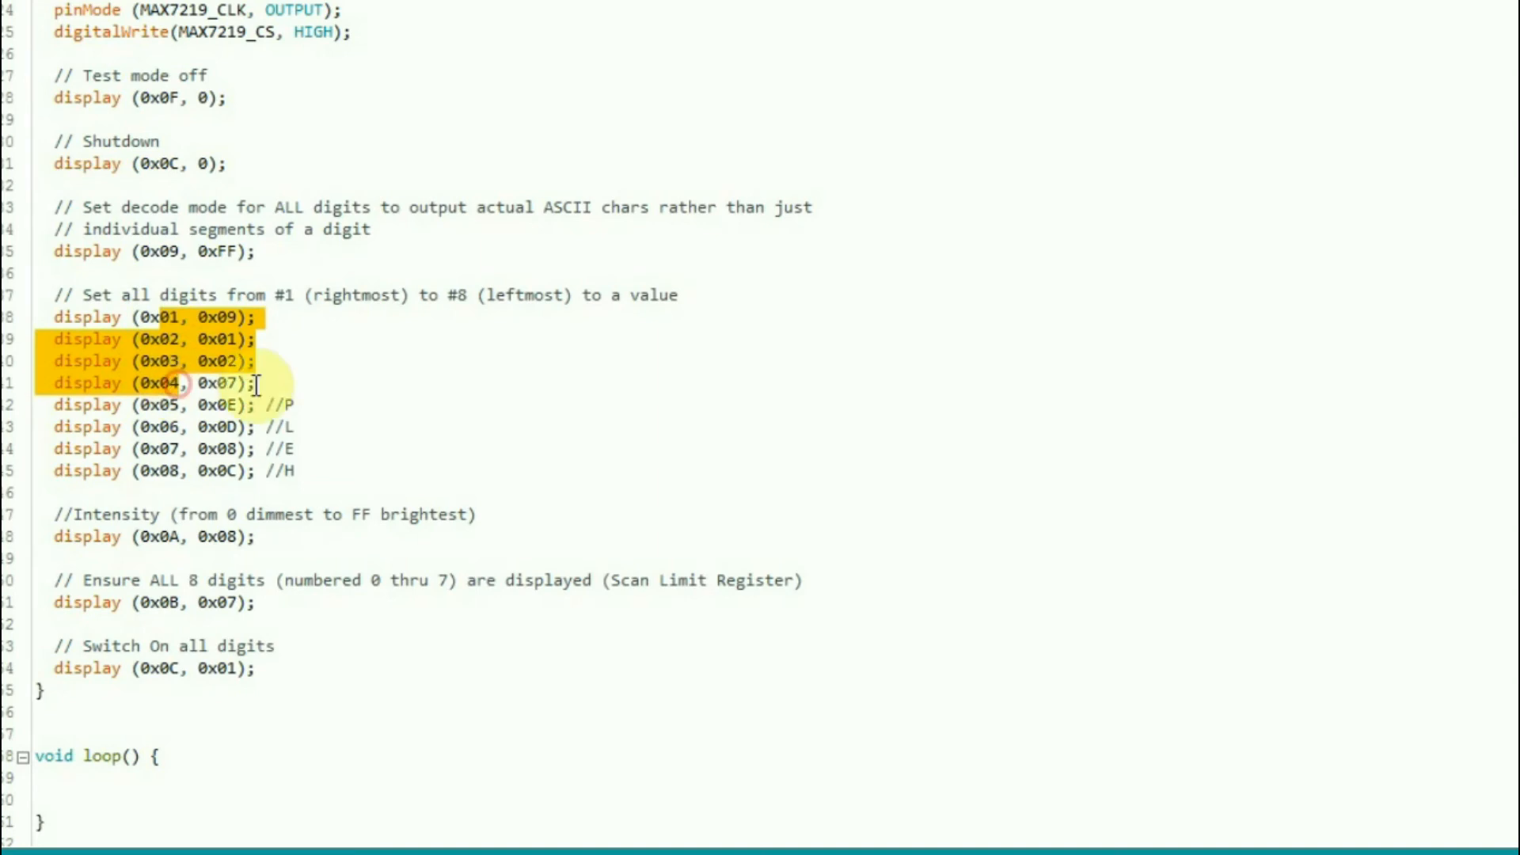
{"action": "left_click", "coordinate": [524, 611]}
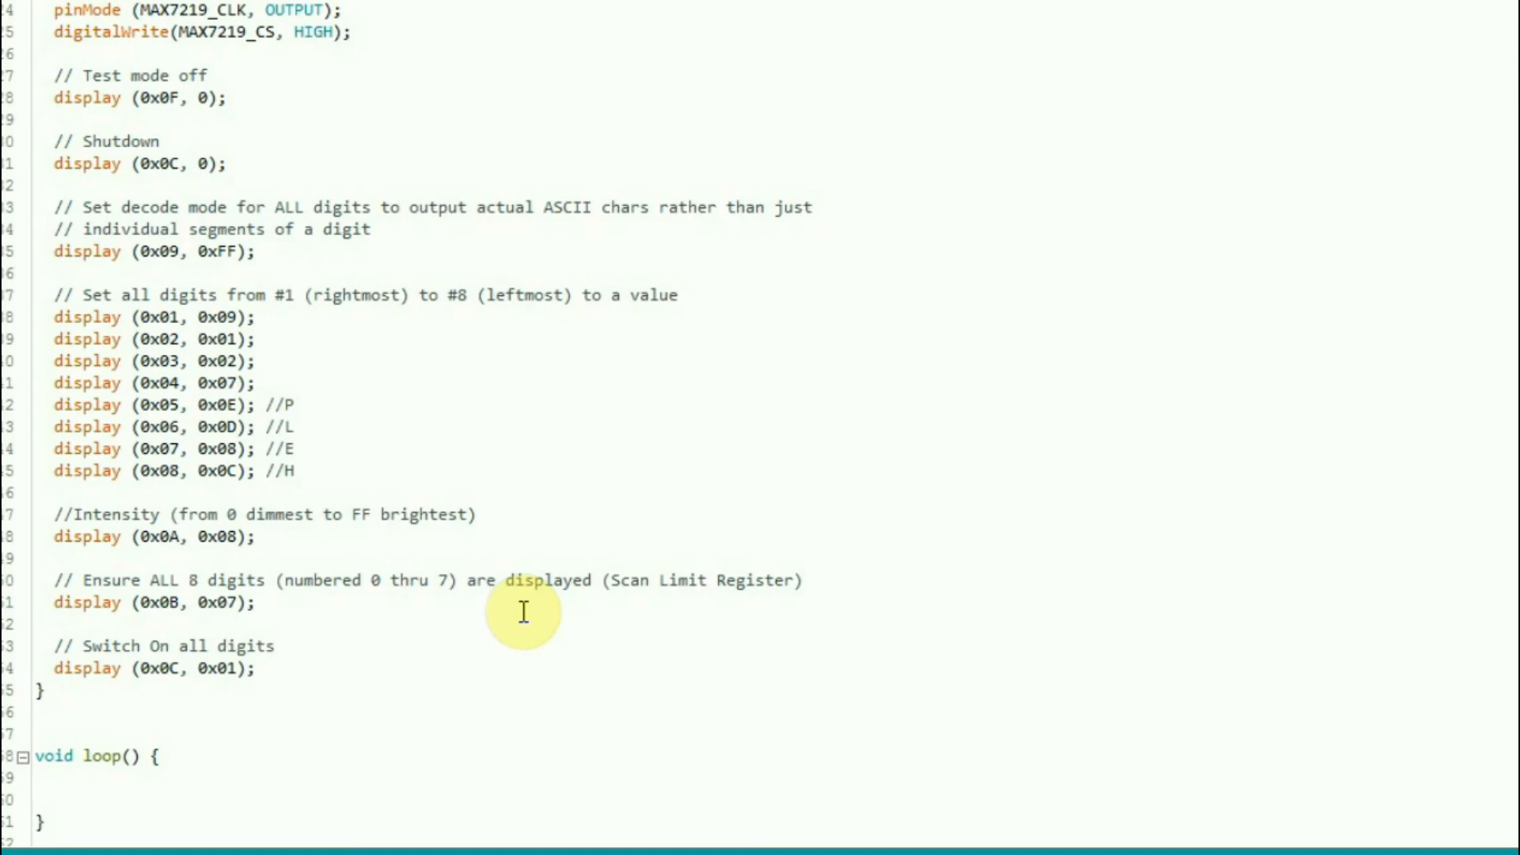
{"action": "scroll", "scroll_direction": "up", "scroll_amount": 3}
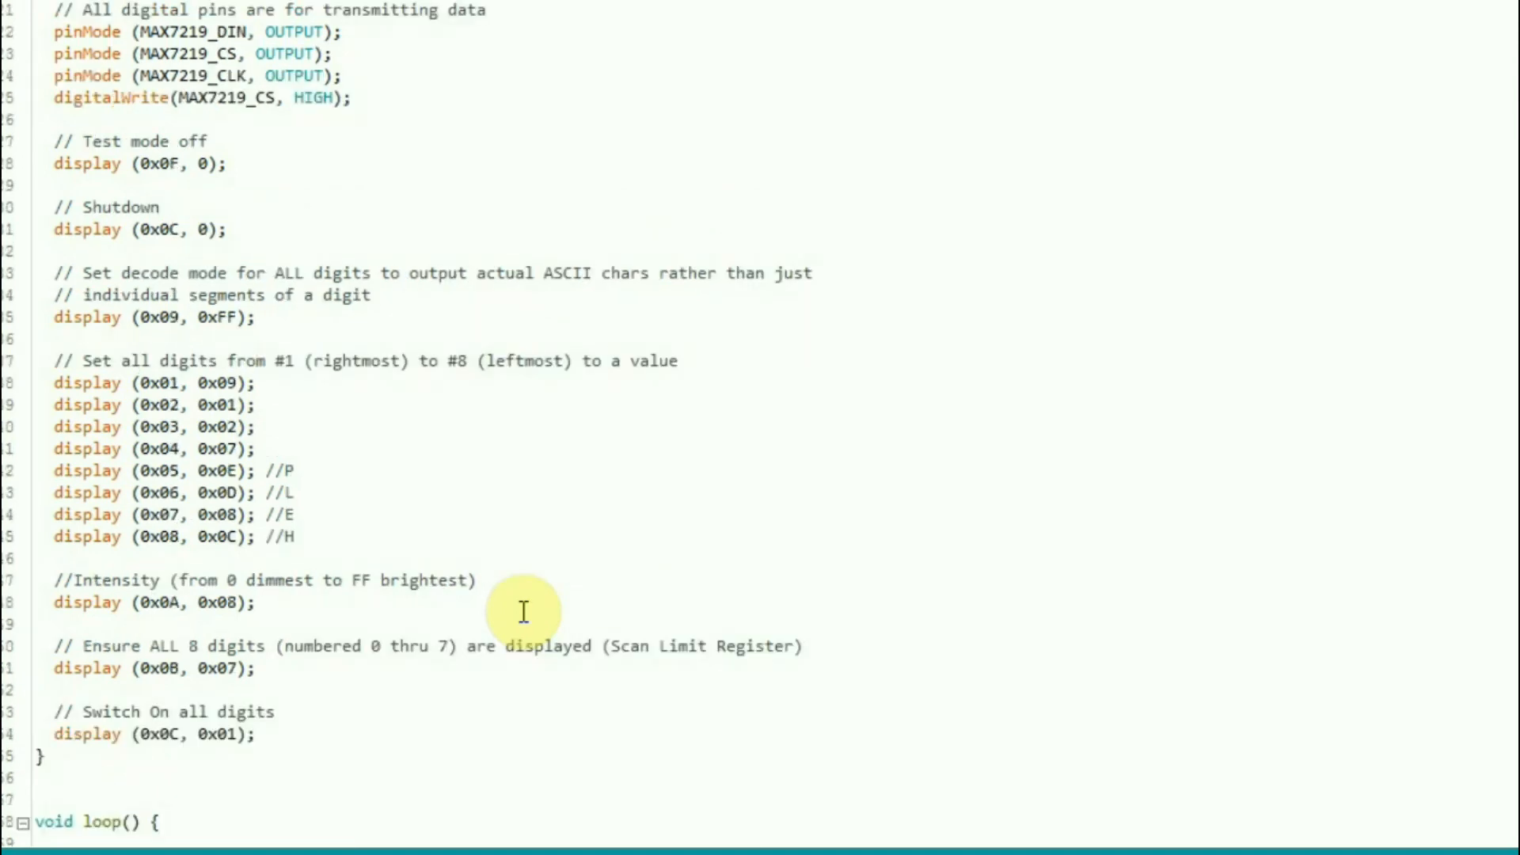
{"action": "scroll", "scroll_direction": "up", "scroll_amount": 3}
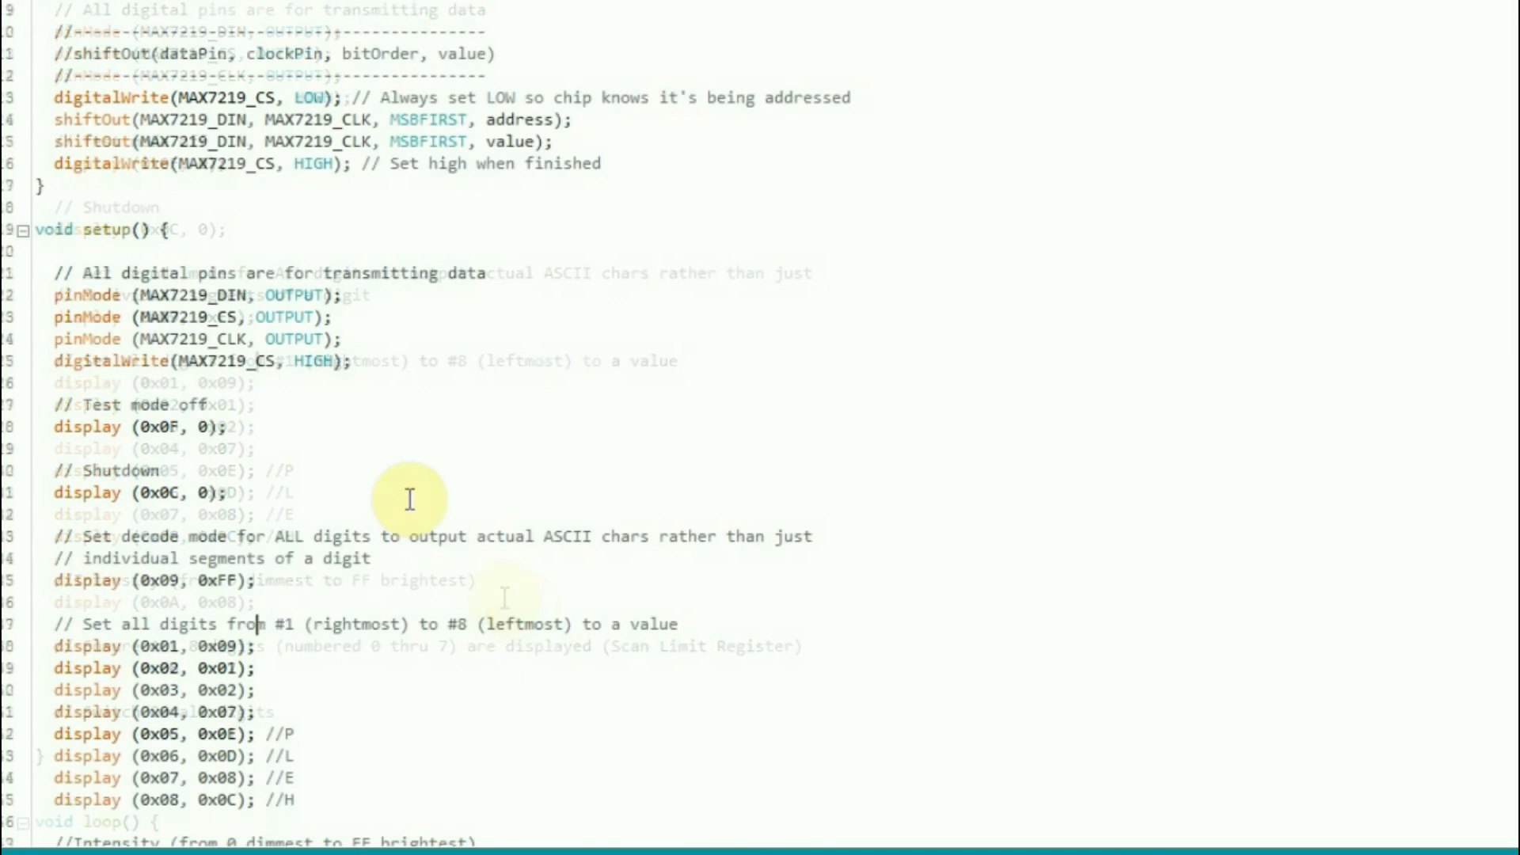